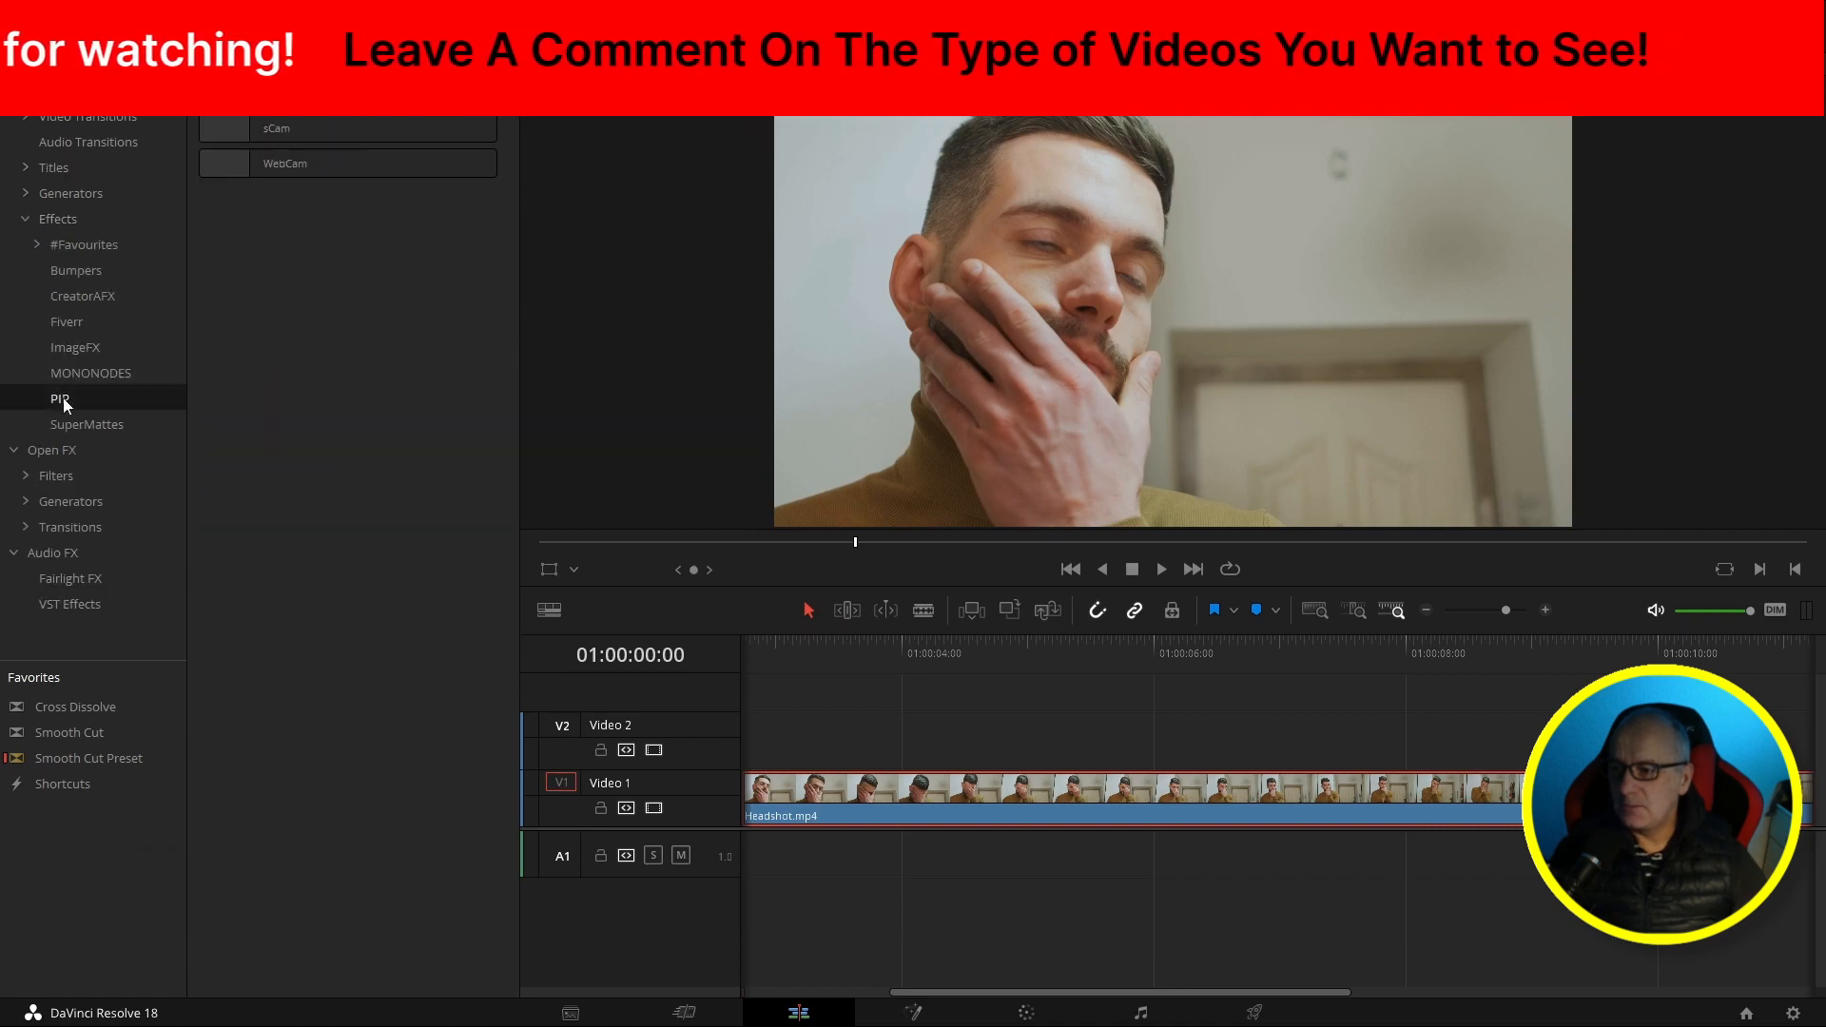
Step: Drop the sCam PIP effect onto the Headshot clip, inspect its node, and return to Edit
{"action": "left_click_drag", "start_coordinate": [275, 128], "coordinate": [1026, 731]}
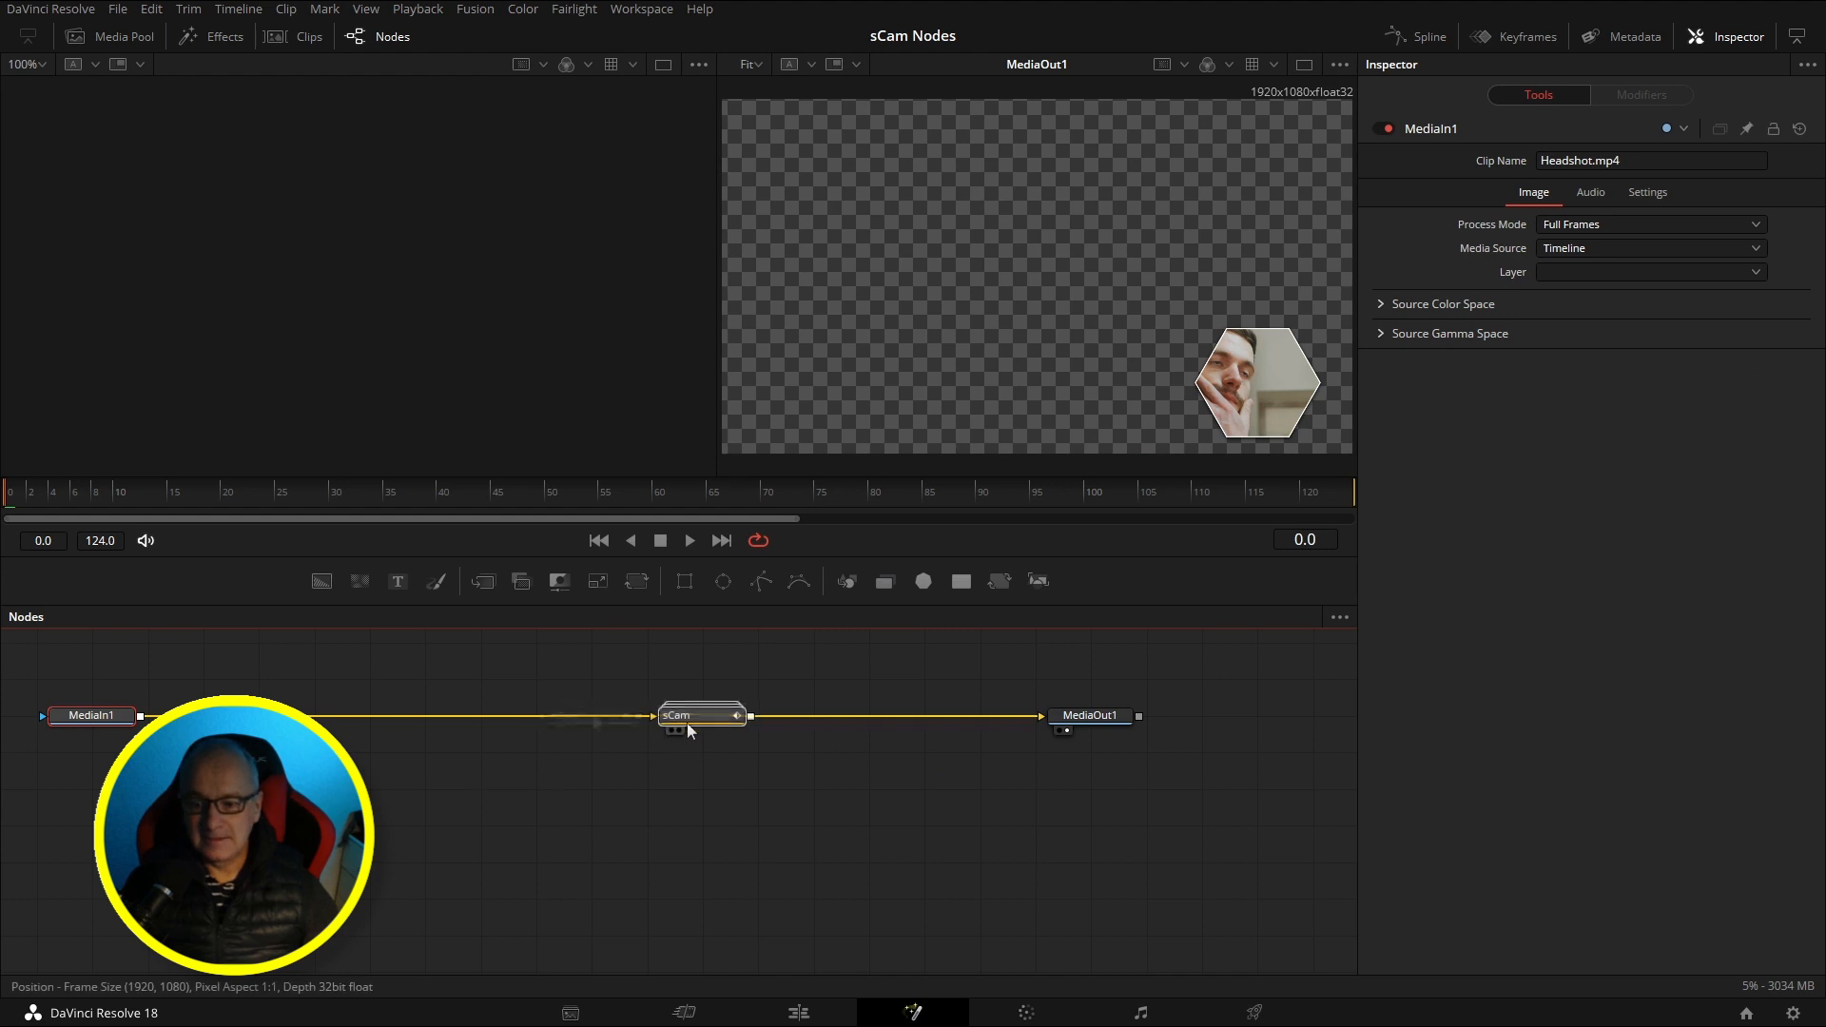
{"action": "left_click", "coordinate": [701, 715]}
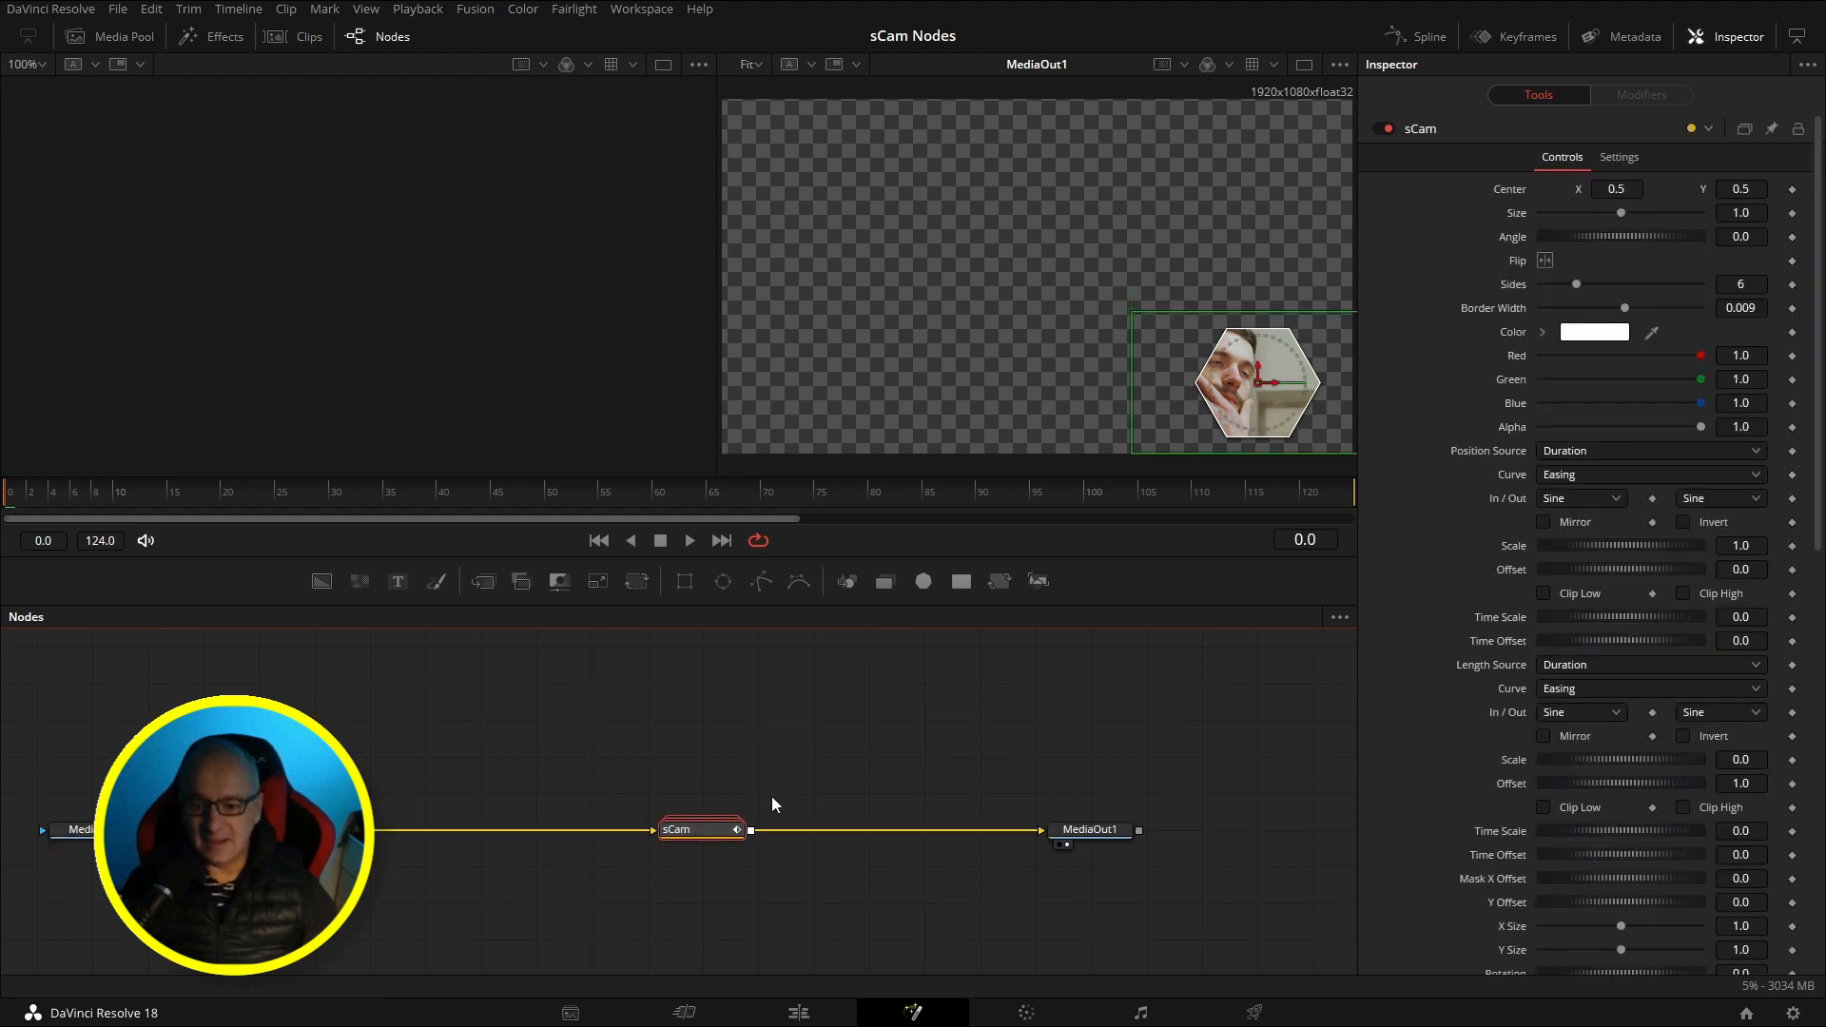
{"action": "mouse_move", "coordinate": [735, 767]}
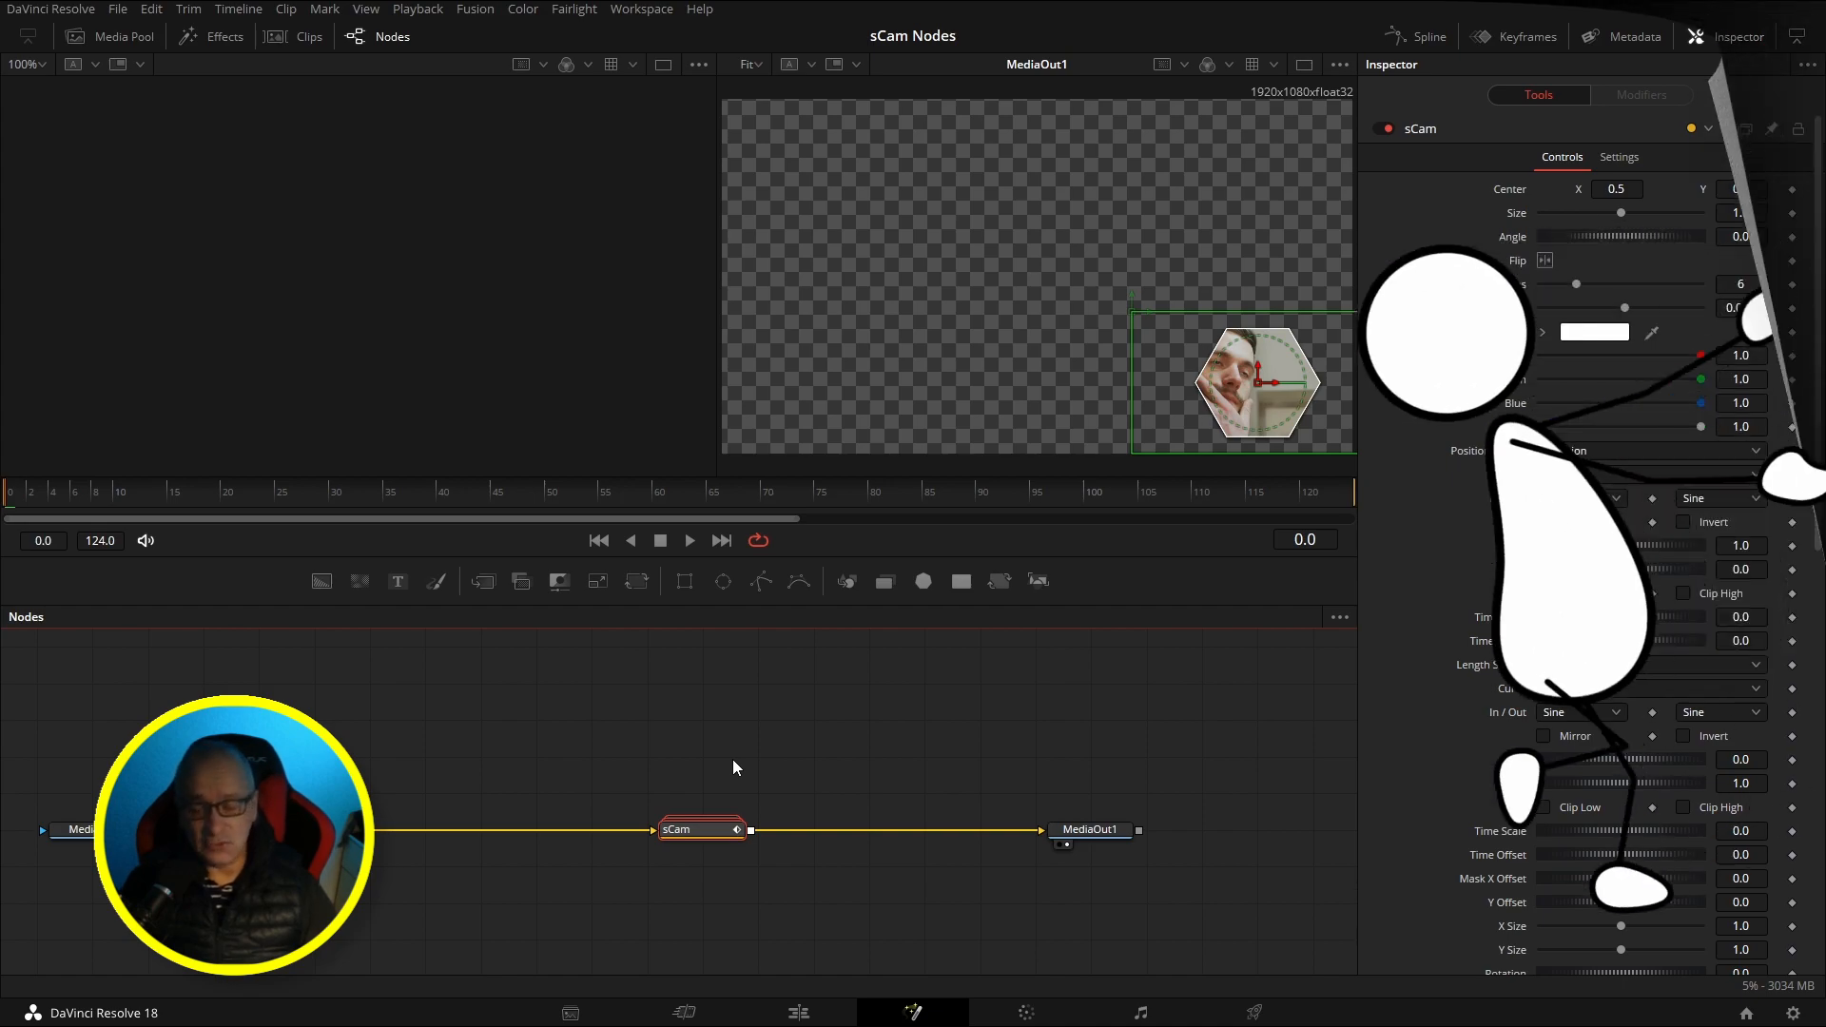
{"action": "left_click", "coordinate": [797, 1013]}
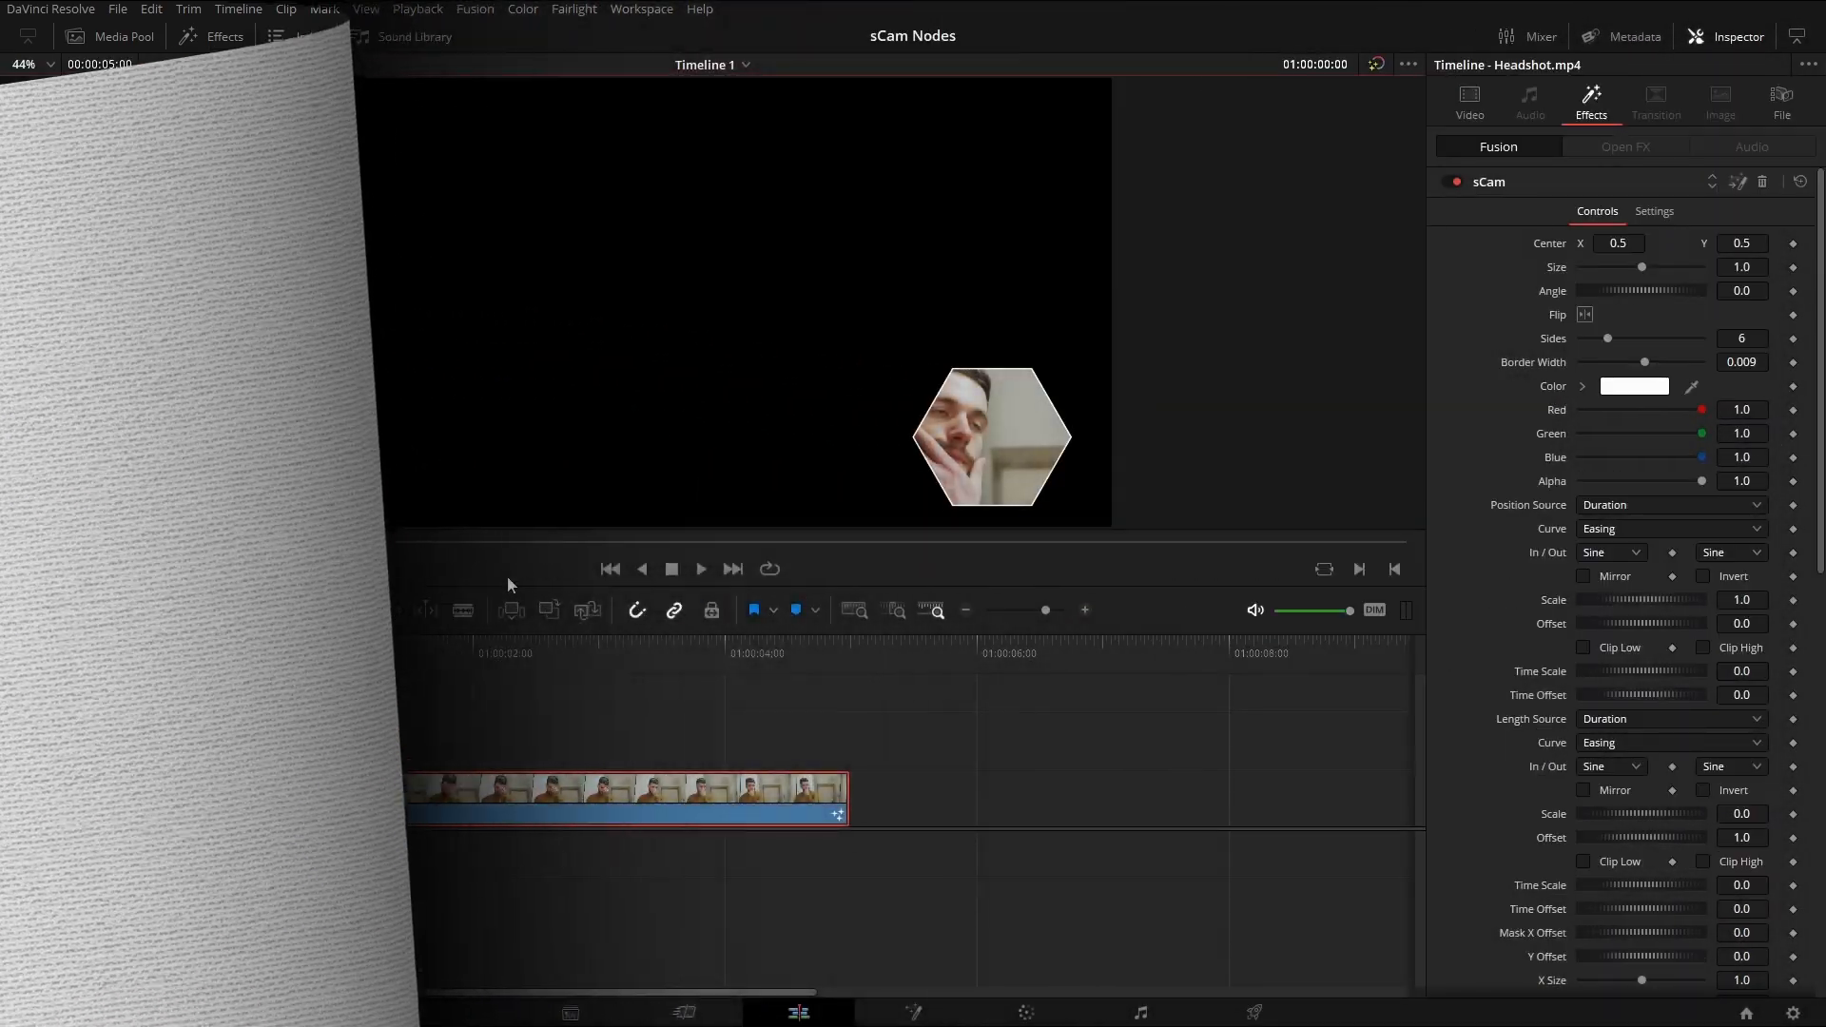
Step: Place the Shortcuts title above the Headshot clip, enable a shortcut label, and select the title
{"action": "left_click", "coordinate": [208, 37]}
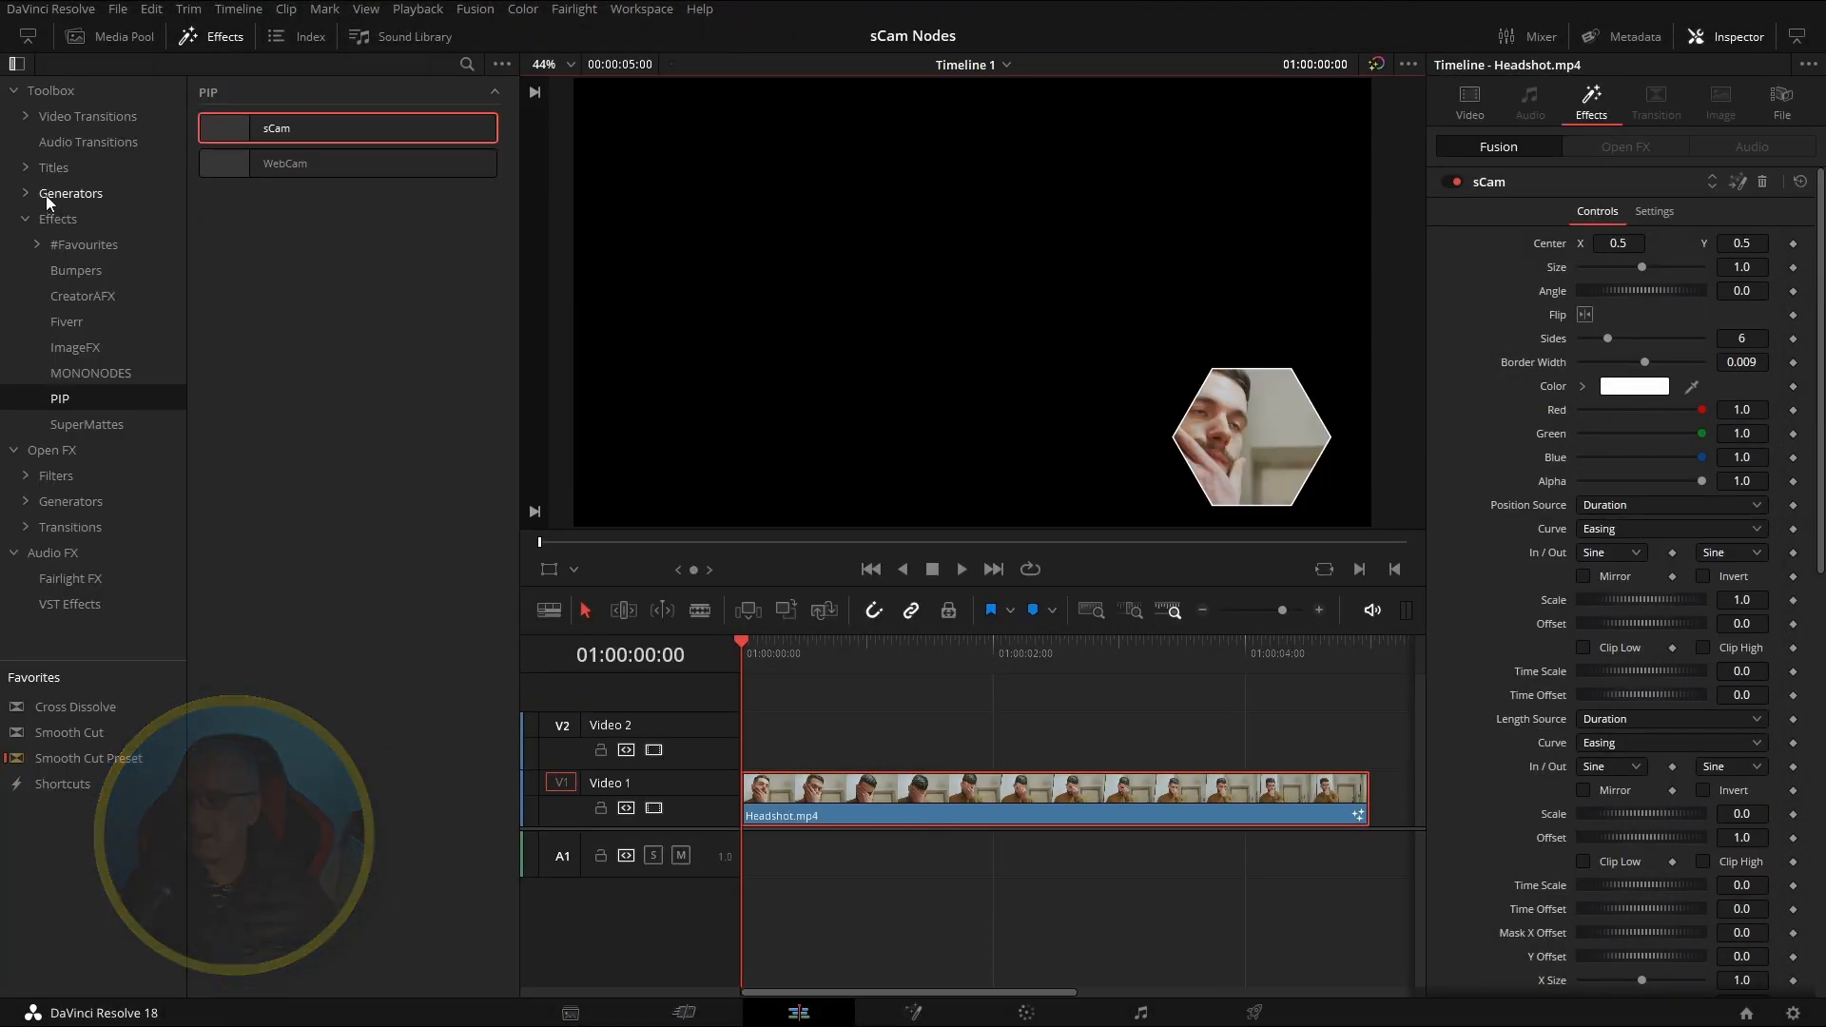
{"action": "left_click", "coordinate": [53, 167]}
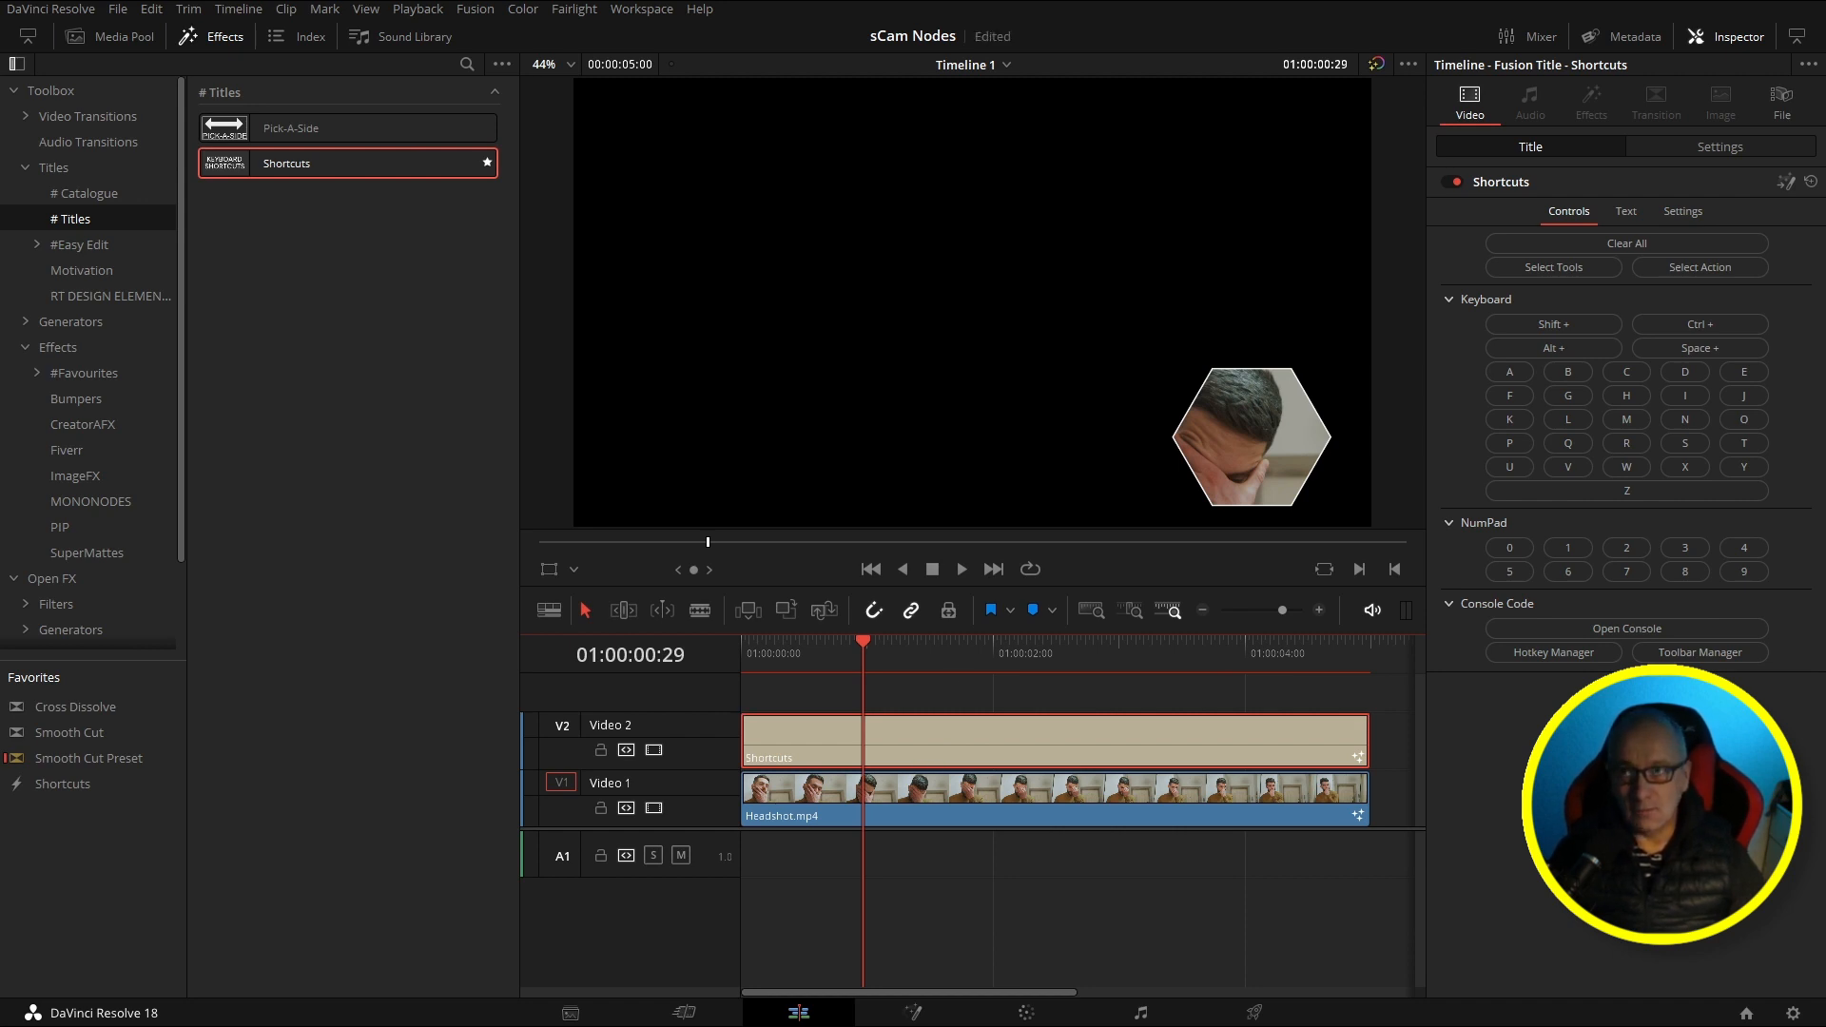
{"action": "left_click", "coordinate": [1553, 268]}
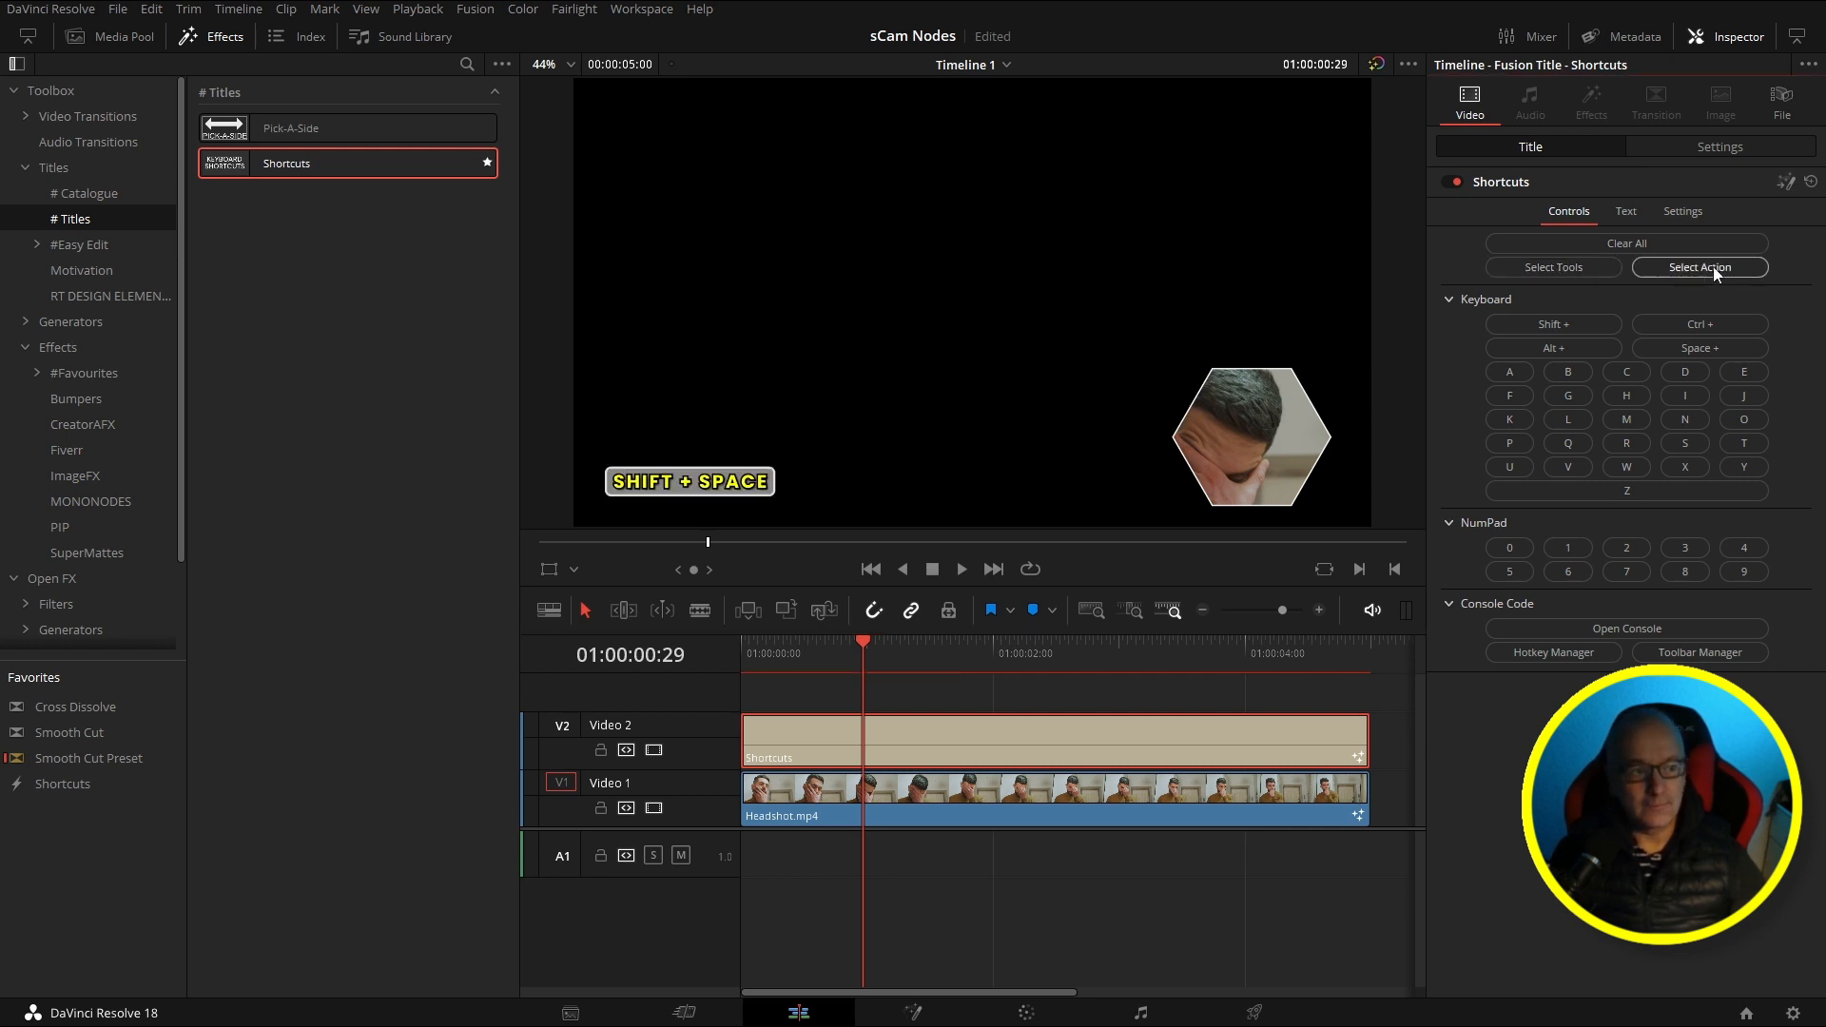
{"action": "left_click", "coordinate": [1699, 324]}
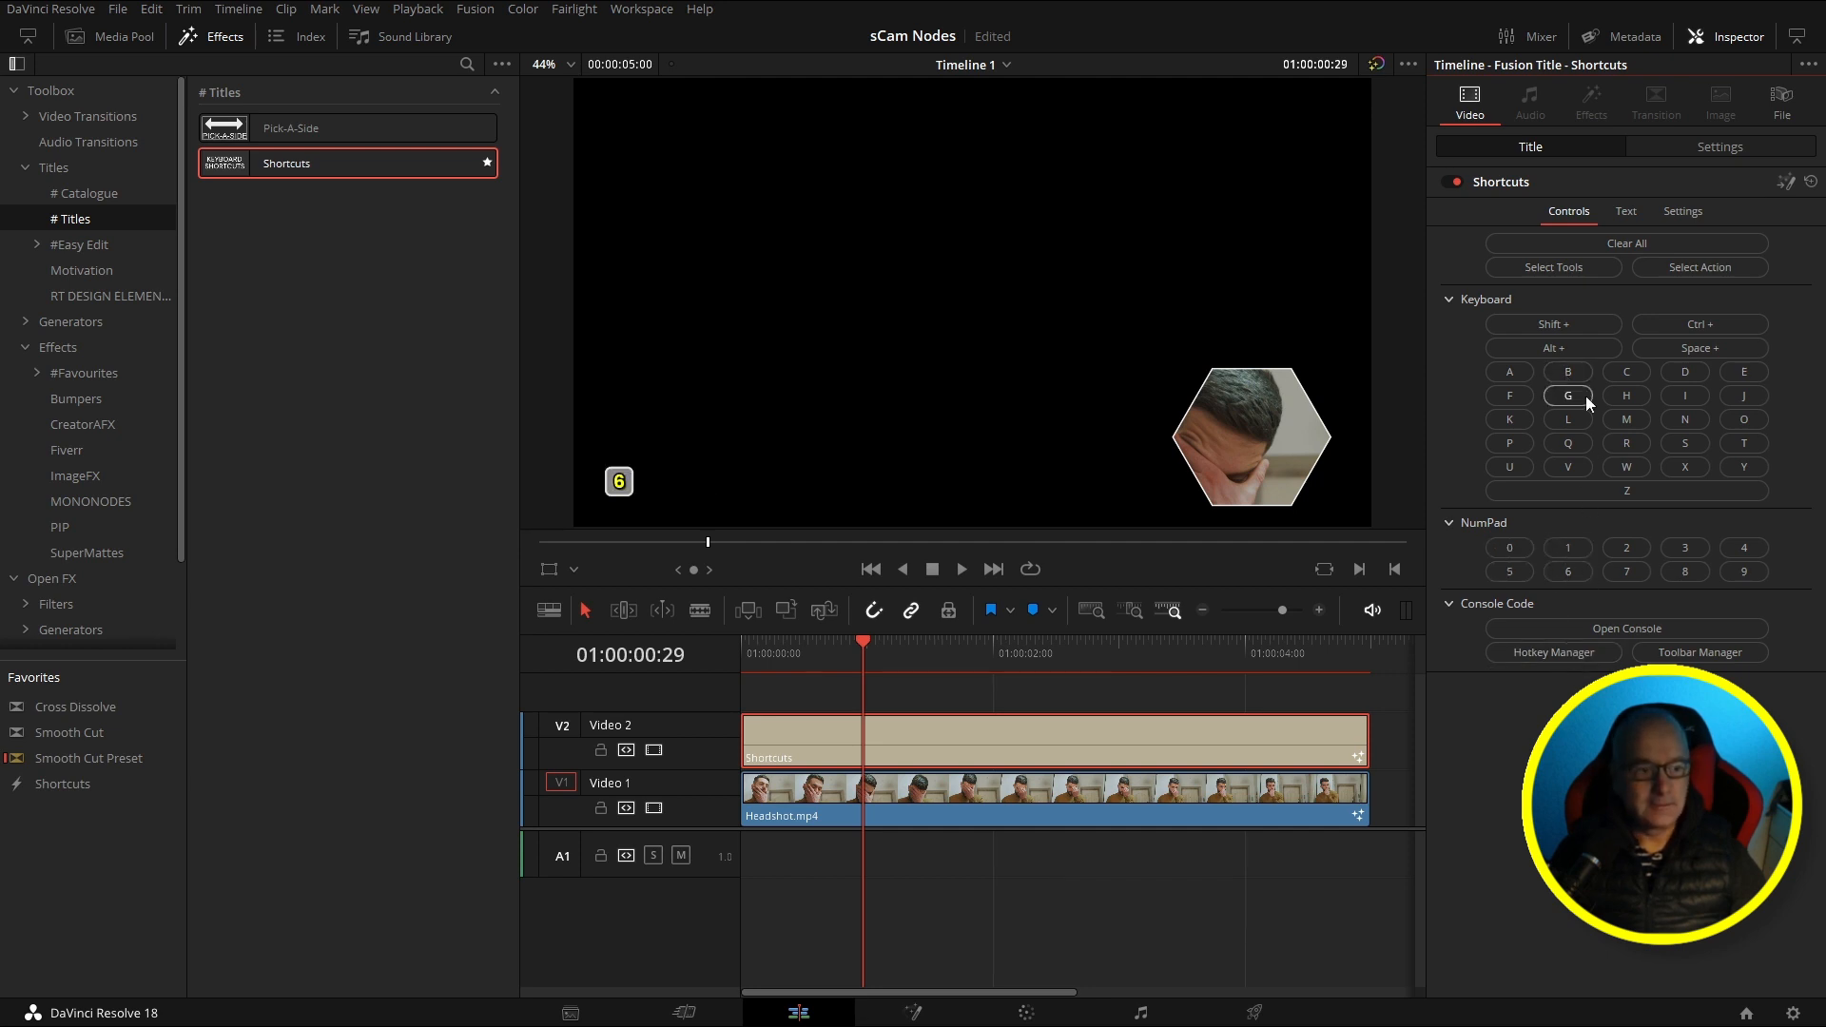
{"action": "mouse_move", "coordinate": [1611, 633]}
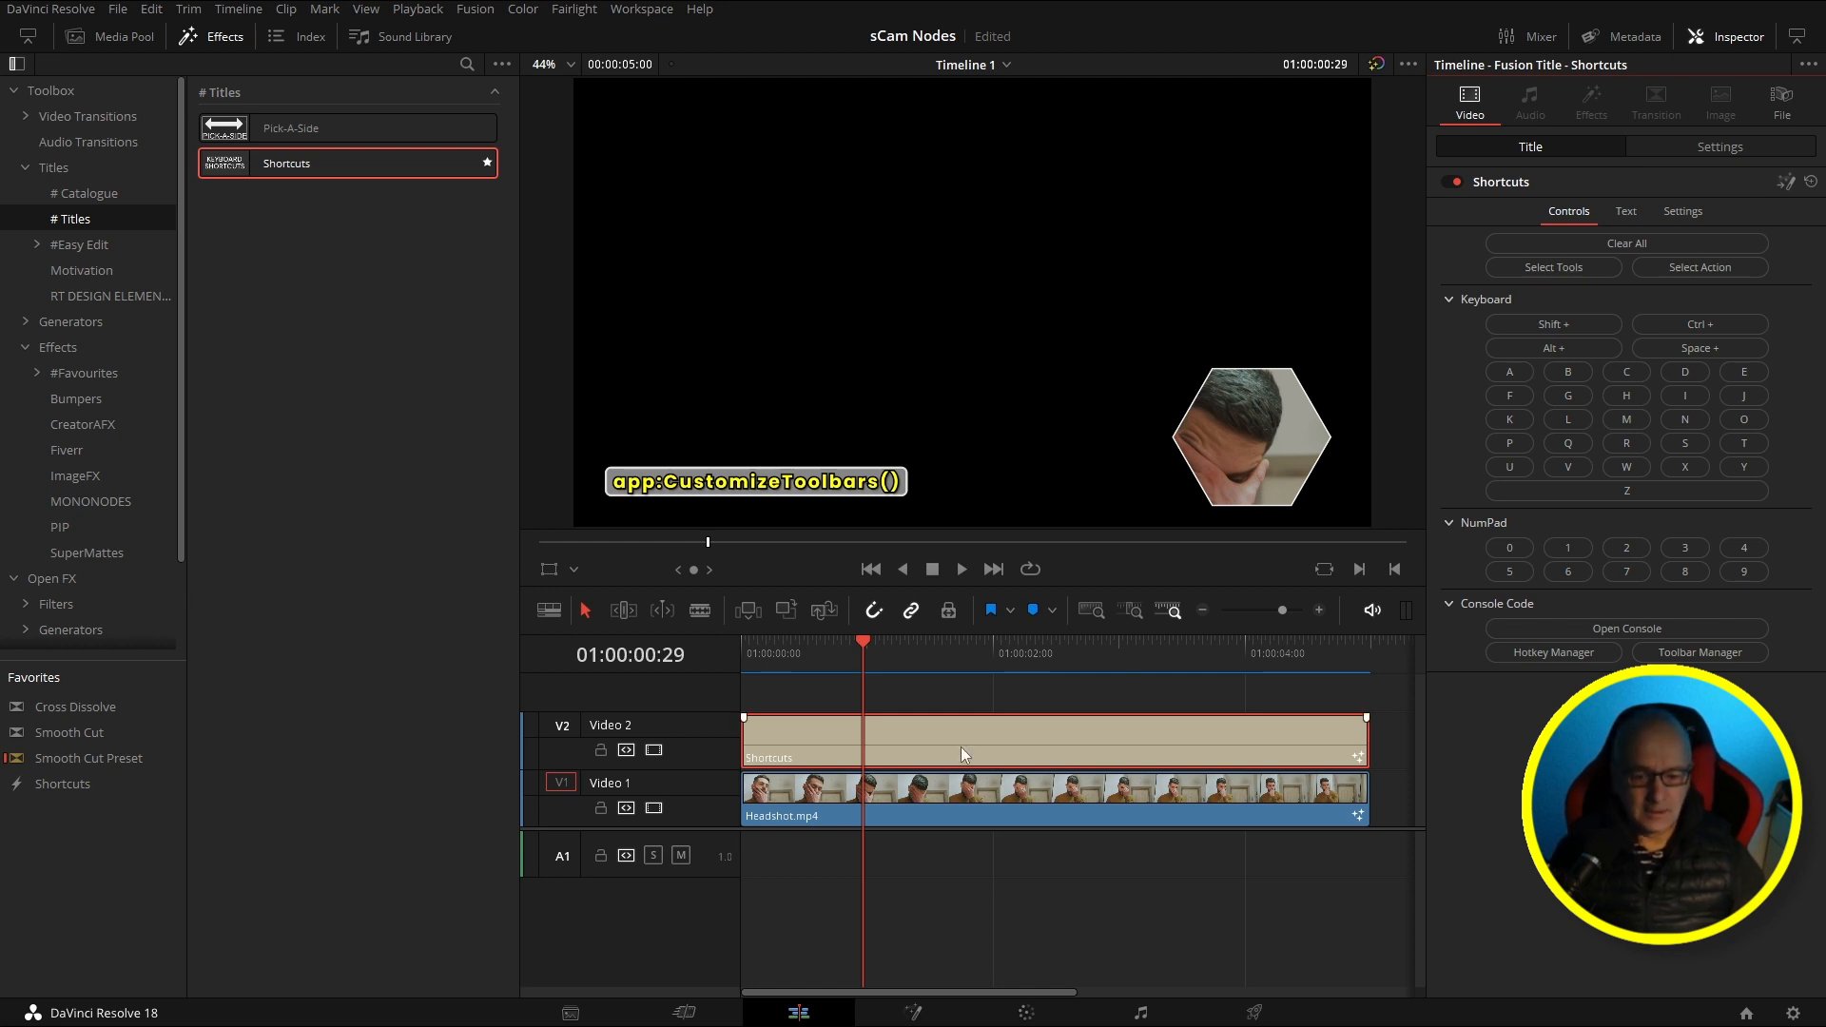
{"action": "left_click", "coordinate": [911, 1012]}
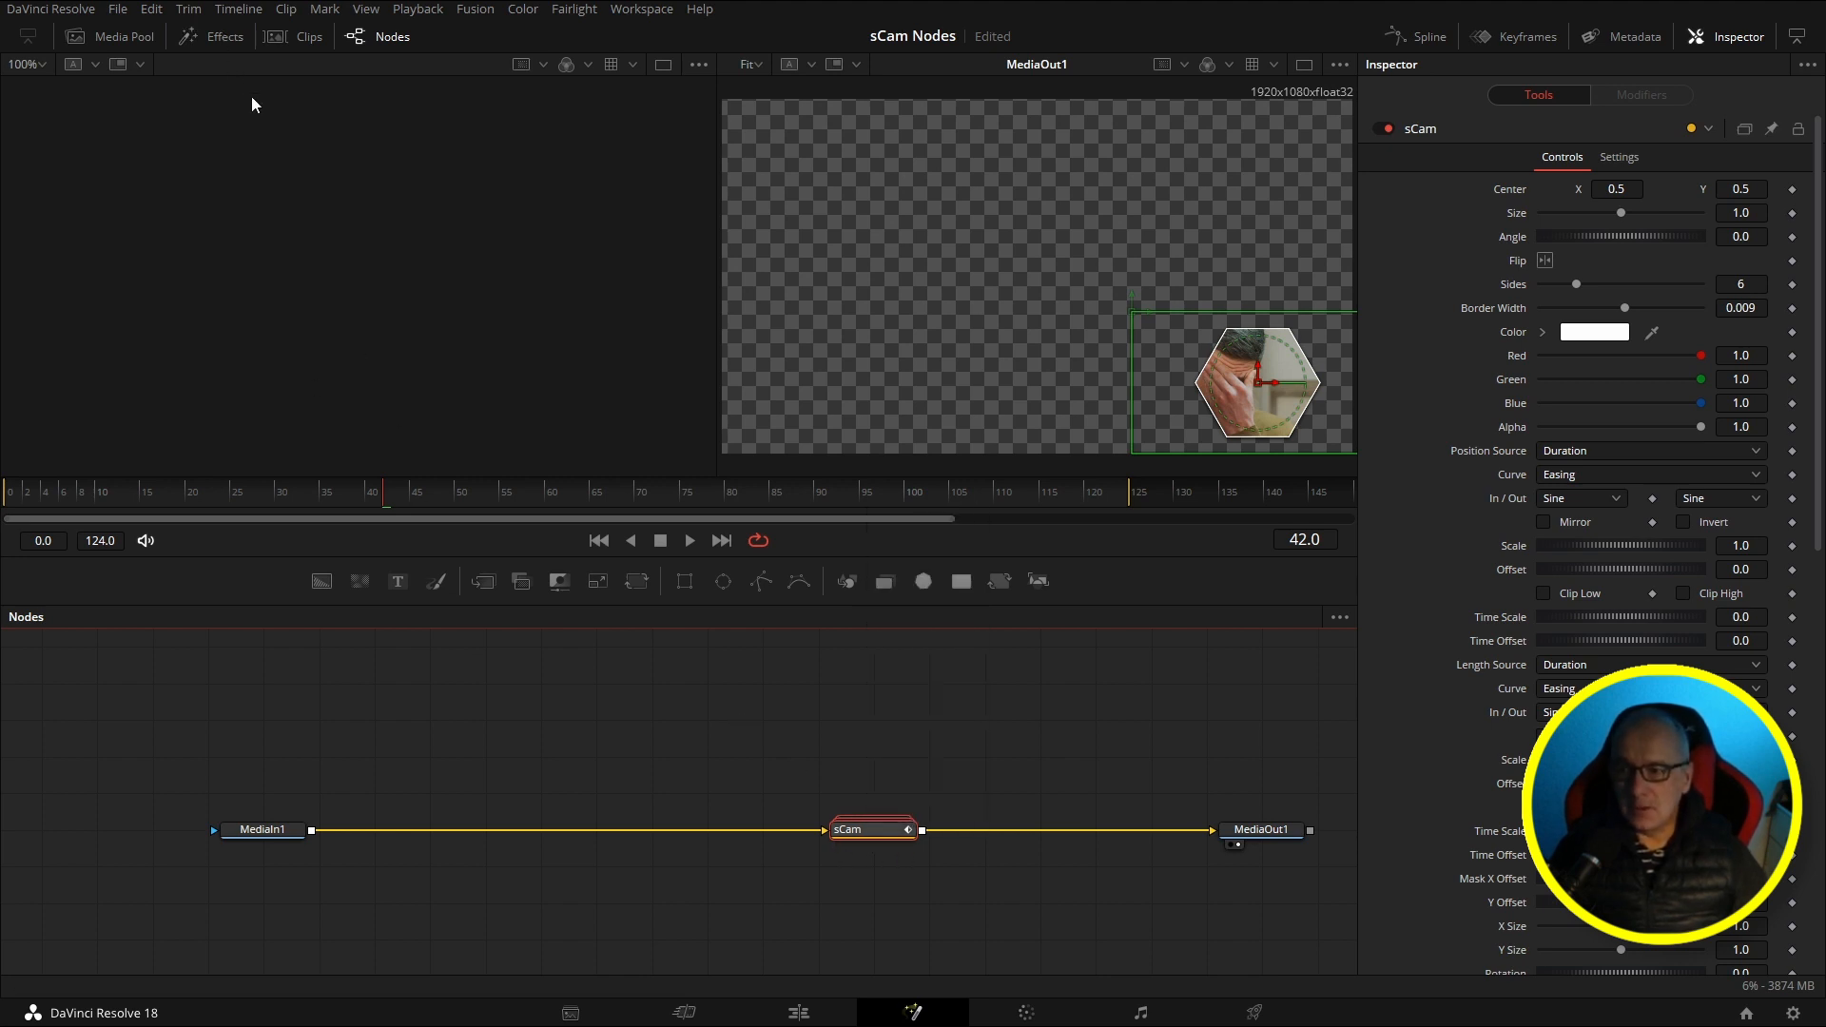
Step: Browse to the PIP effect templates and right-click sCam for its file-browser option
{"action": "left_click", "coordinate": [218, 36]}
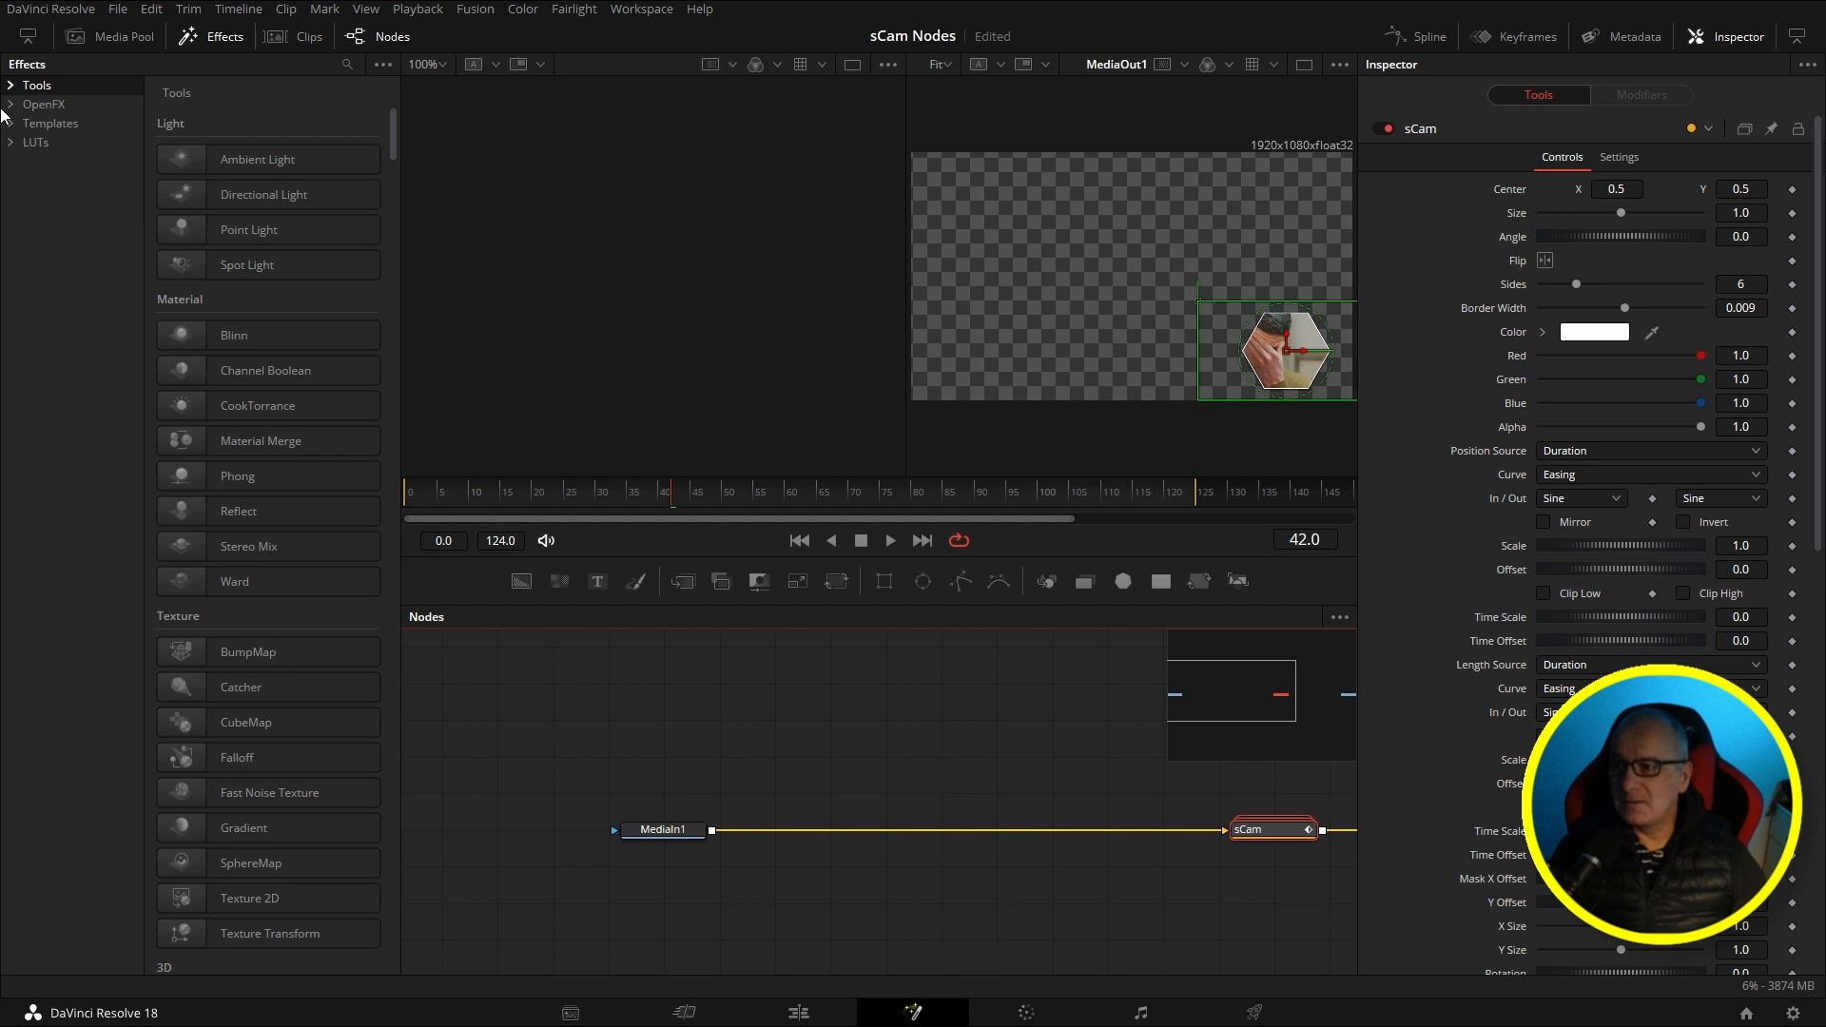
{"action": "left_click", "coordinate": [14, 122]}
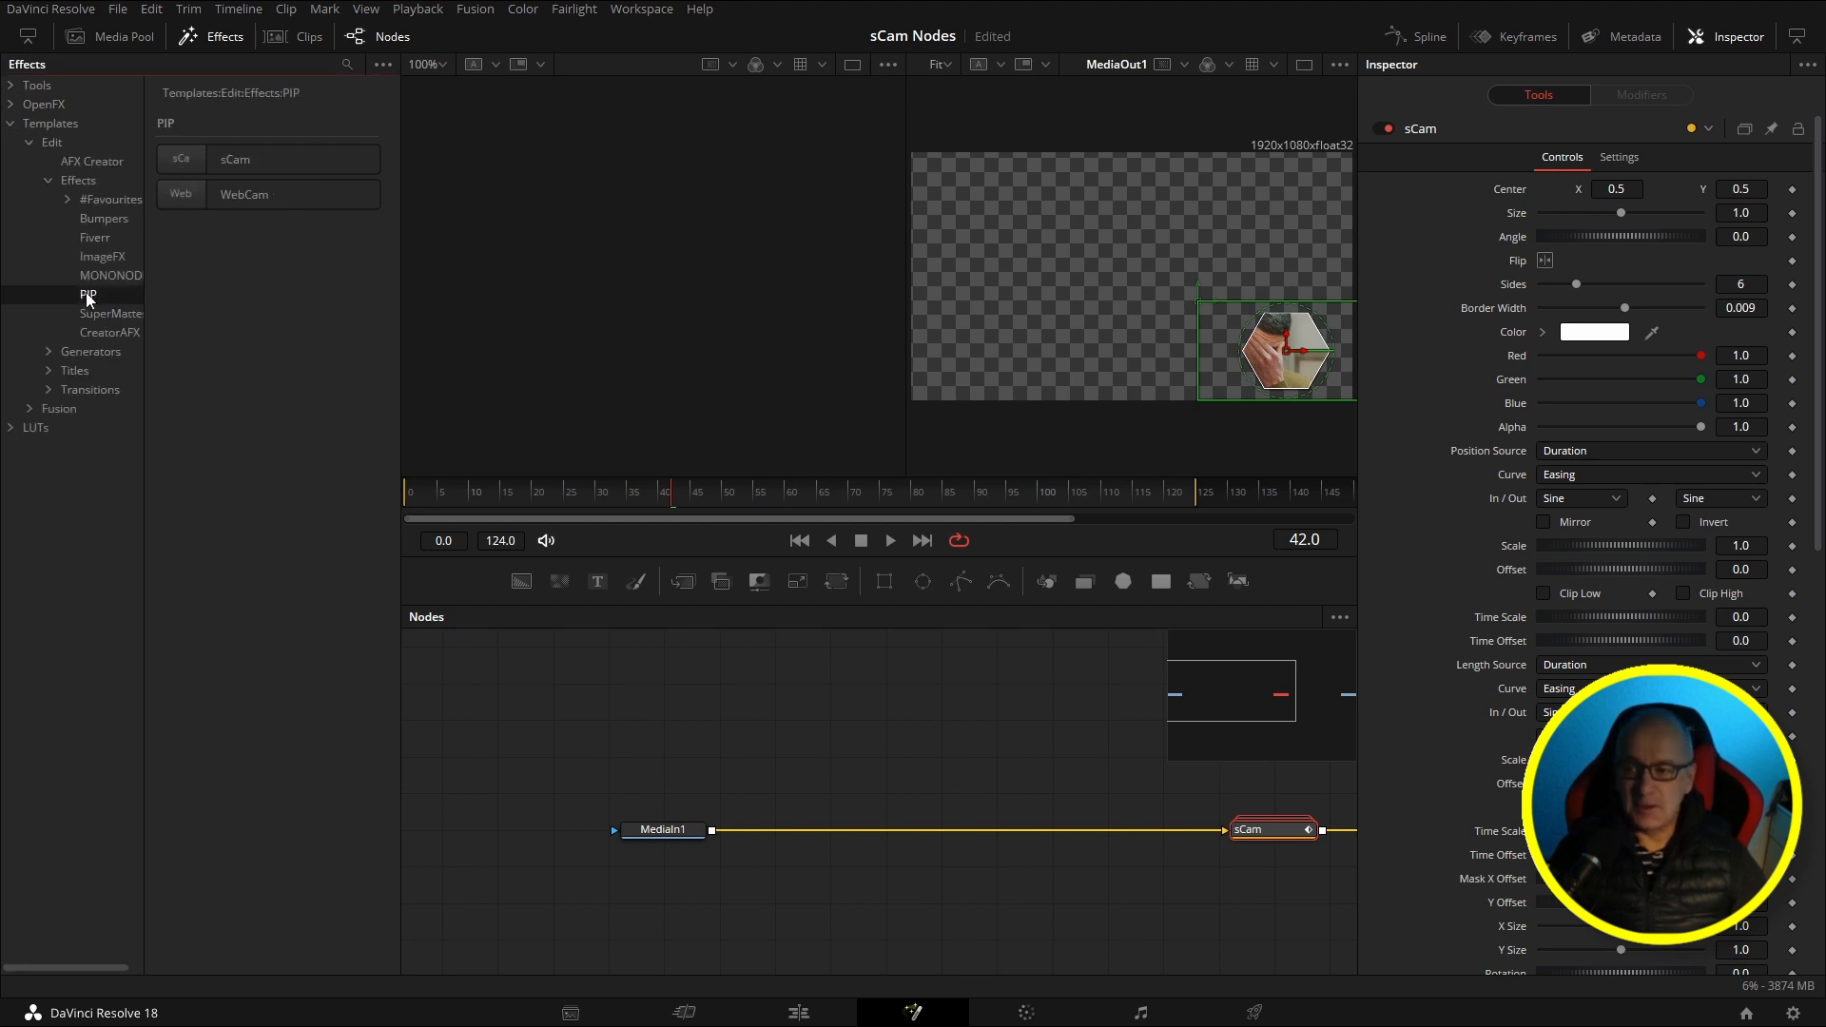
{"action": "right_click", "coordinate": [266, 159]}
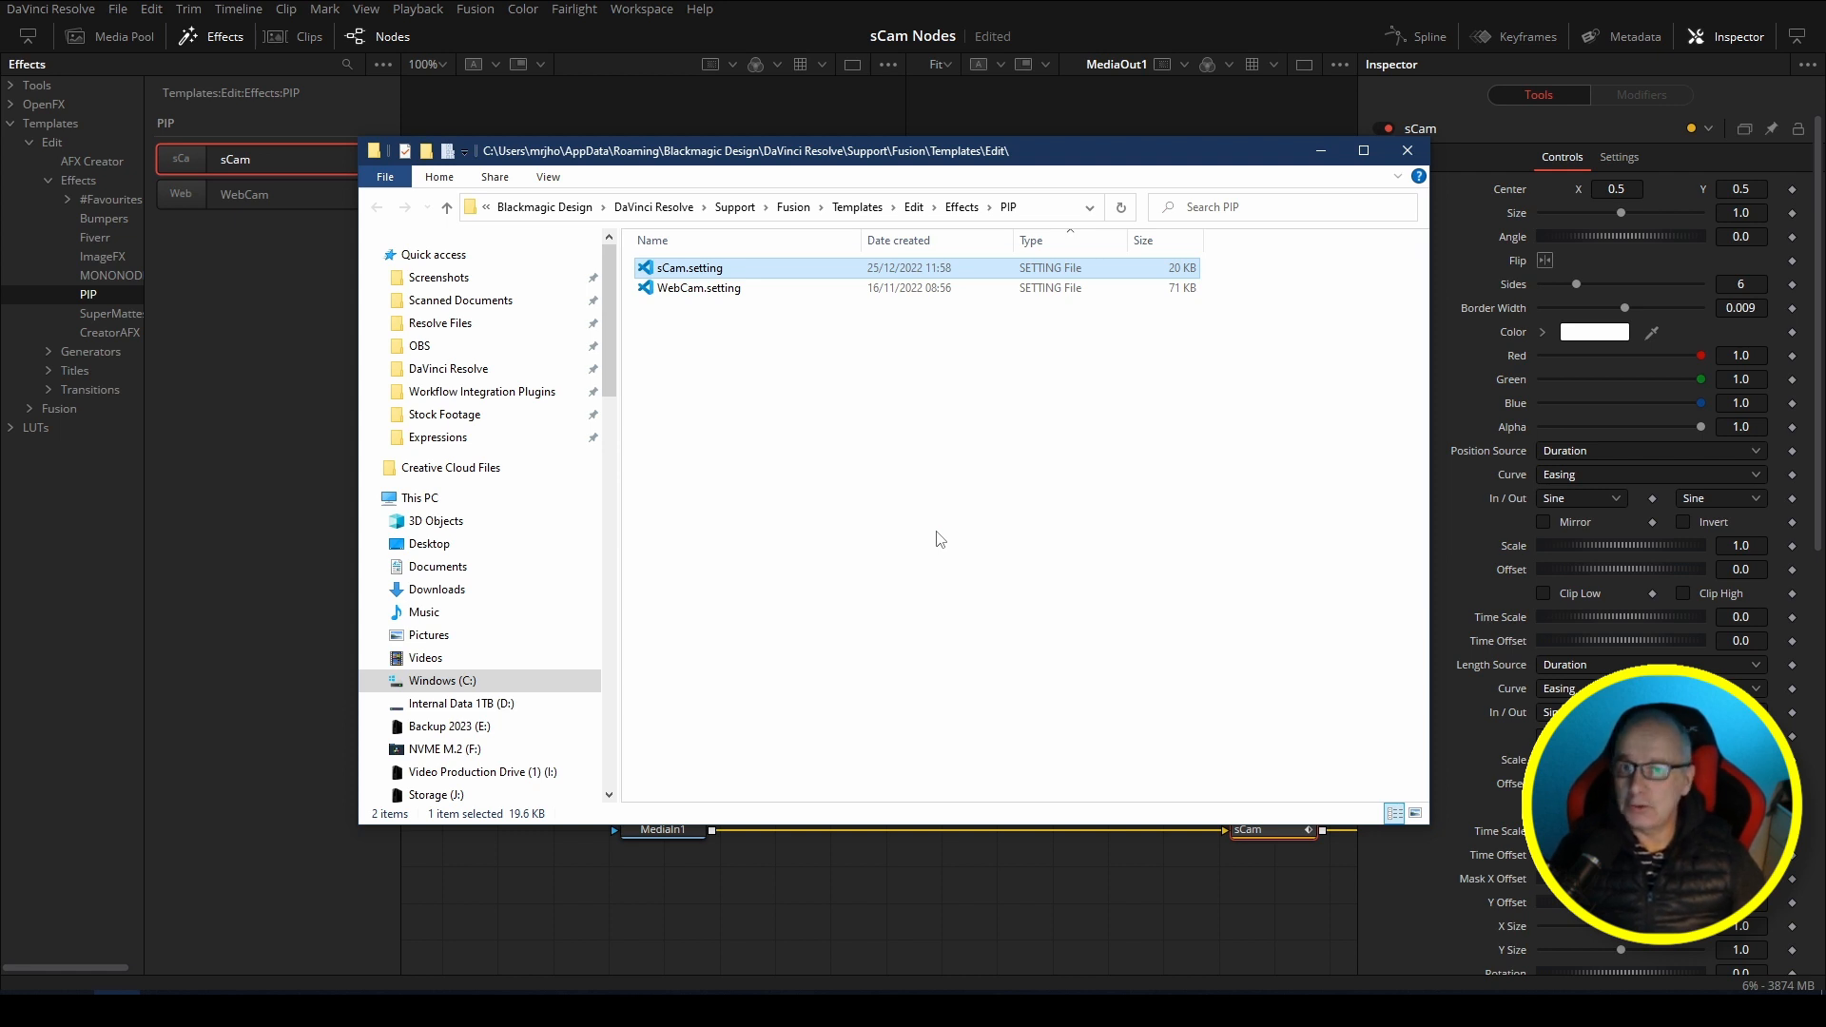
{"action": "mouse_move", "coordinate": [687, 404]}
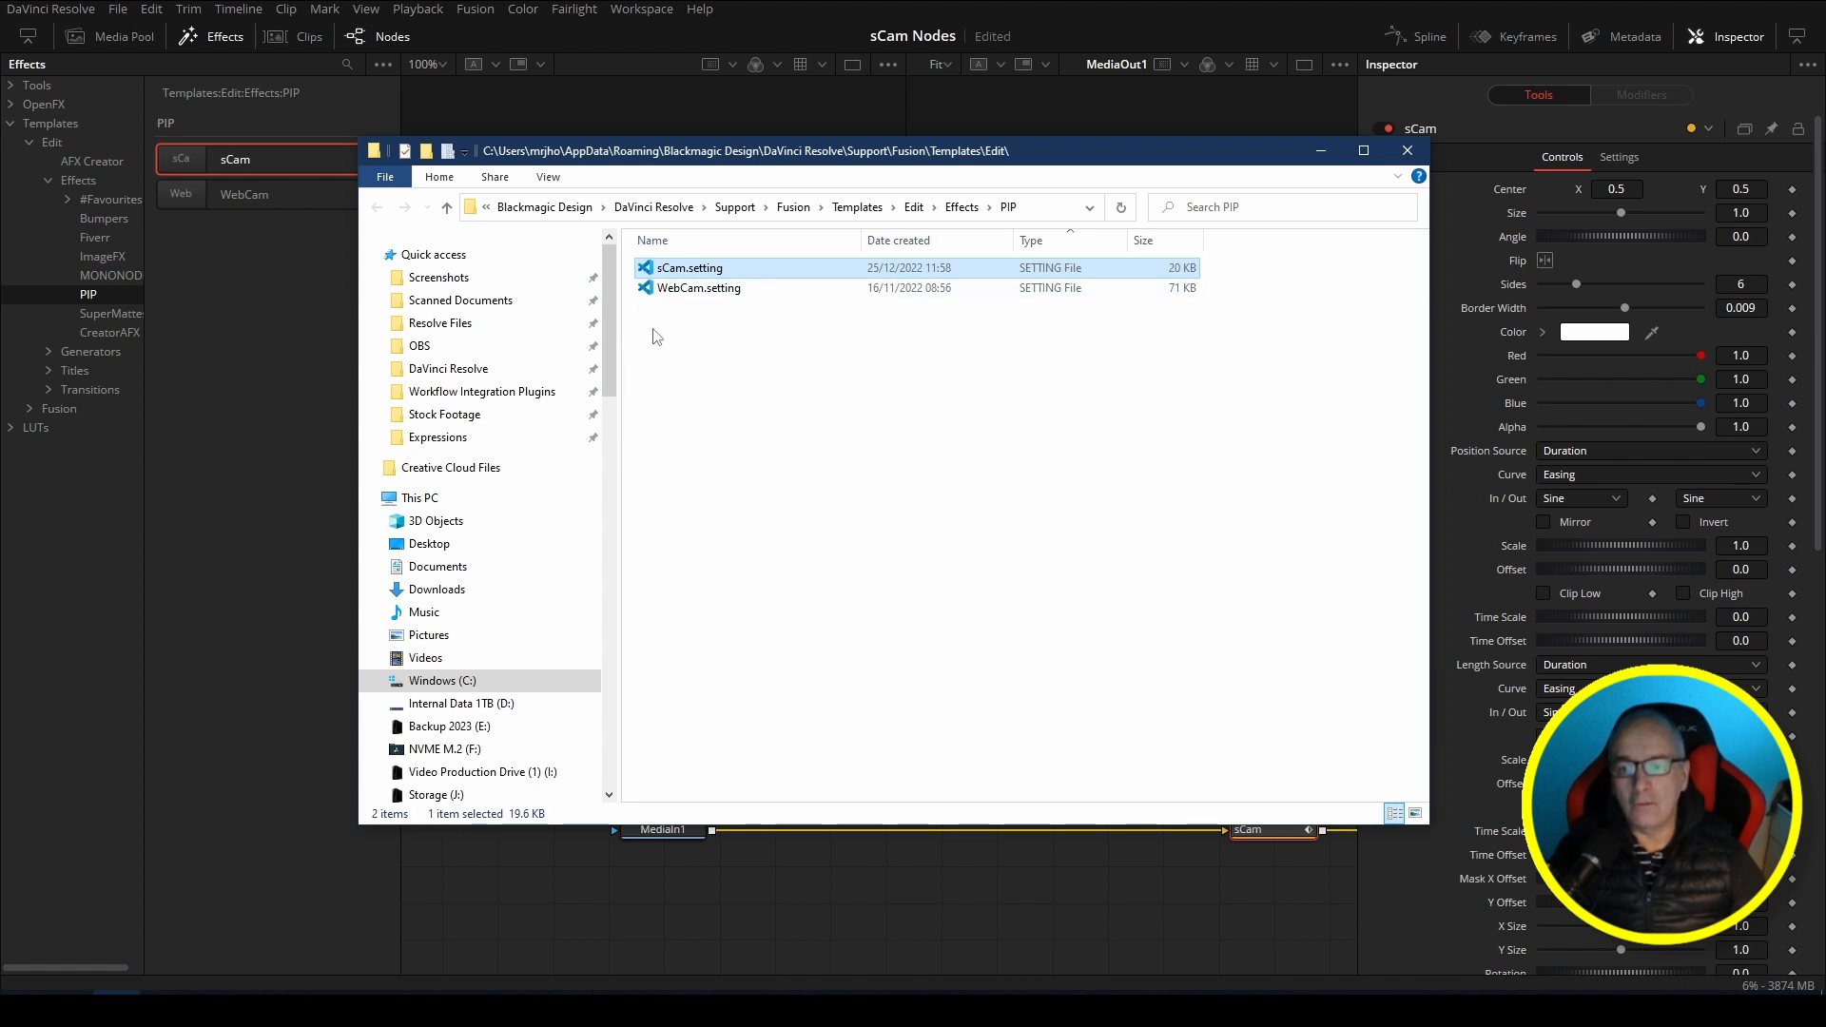
{"action": "mouse_move", "coordinate": [683, 399]}
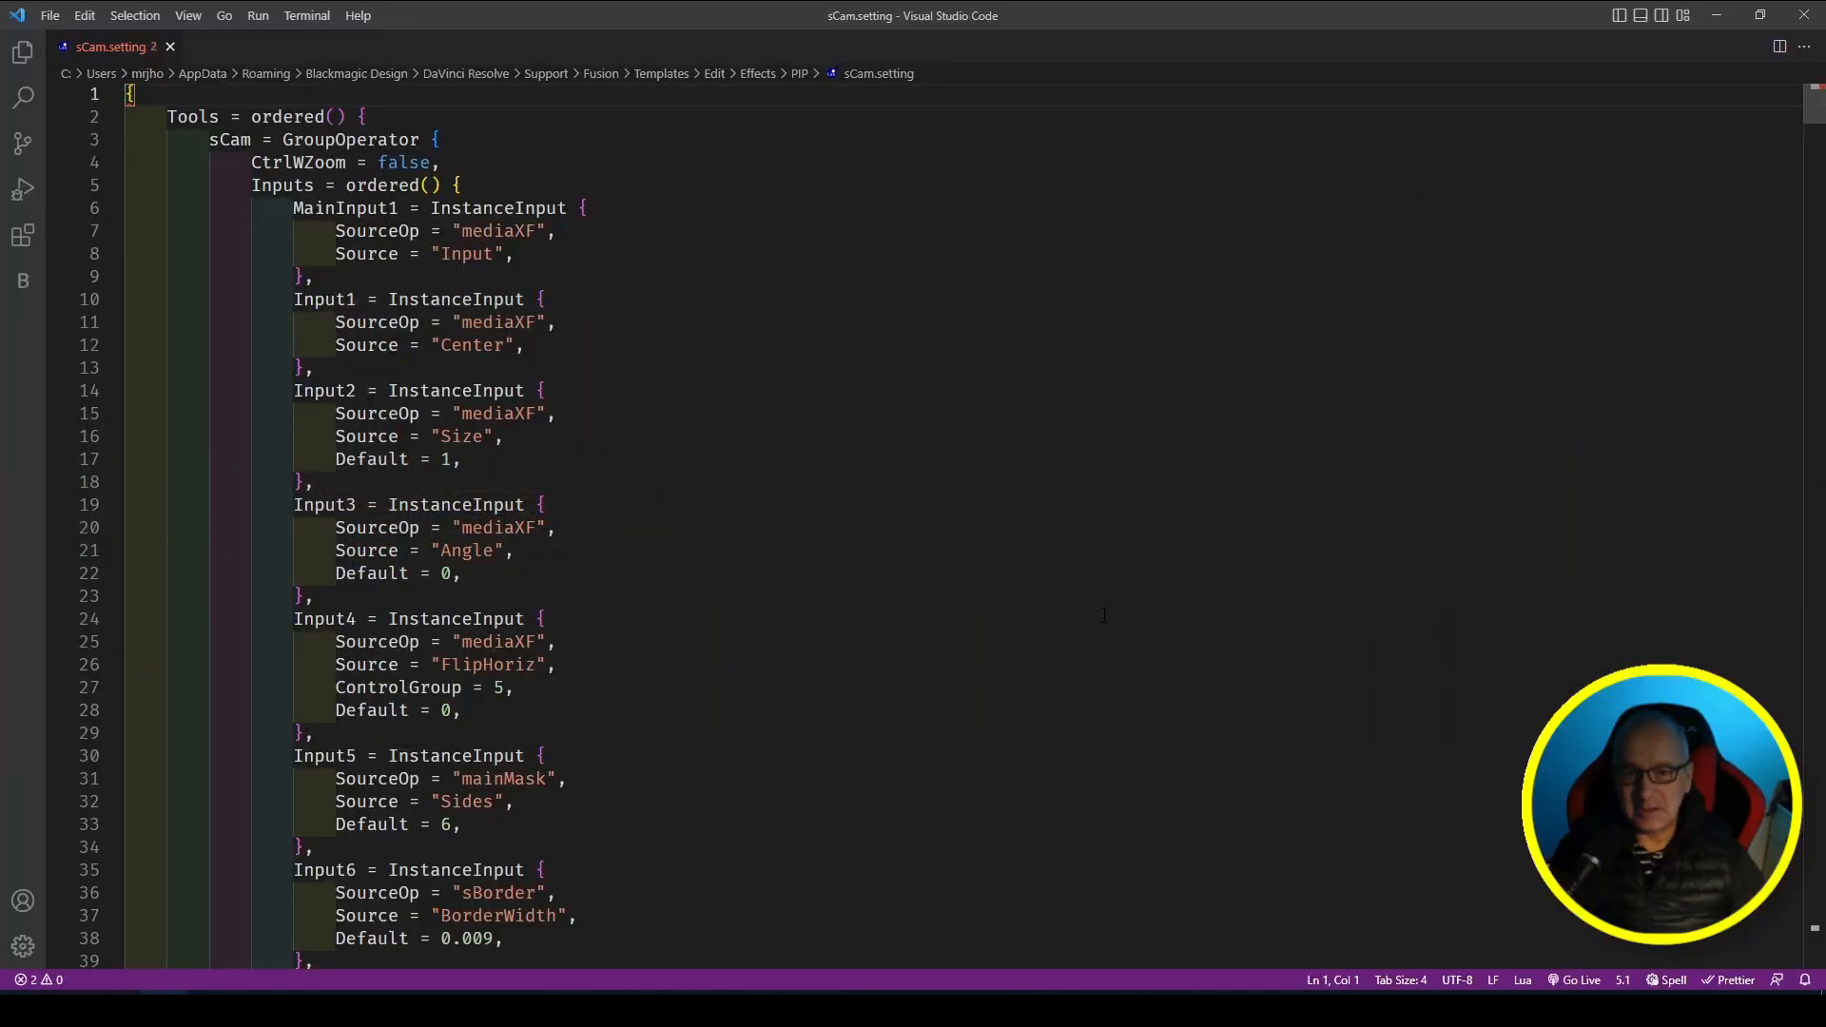
{"action": "mouse_move", "coordinate": [1067, 573]}
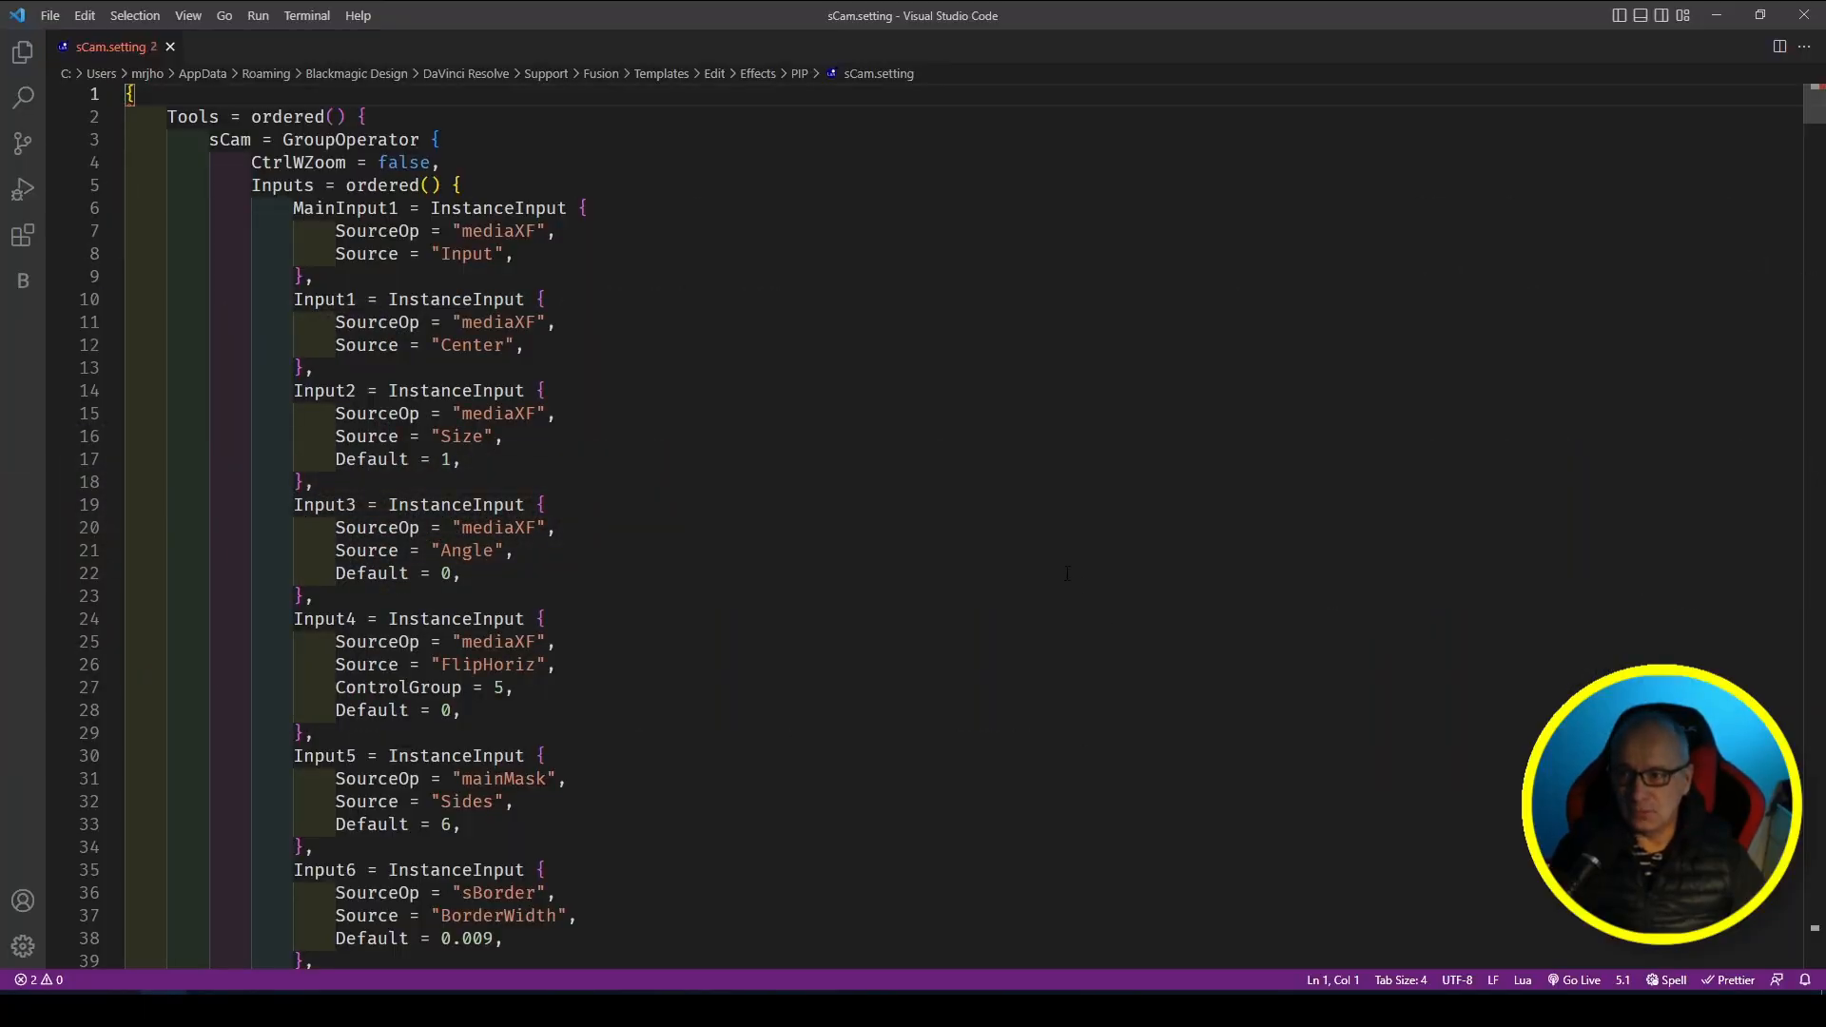
{"action": "mouse_move", "coordinate": [847, 600]}
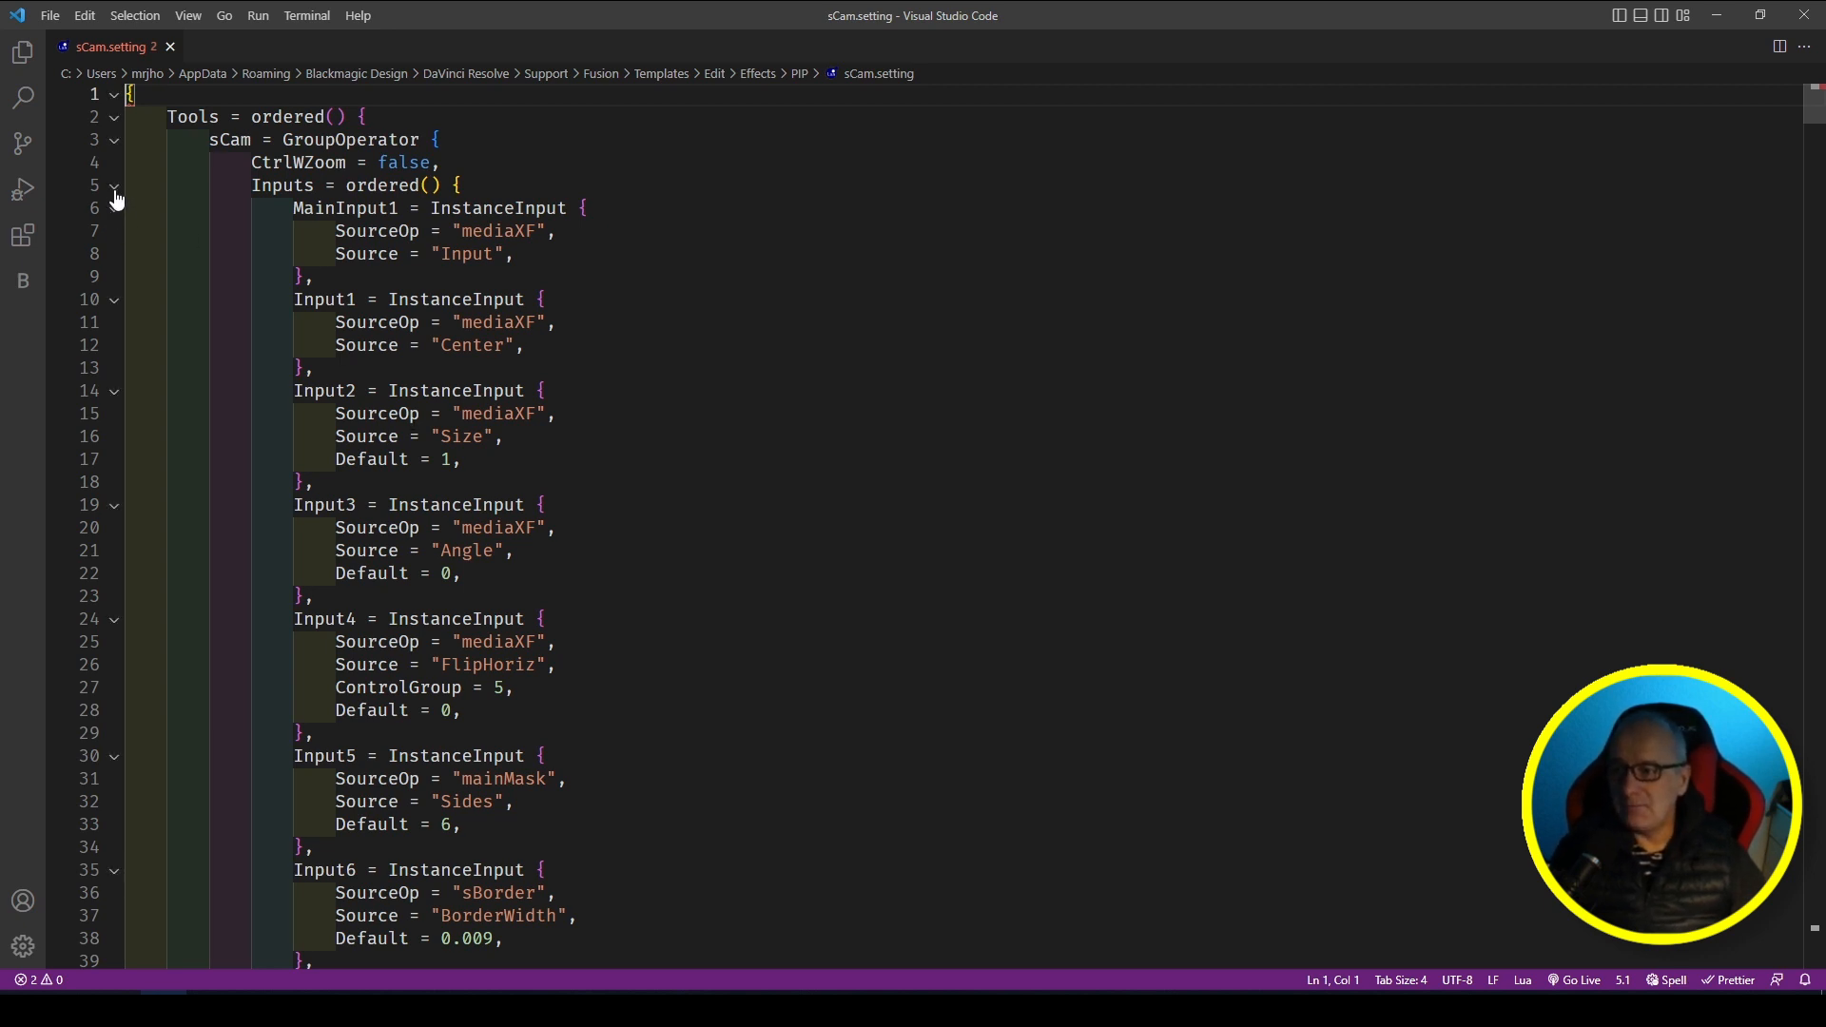
Step: Fold the Inputs section of sCam.setting and select the sCam group name
{"action": "left_click", "coordinate": [113, 185]}
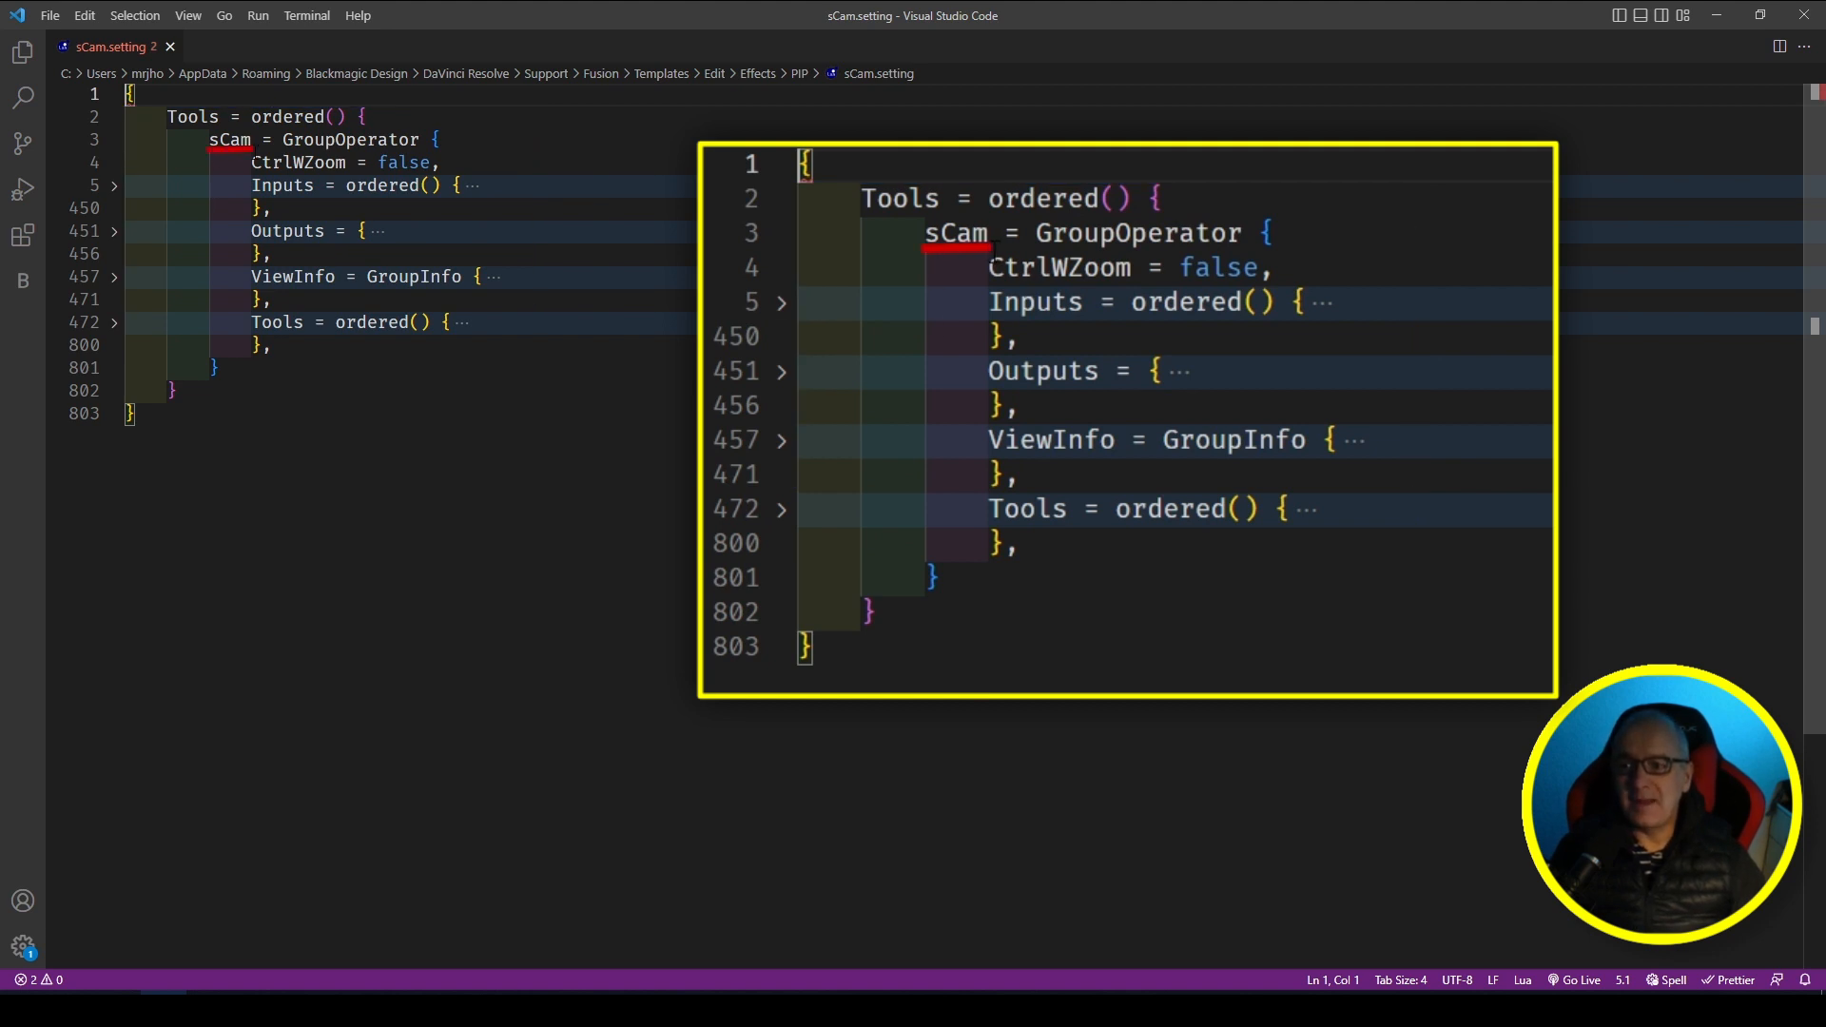
{"action": "double_click", "coordinate": [955, 233]}
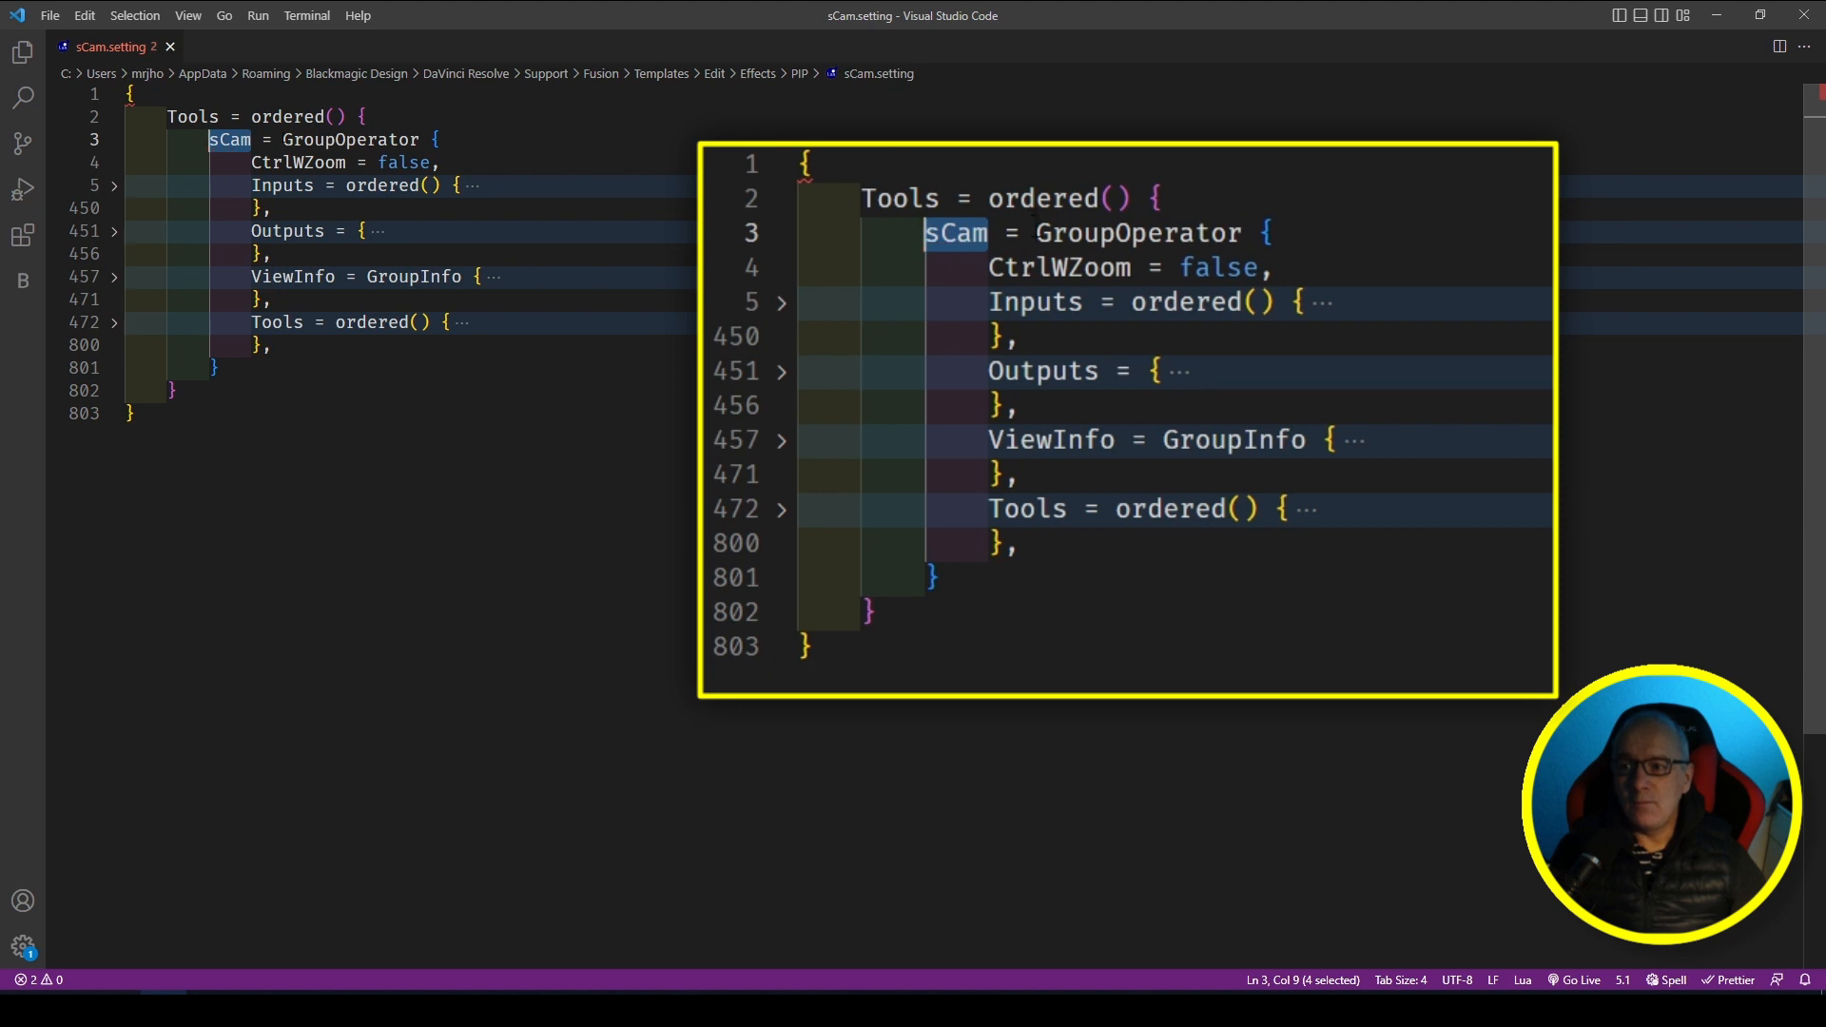
{"action": "double_click", "coordinate": [1139, 233]}
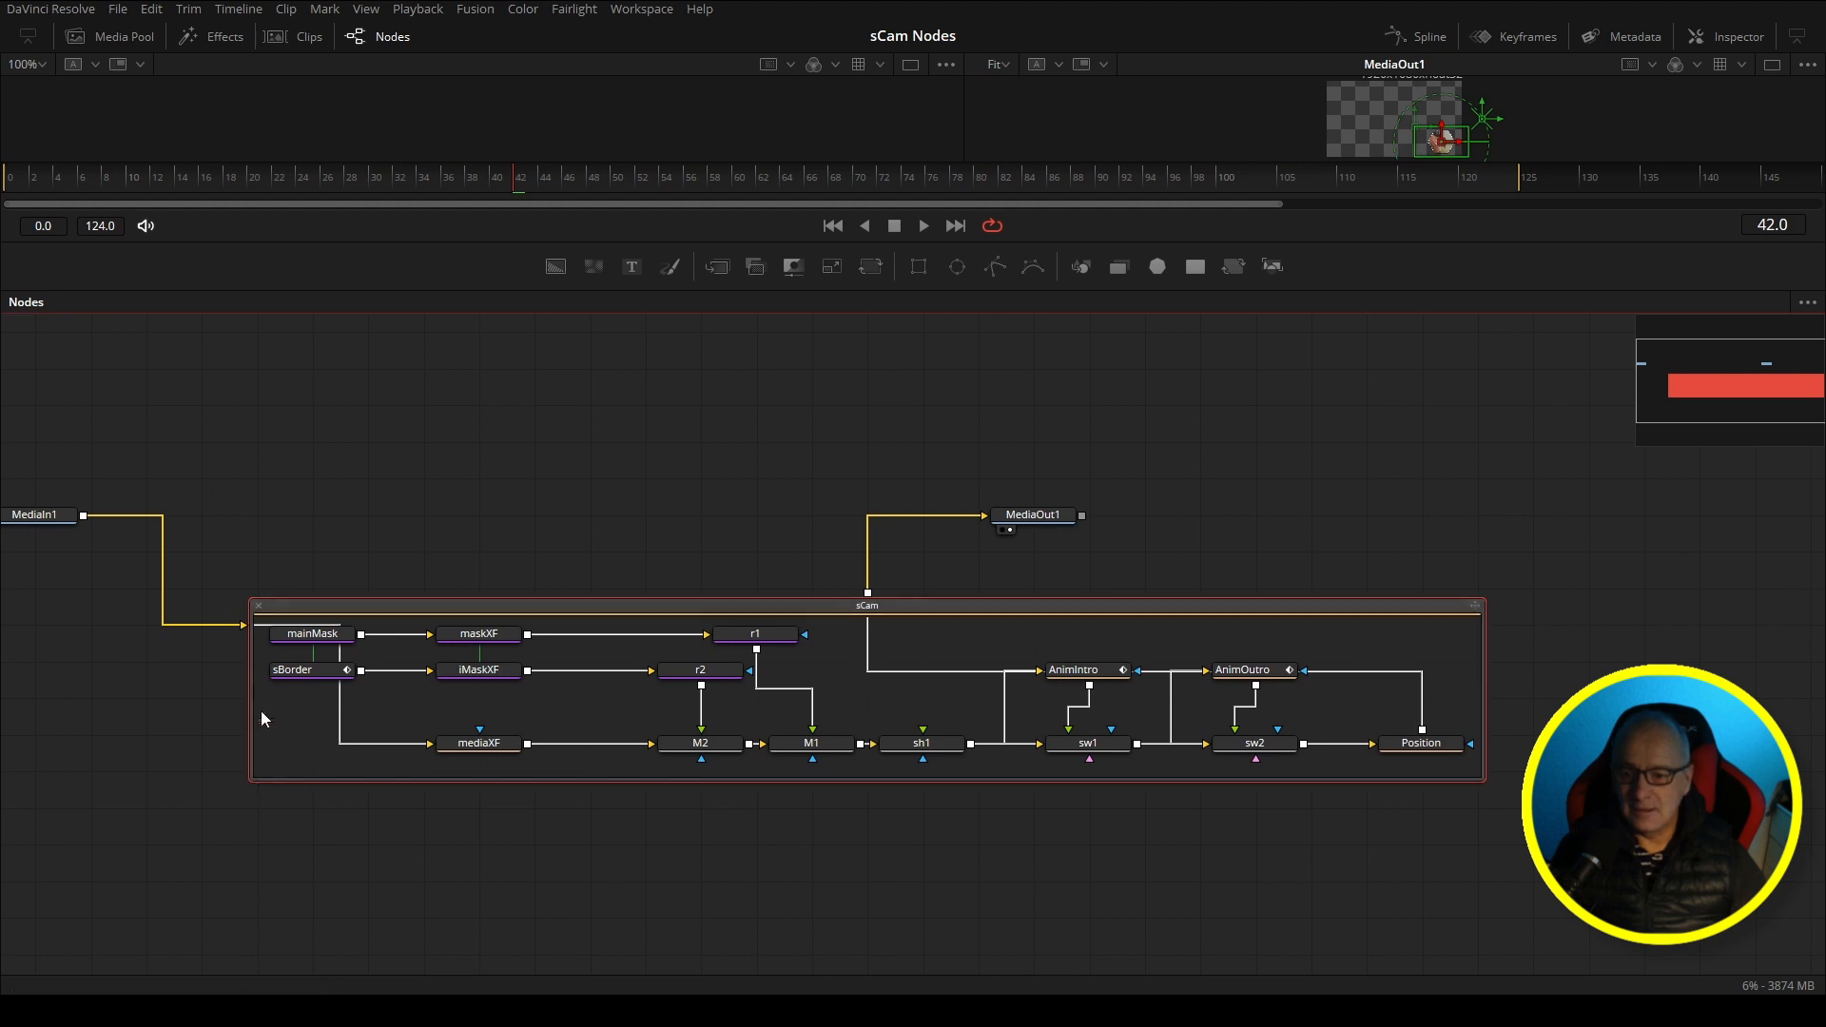
{"action": "mouse_move", "coordinate": [913, 633]}
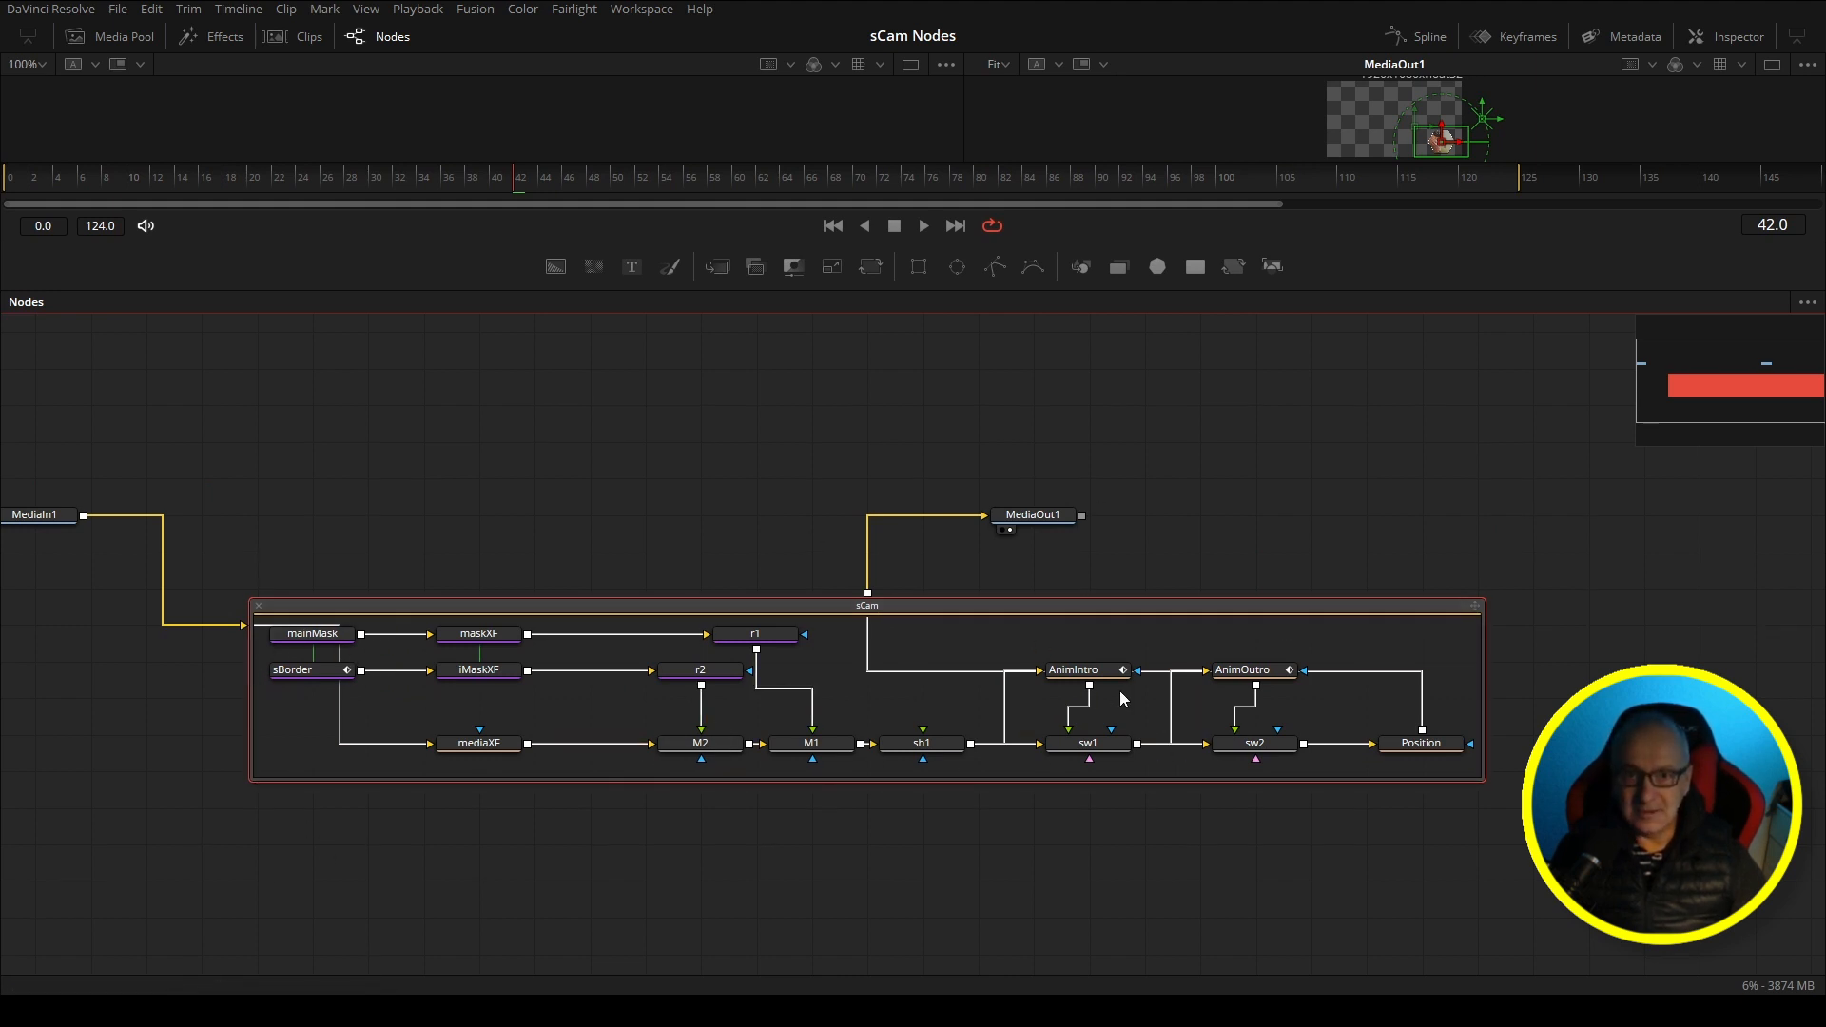
{"action": "mouse_move", "coordinate": [667, 815]}
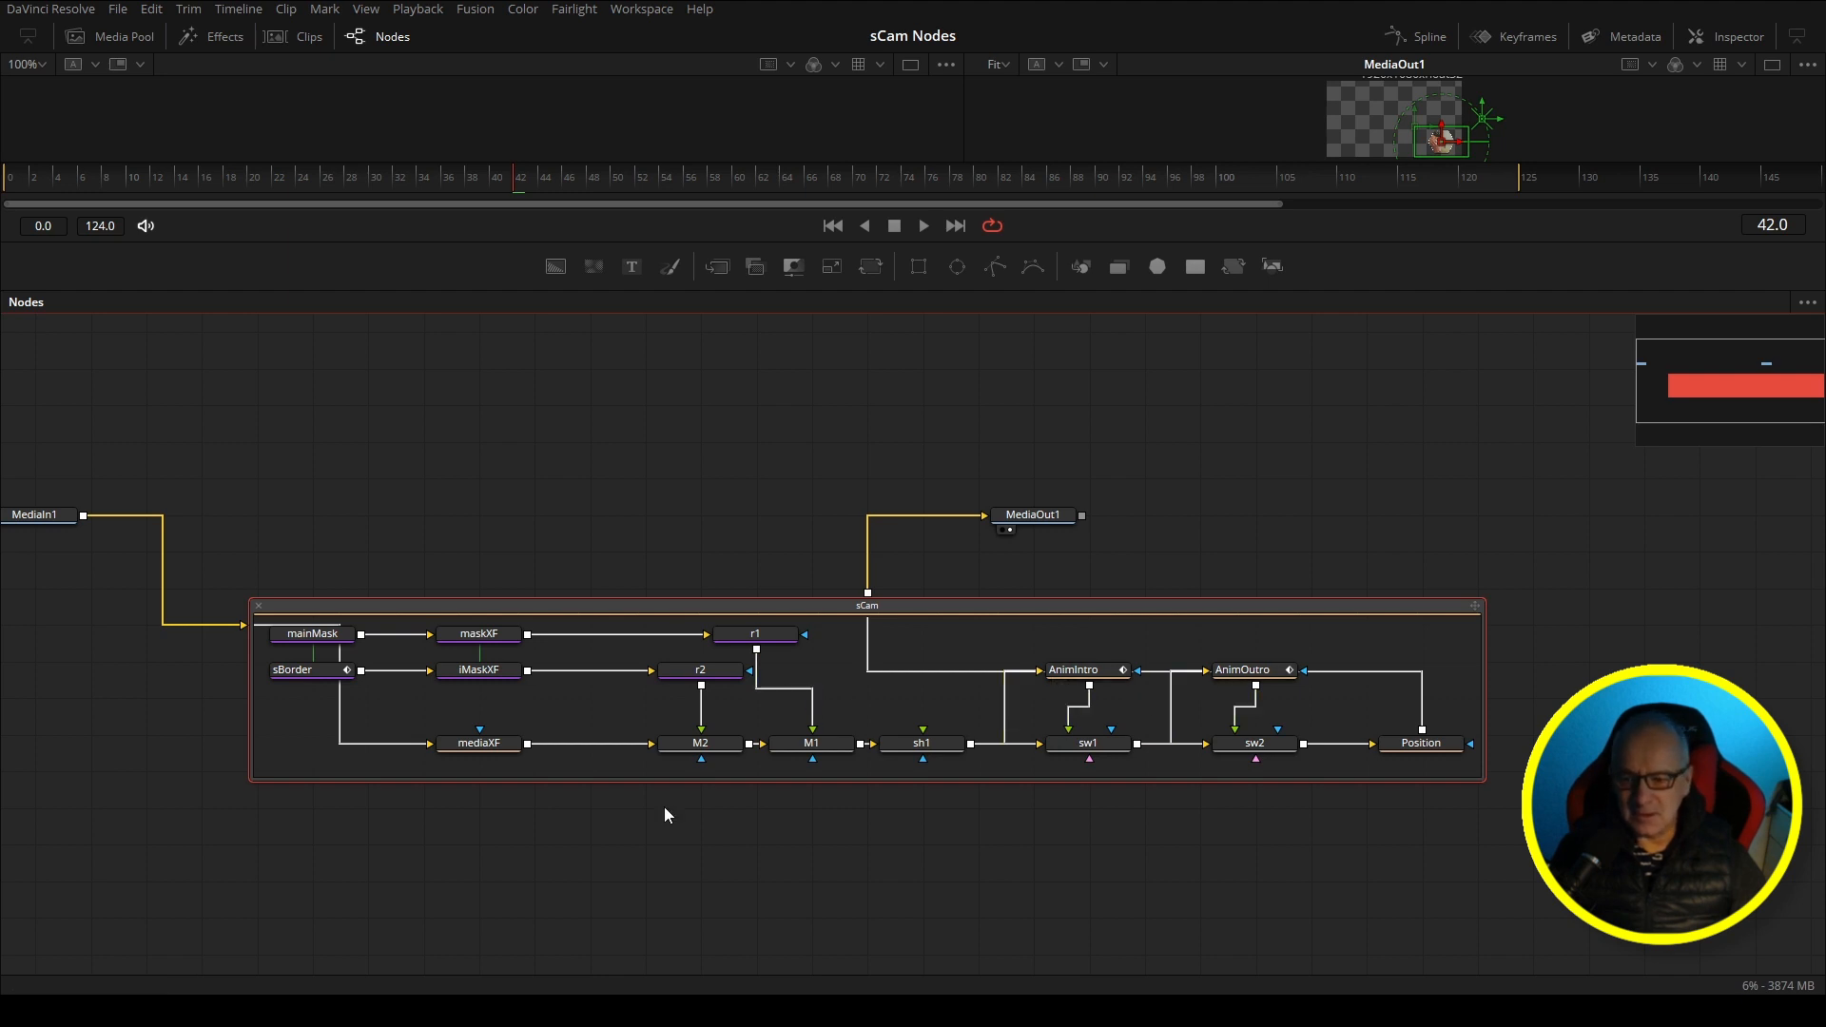
{"action": "mouse_move", "coordinate": [758, 694]}
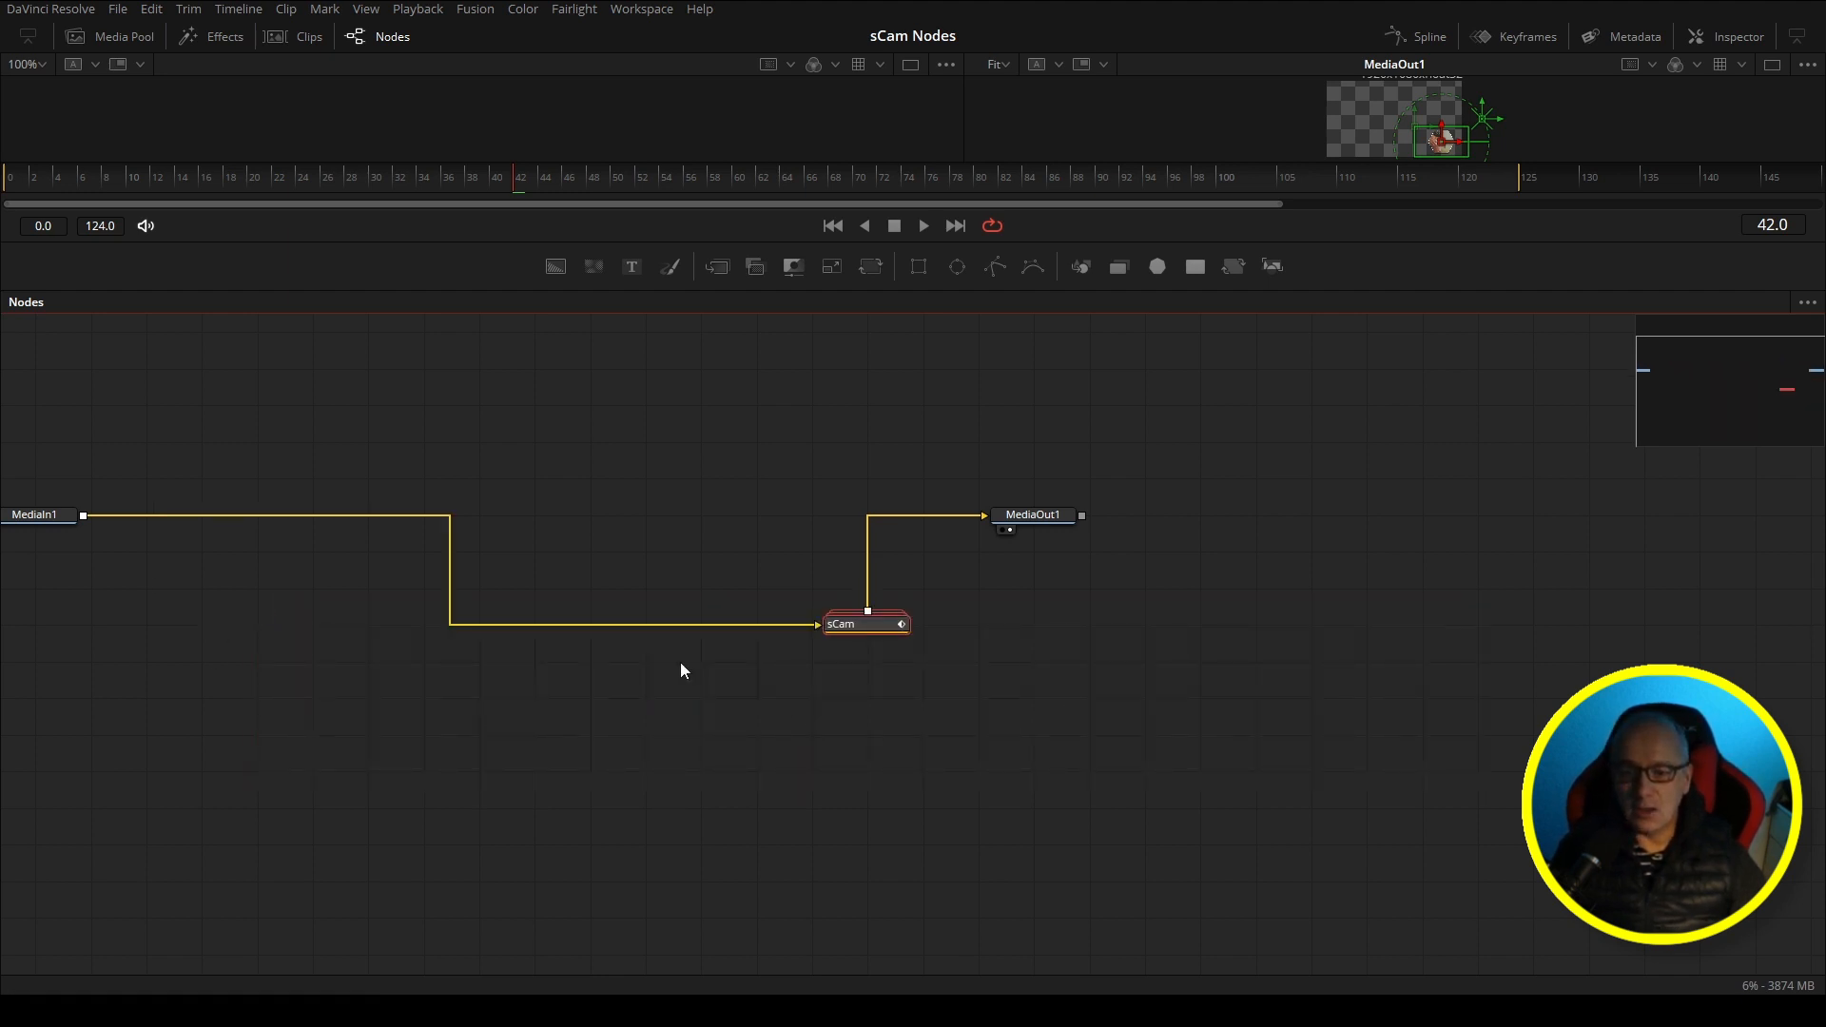
Step: Right-click the Nodes panel to list Settings options and recent .setting files, including sCam
{"action": "right_click", "coordinate": [864, 624]}
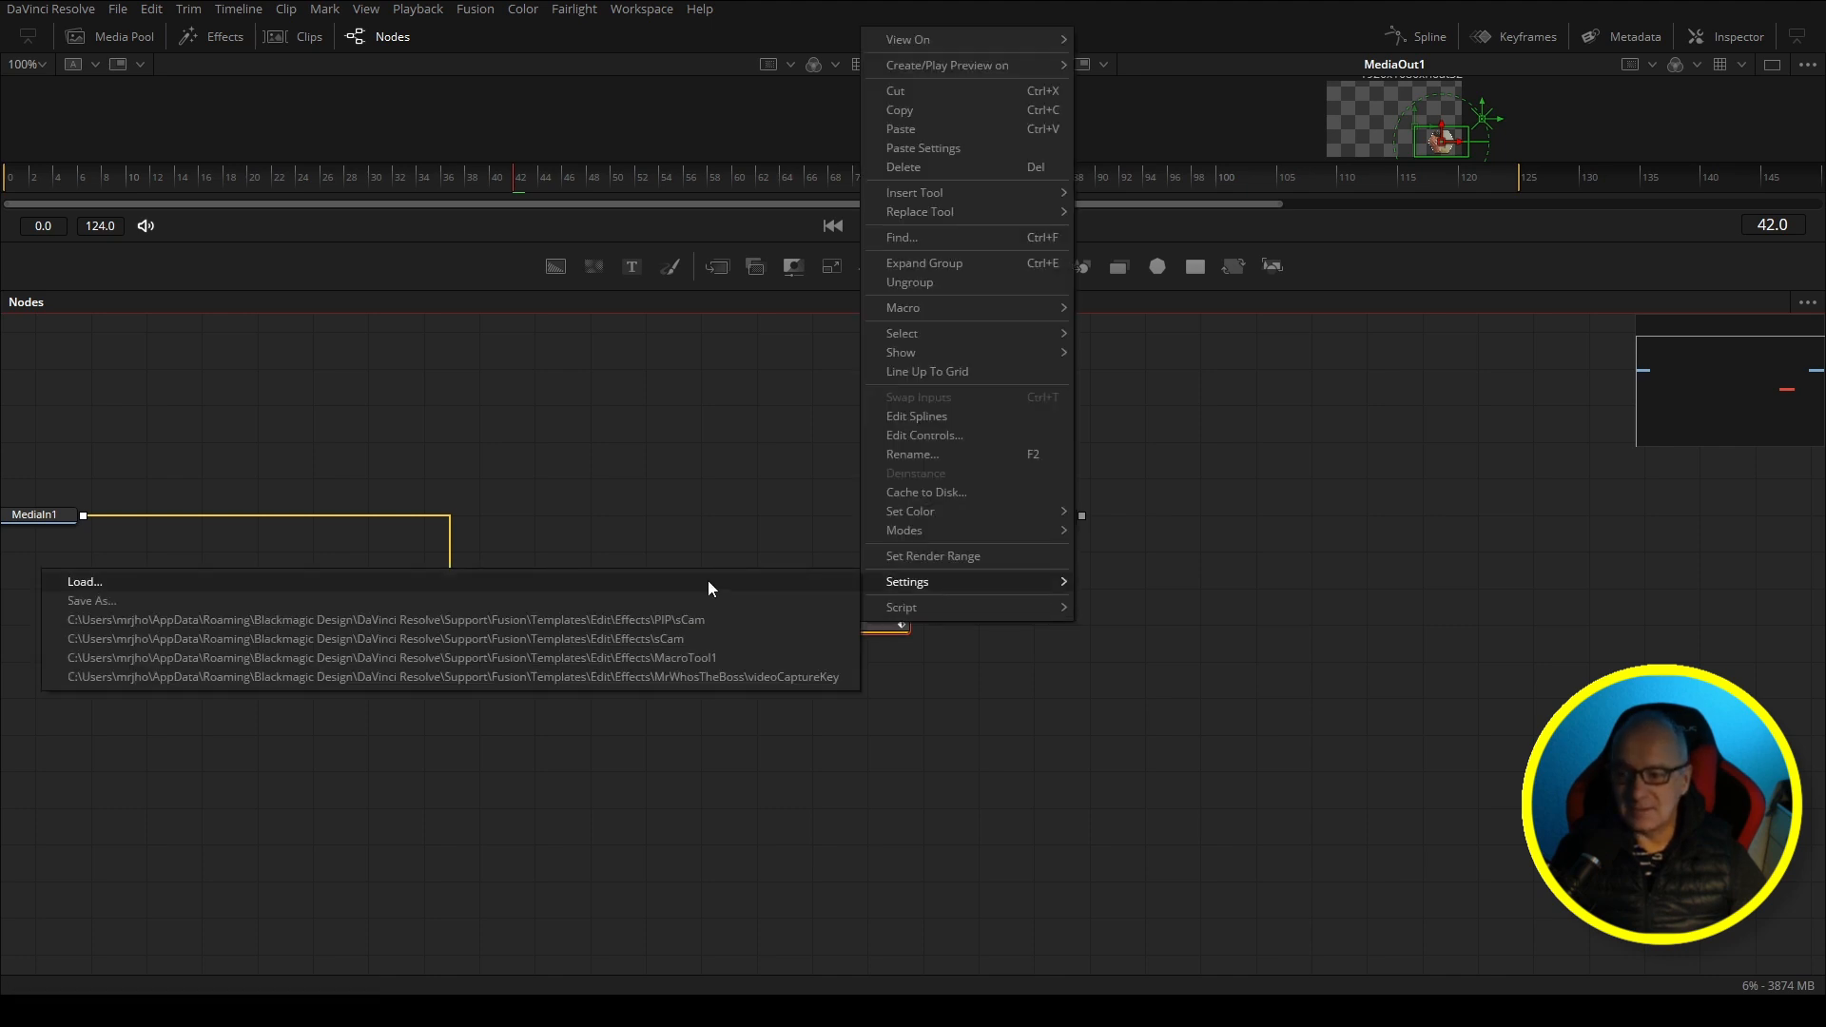
{"action": "mouse_move", "coordinate": [163, 620]}
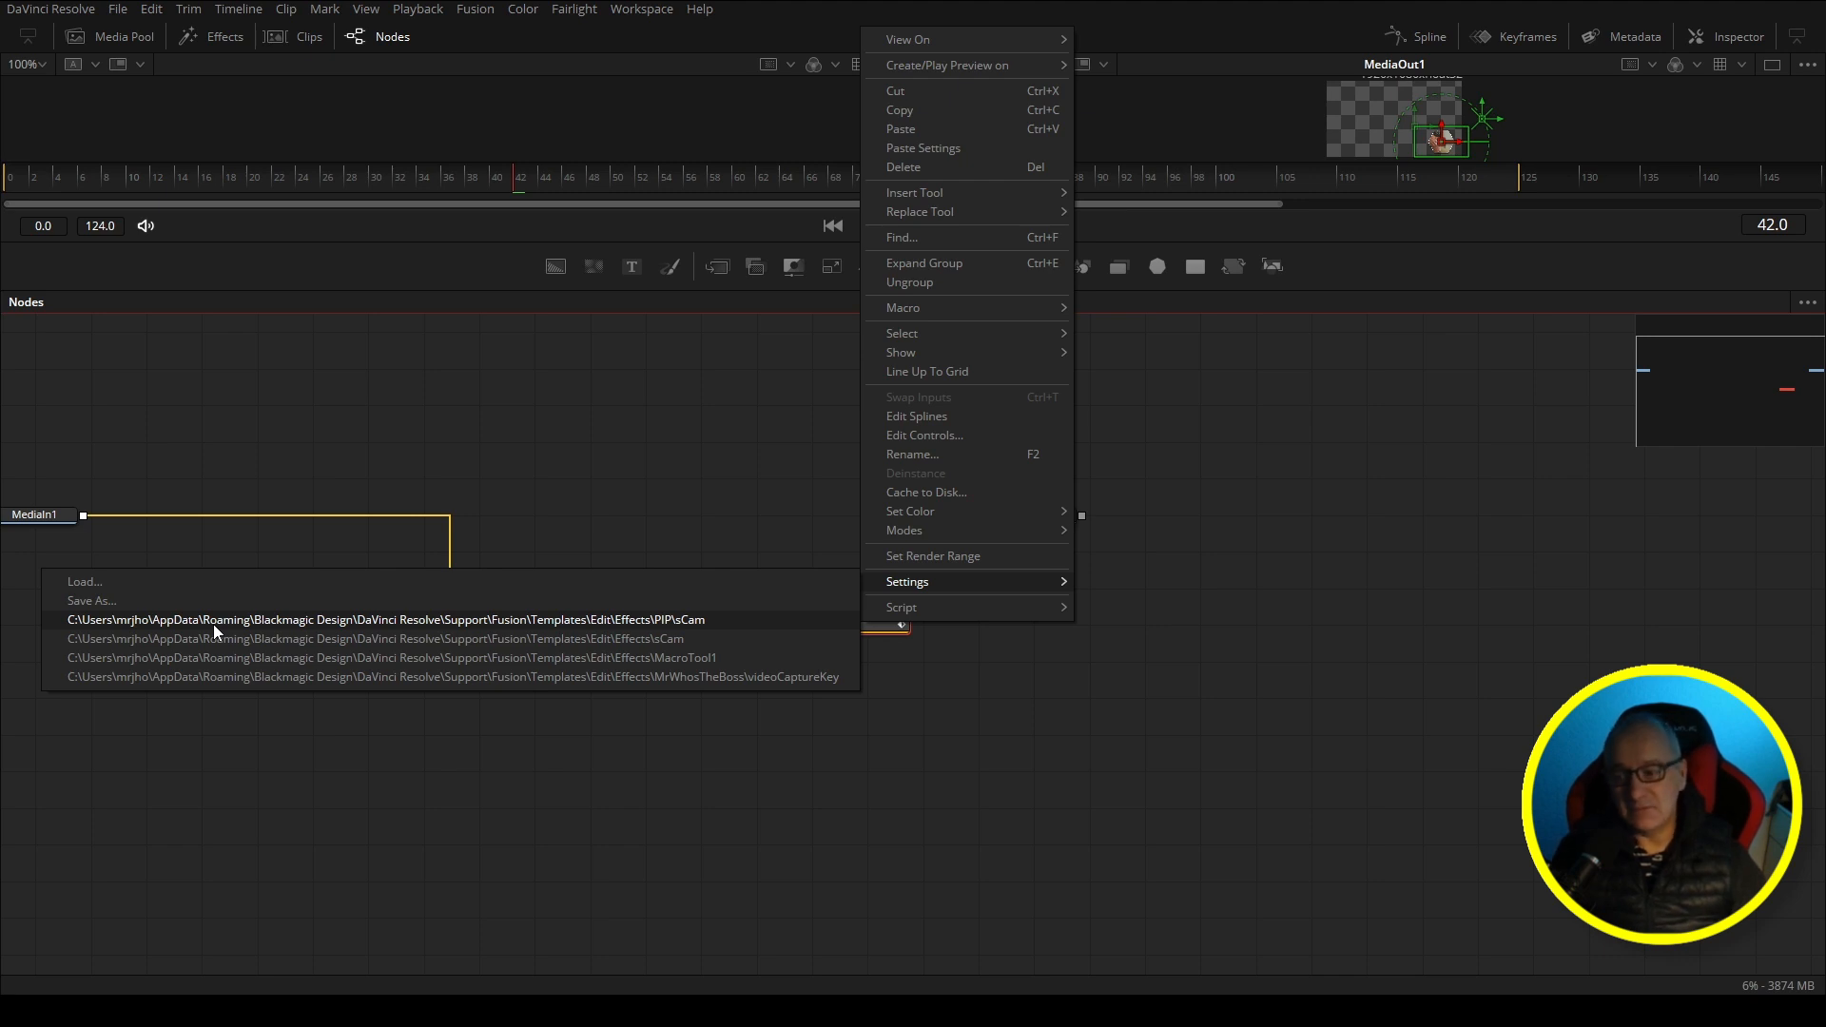
{"action": "mouse_move", "coordinate": [111, 604]}
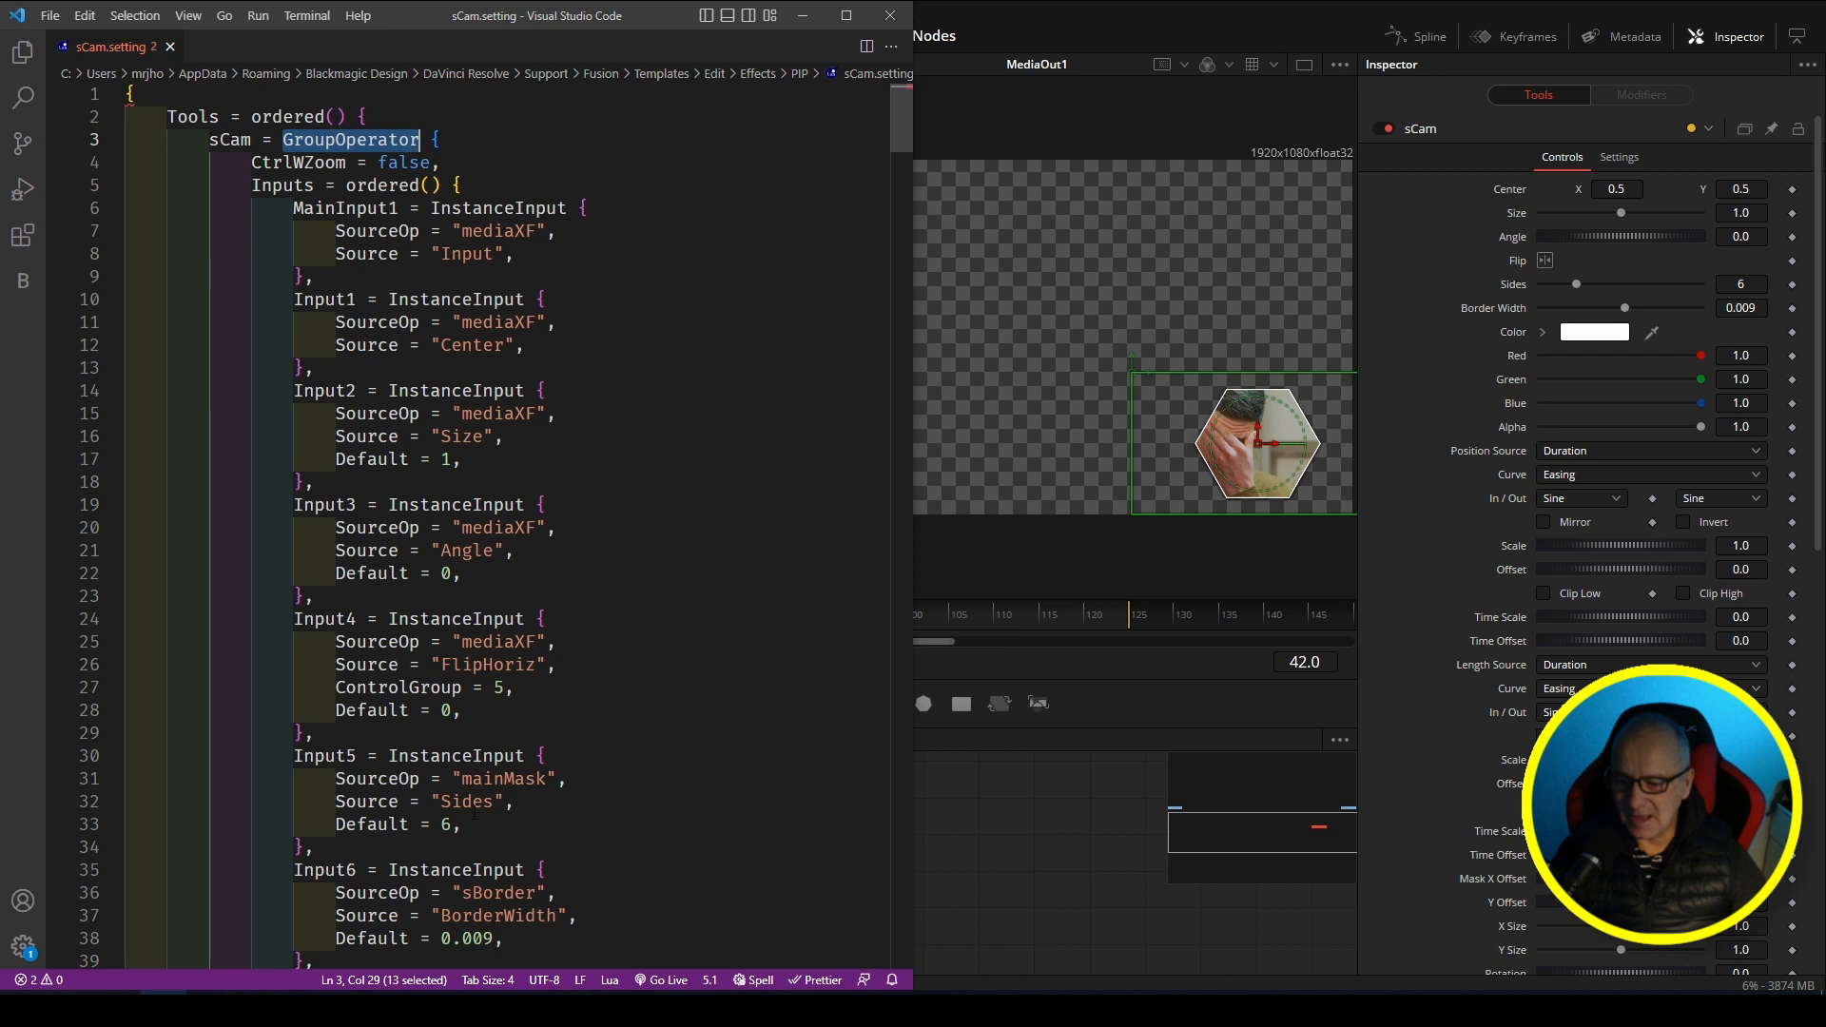
Step: Cut the Center, Size, Angle and Flip input blocks from sCam.setting
{"action": "left_click", "coordinate": [310, 732]}
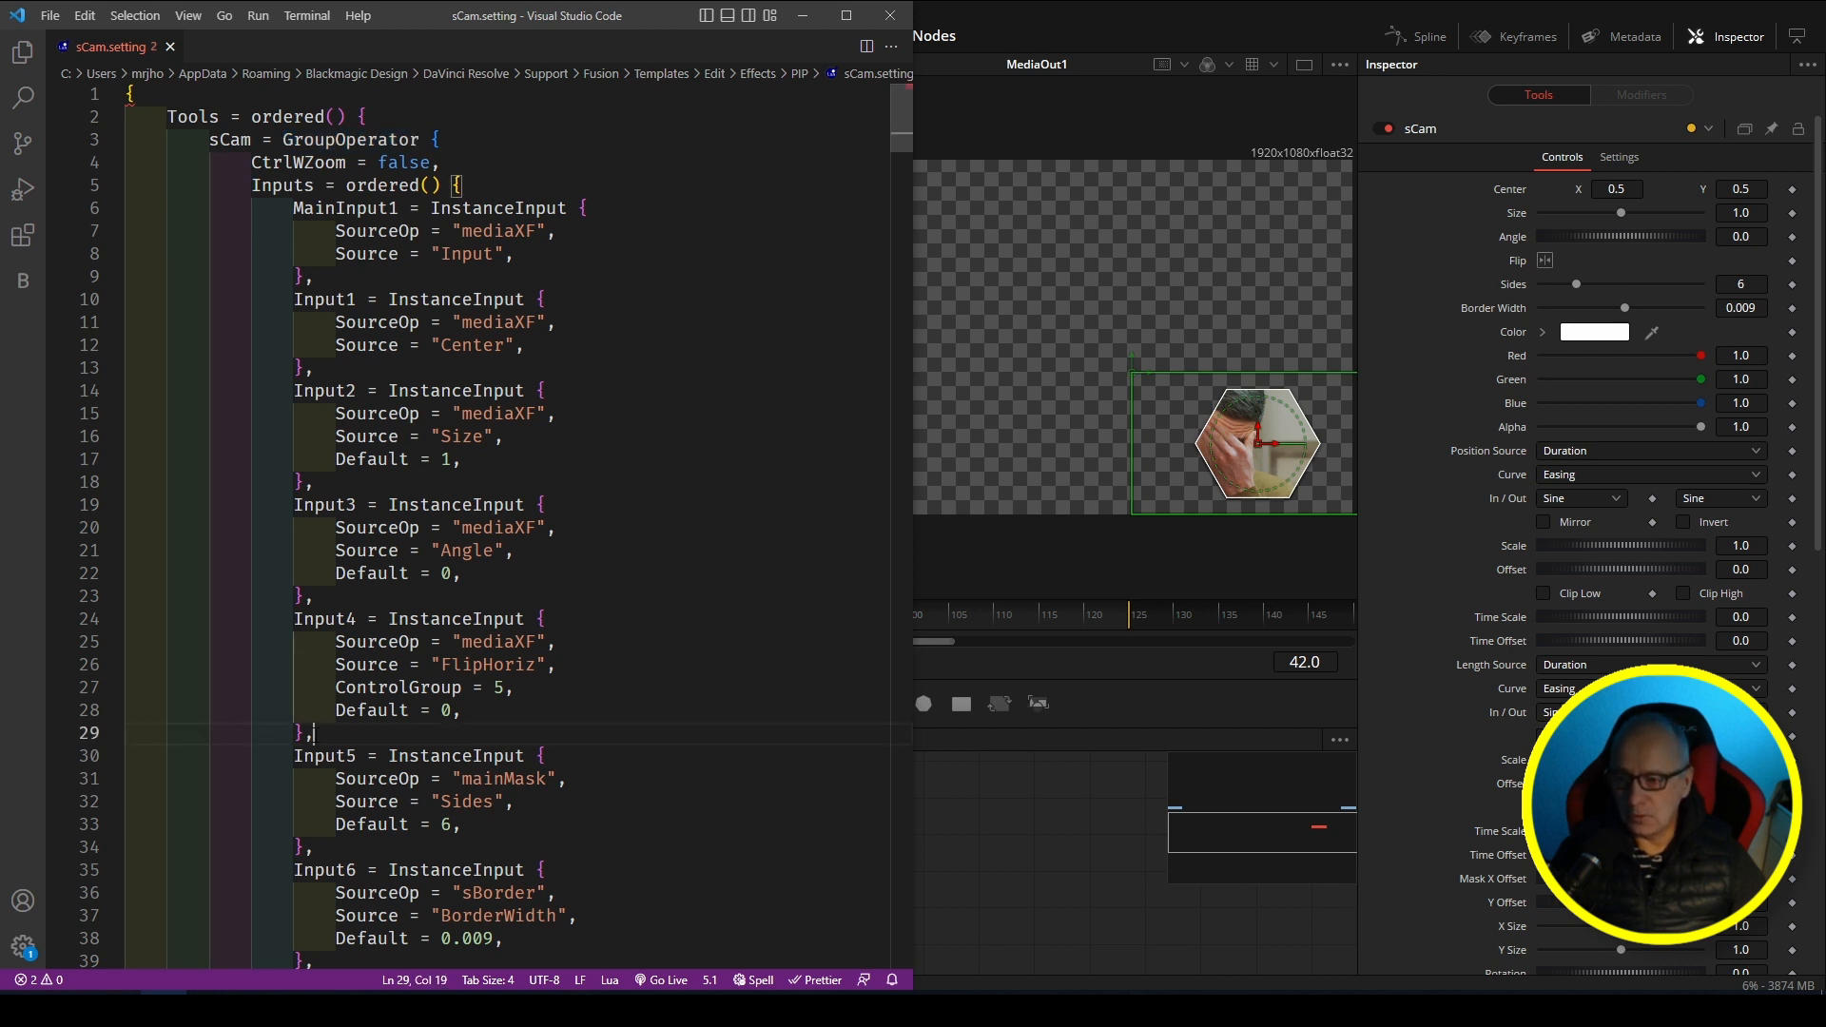
{"action": "left_click_drag", "start_coordinate": [296, 300], "coordinate": [312, 731]}
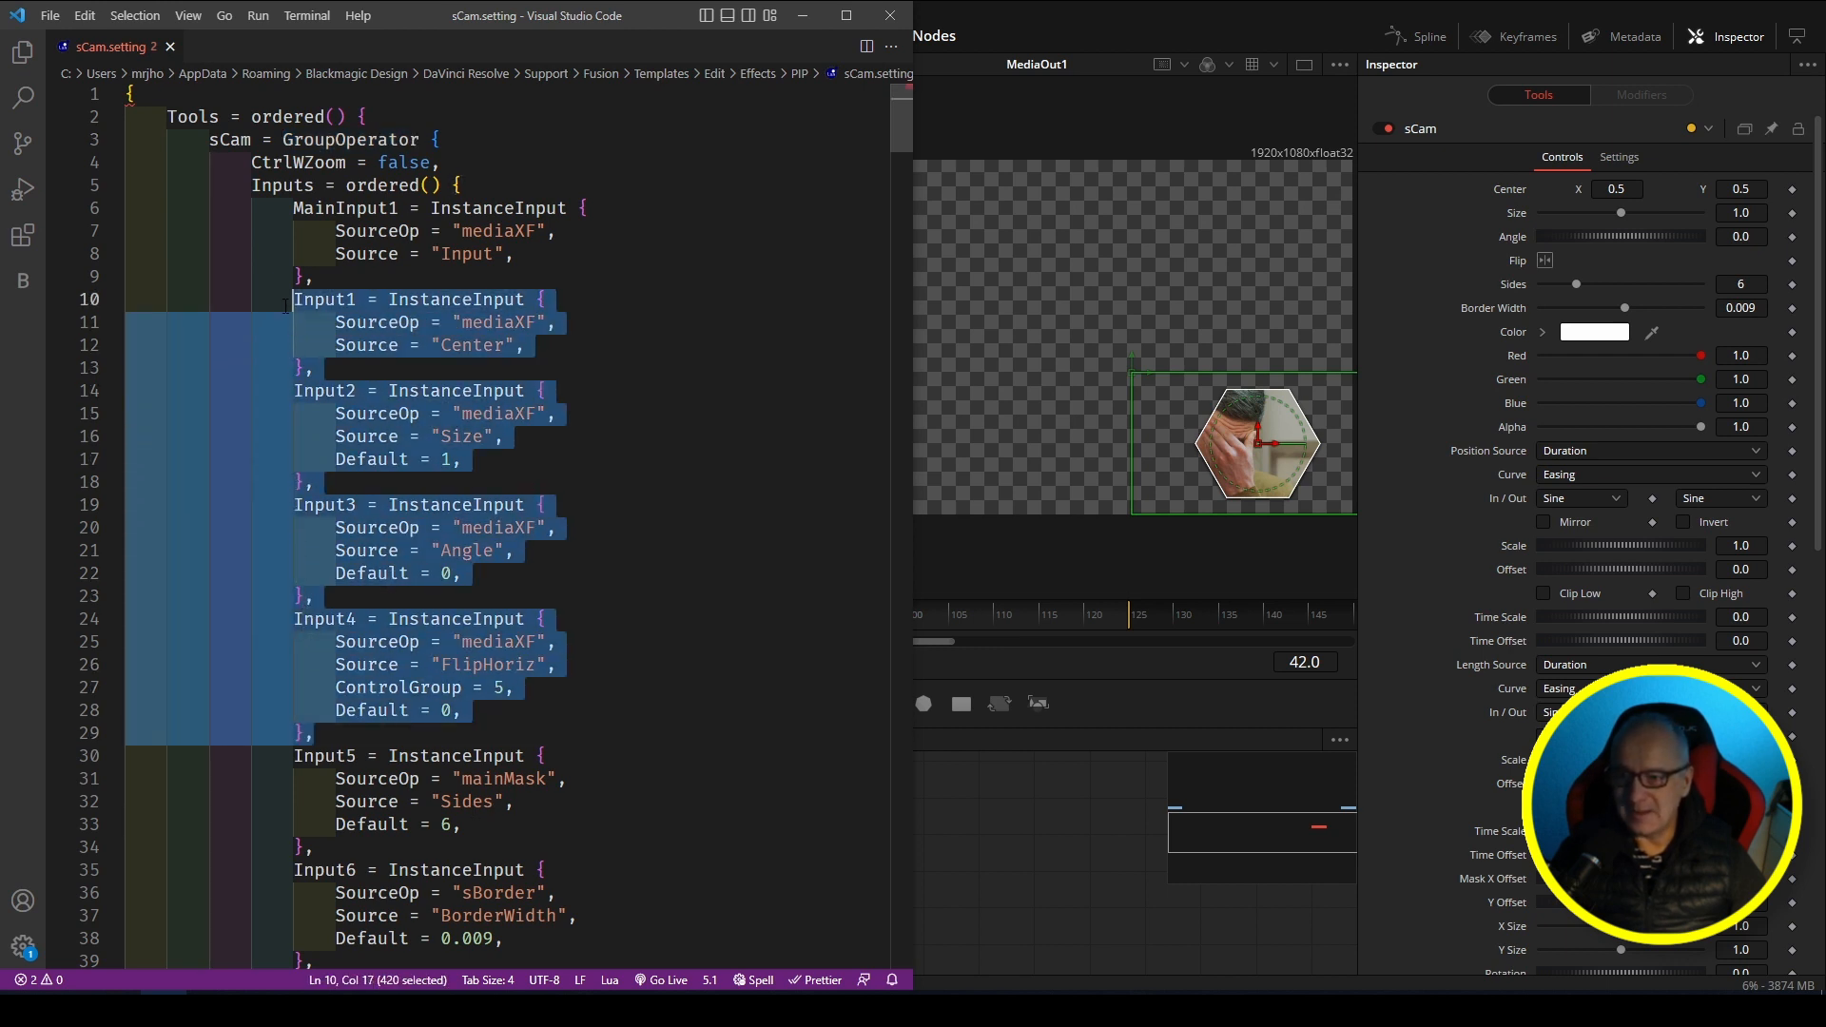
{"action": "key", "text": "Ctrl+x"}
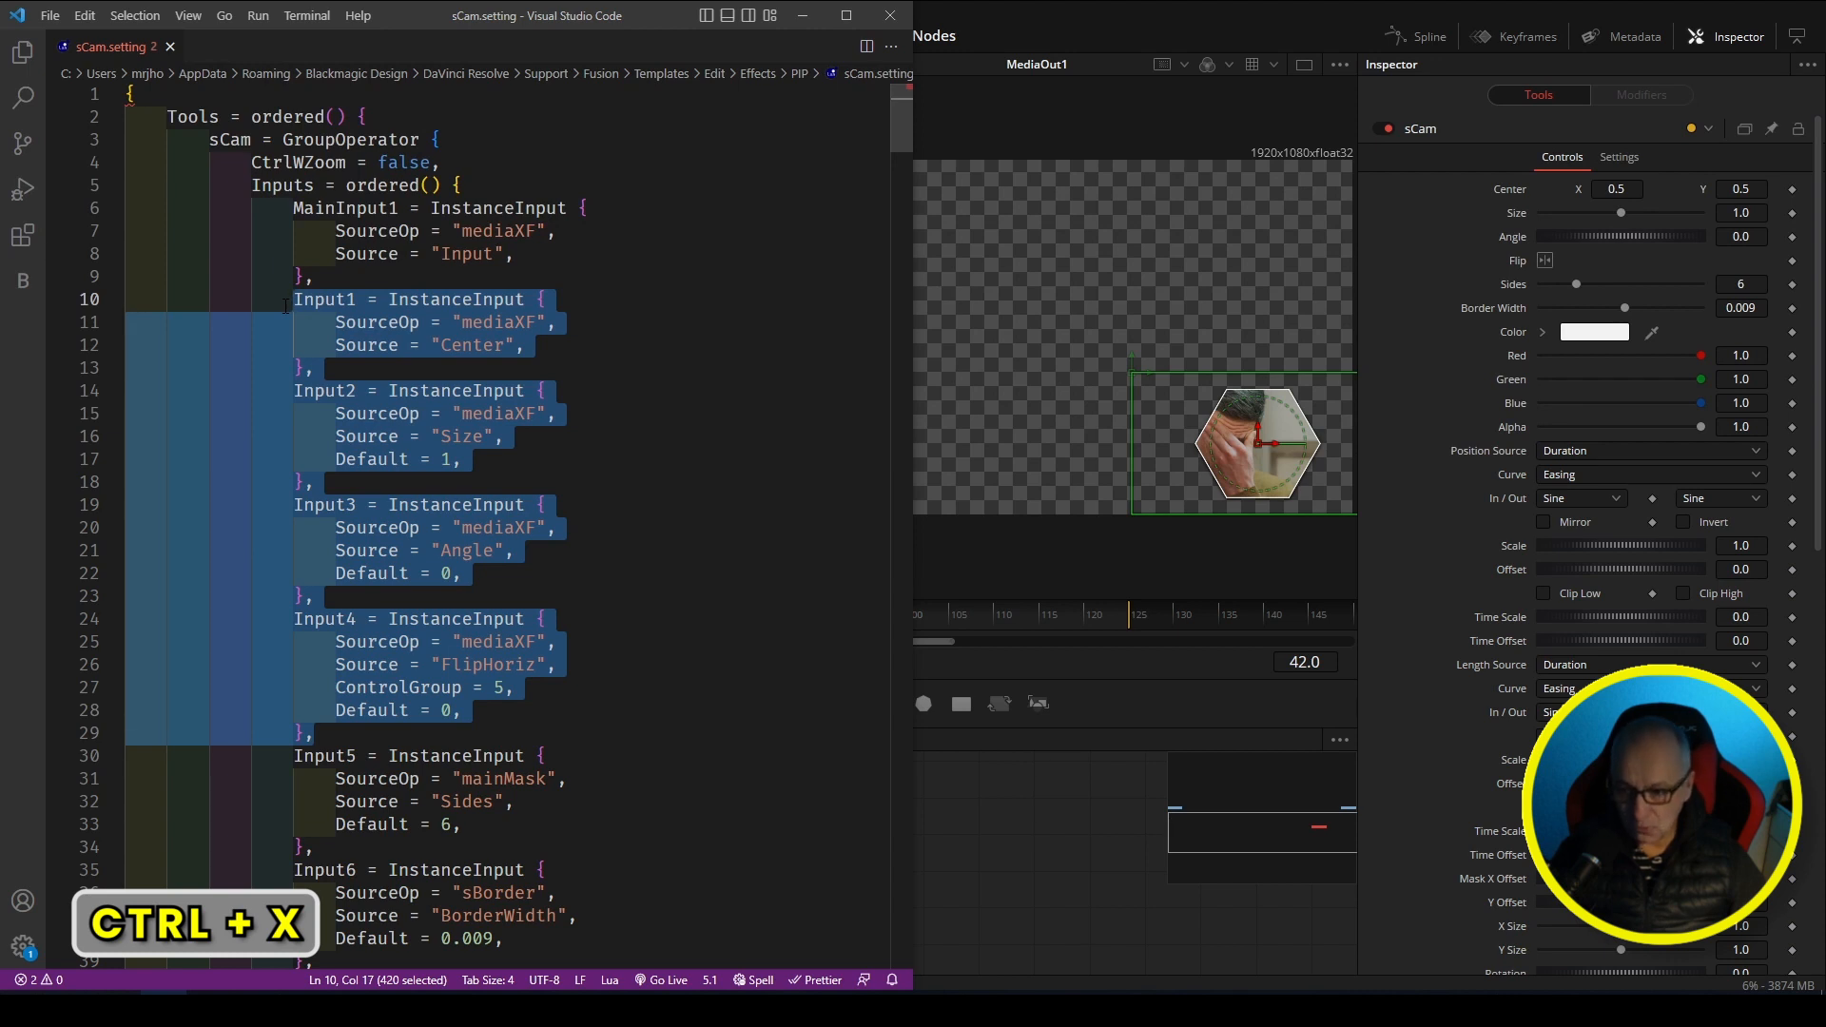
Step: Paste those inputs after the Alpha input, save the file, and copy the whole macro
{"action": "key", "text": "Ctrl+x"}
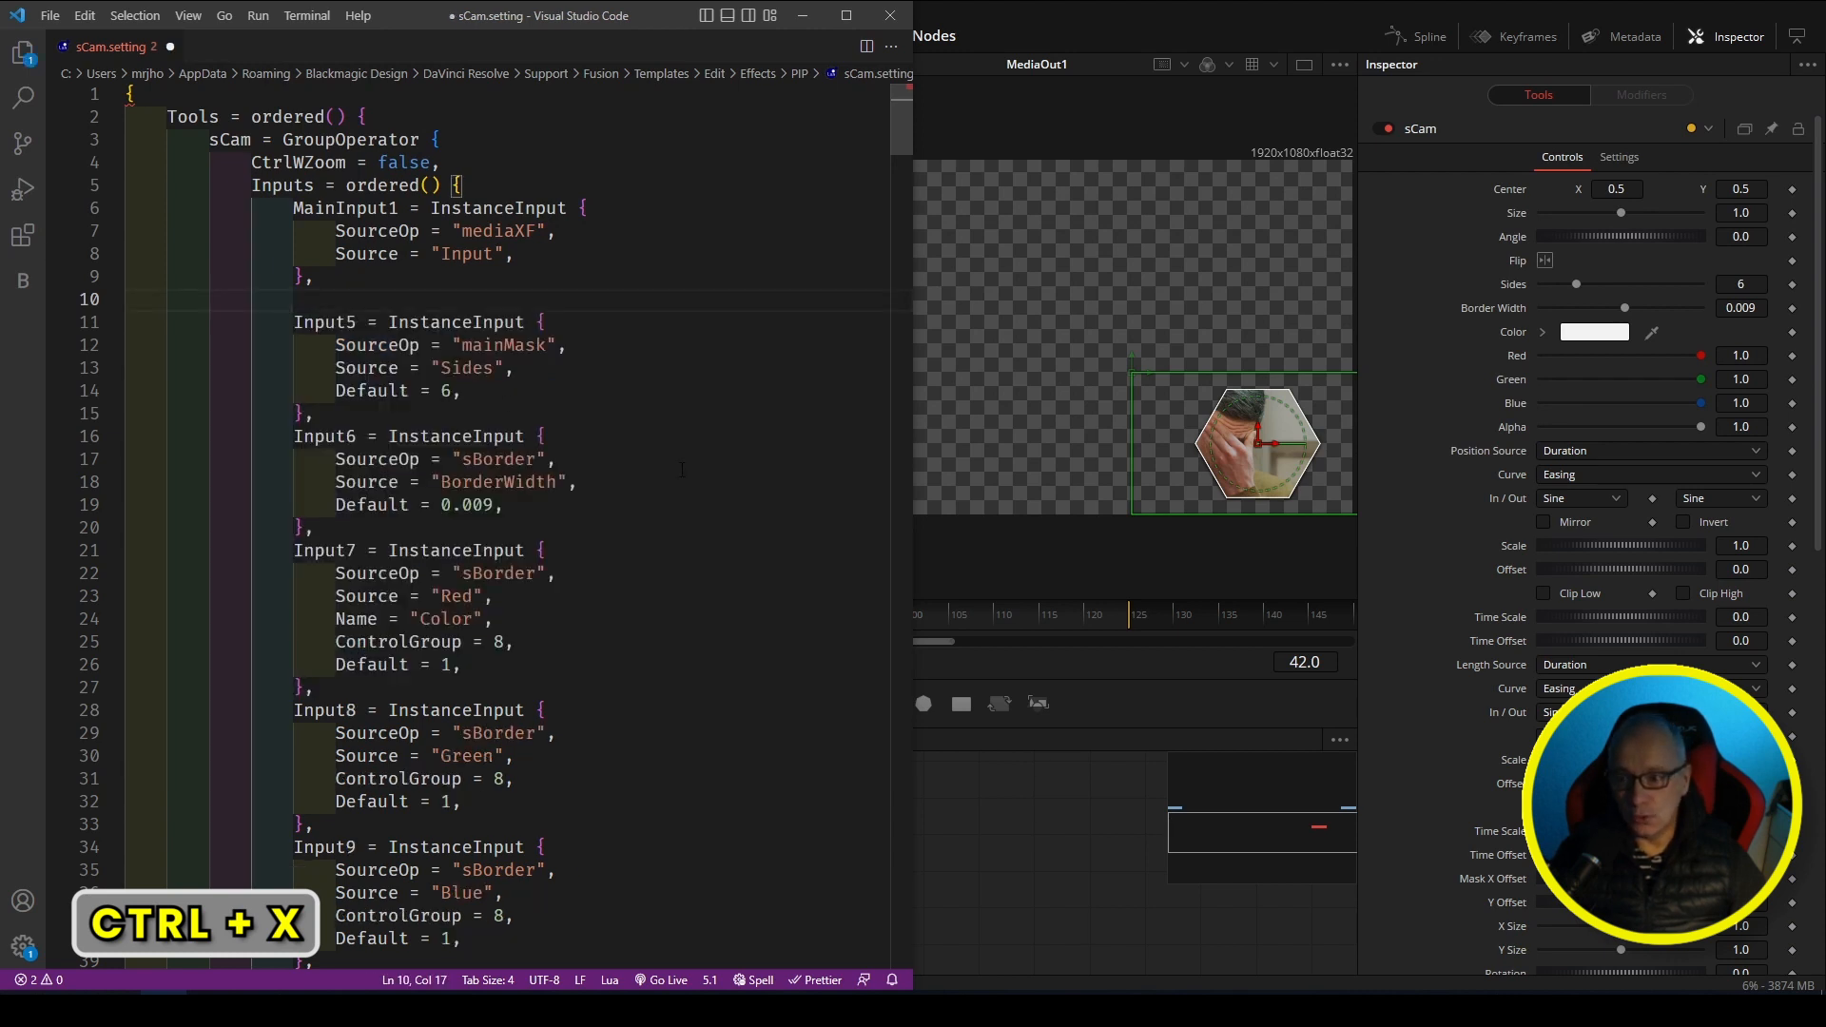
{"action": "scroll", "scroll_direction": "down", "scroll_amount": 3}
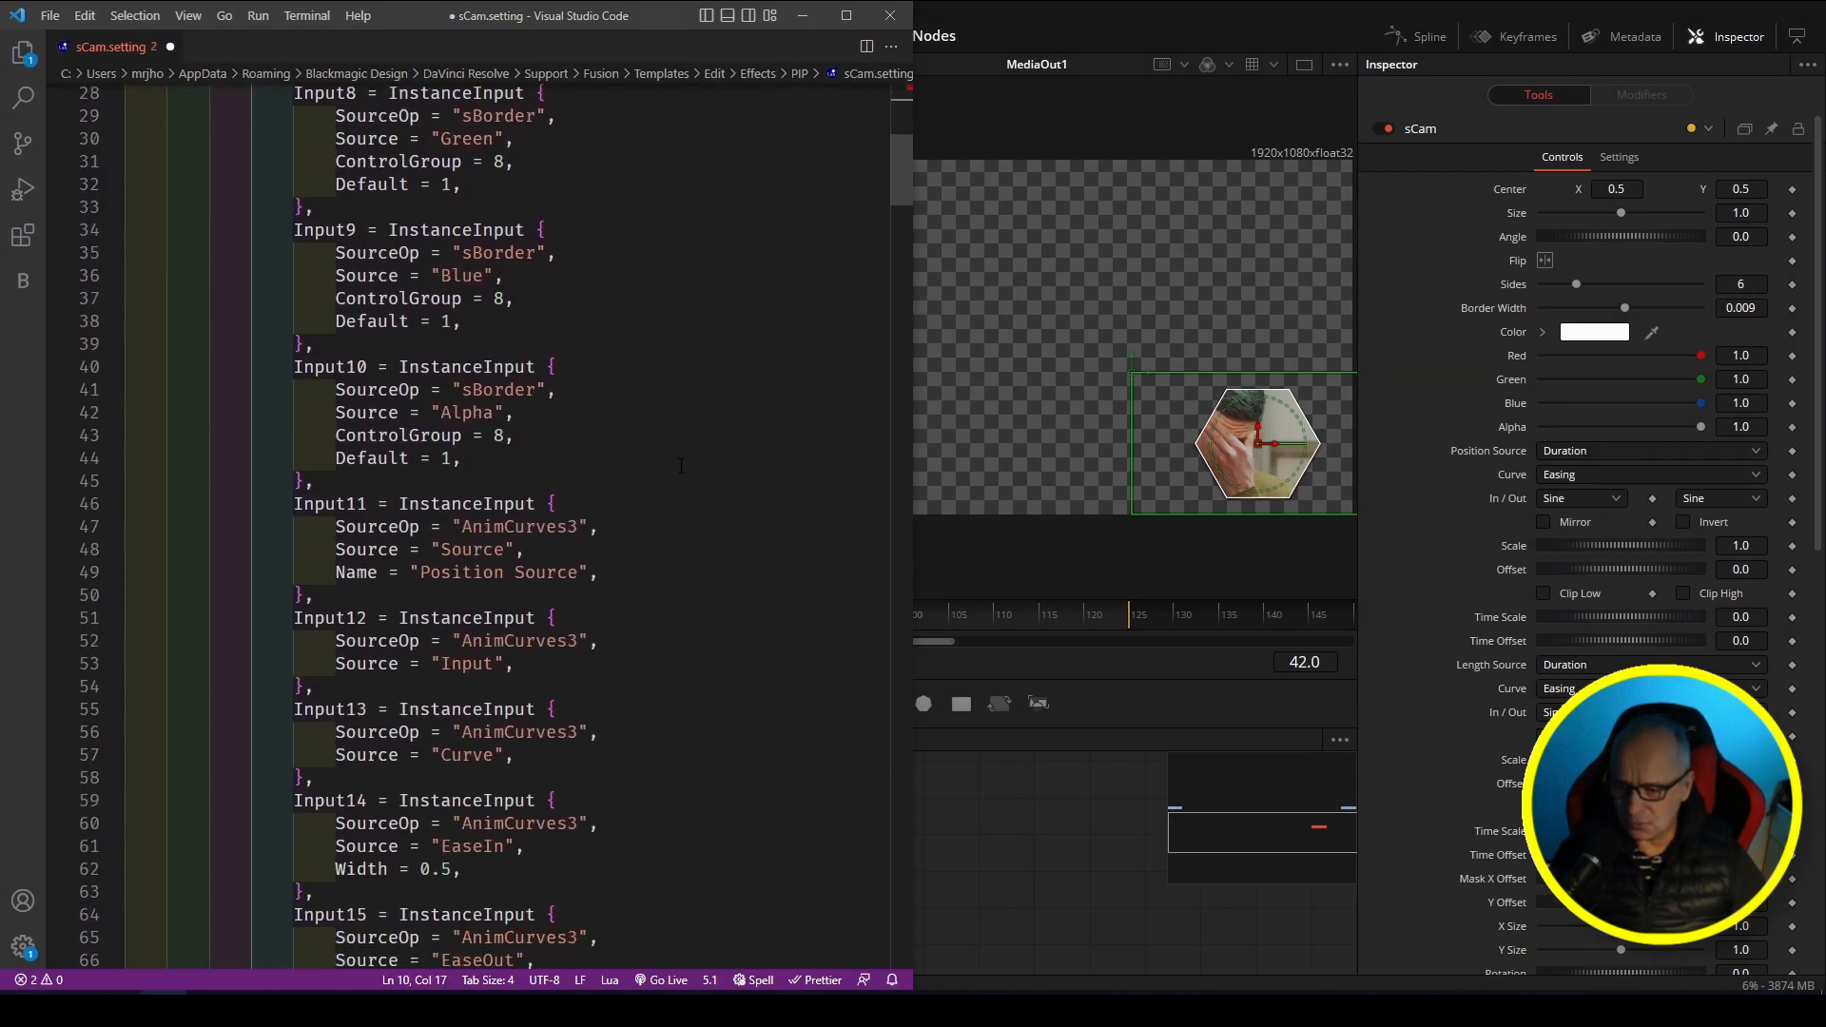
{"action": "key", "text": "enter"}
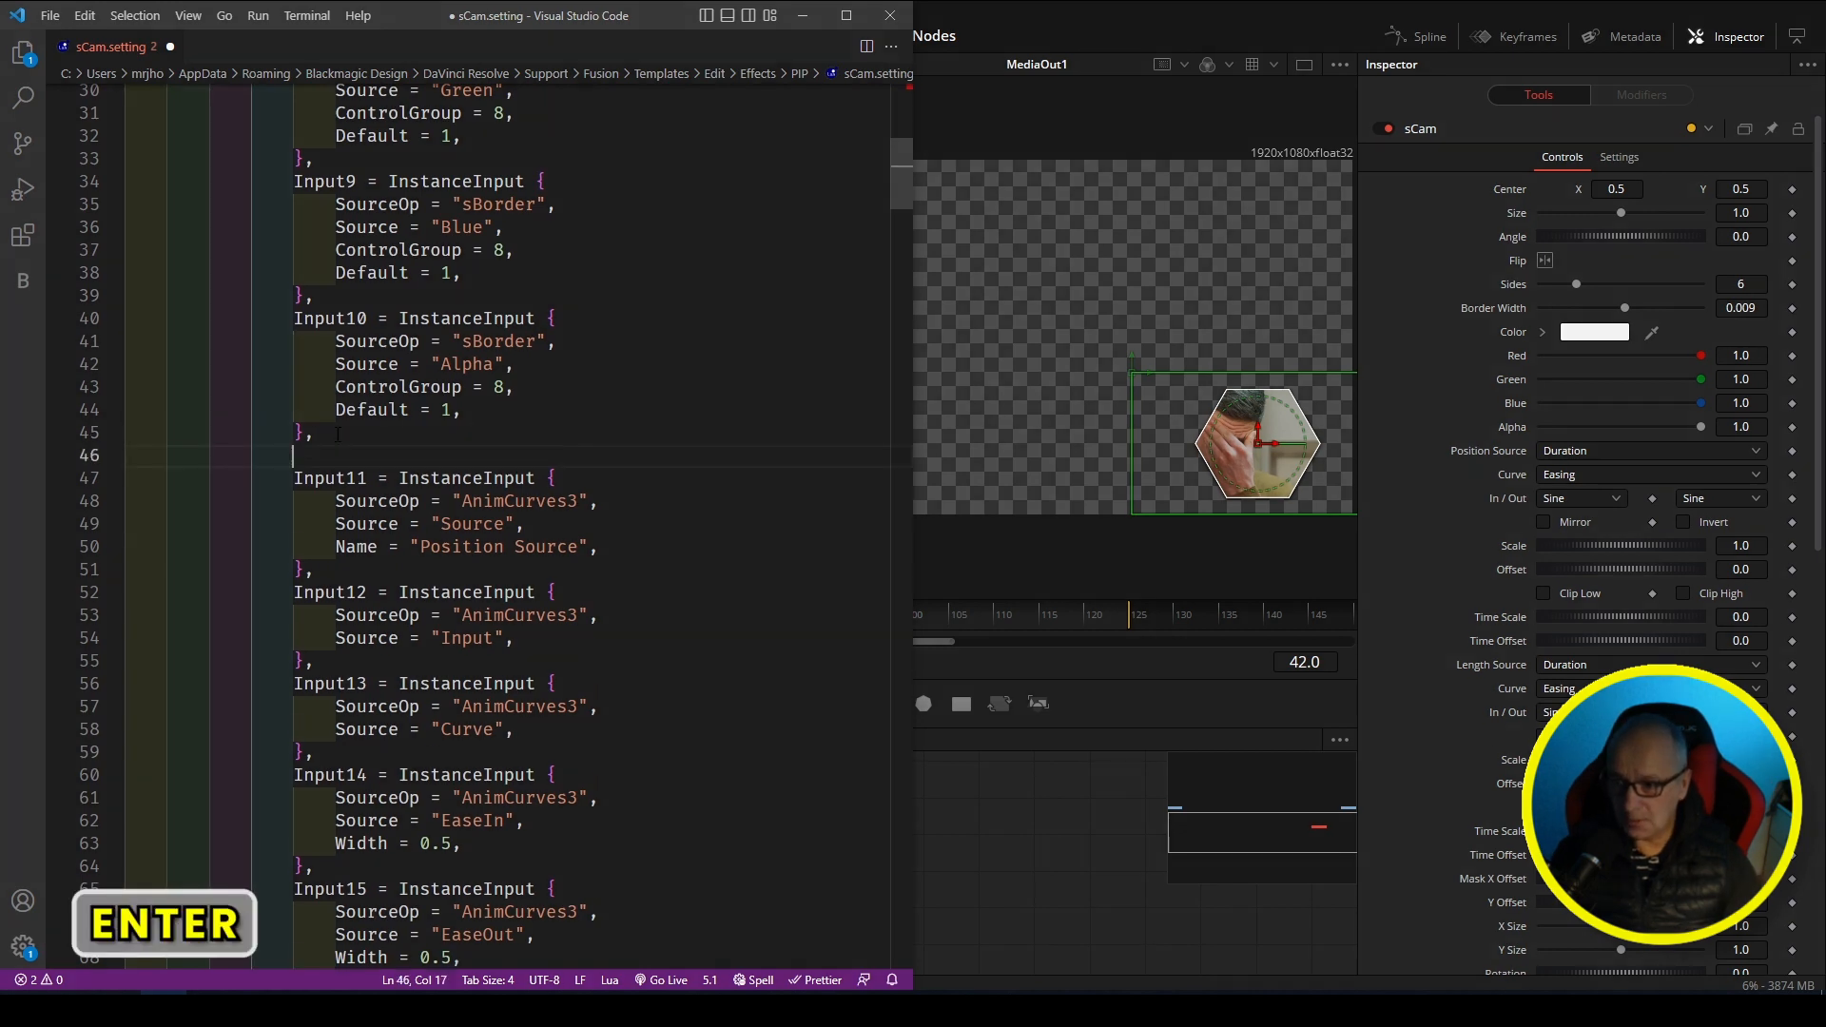
{"action": "key", "text": "Ctrl+V"}
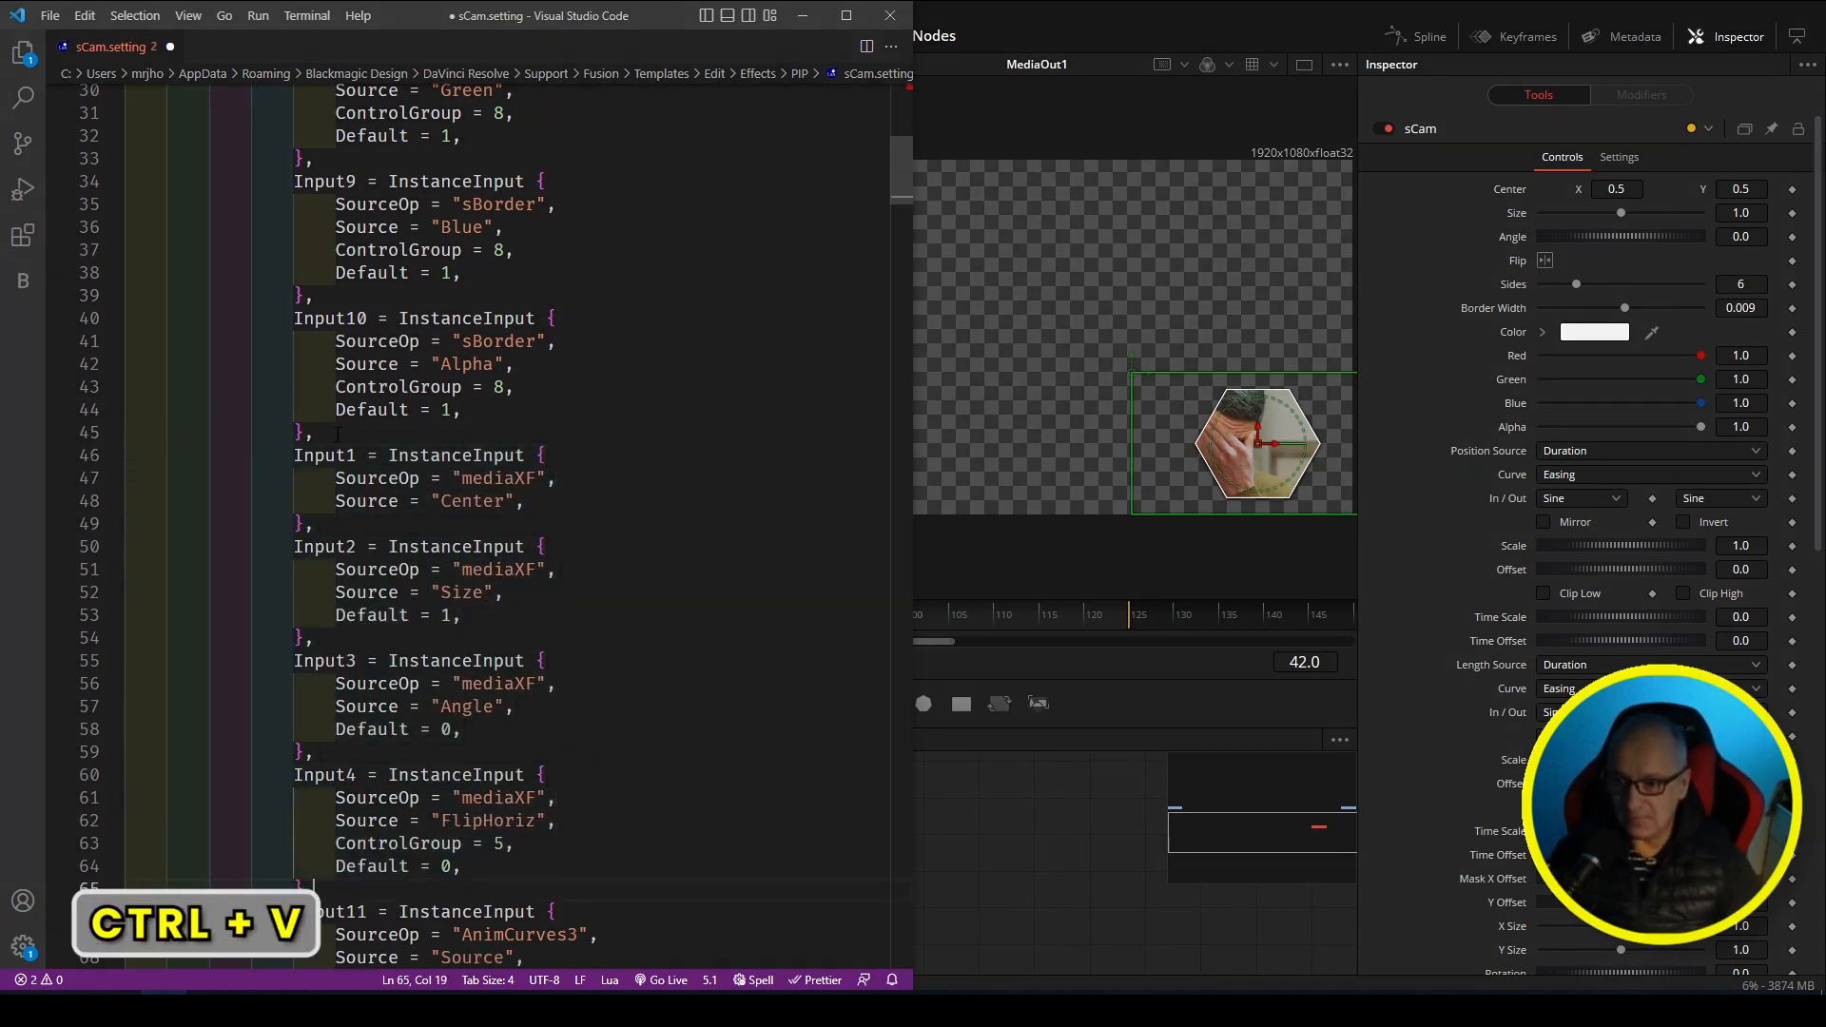
{"action": "key", "text": "Ctrl+S"}
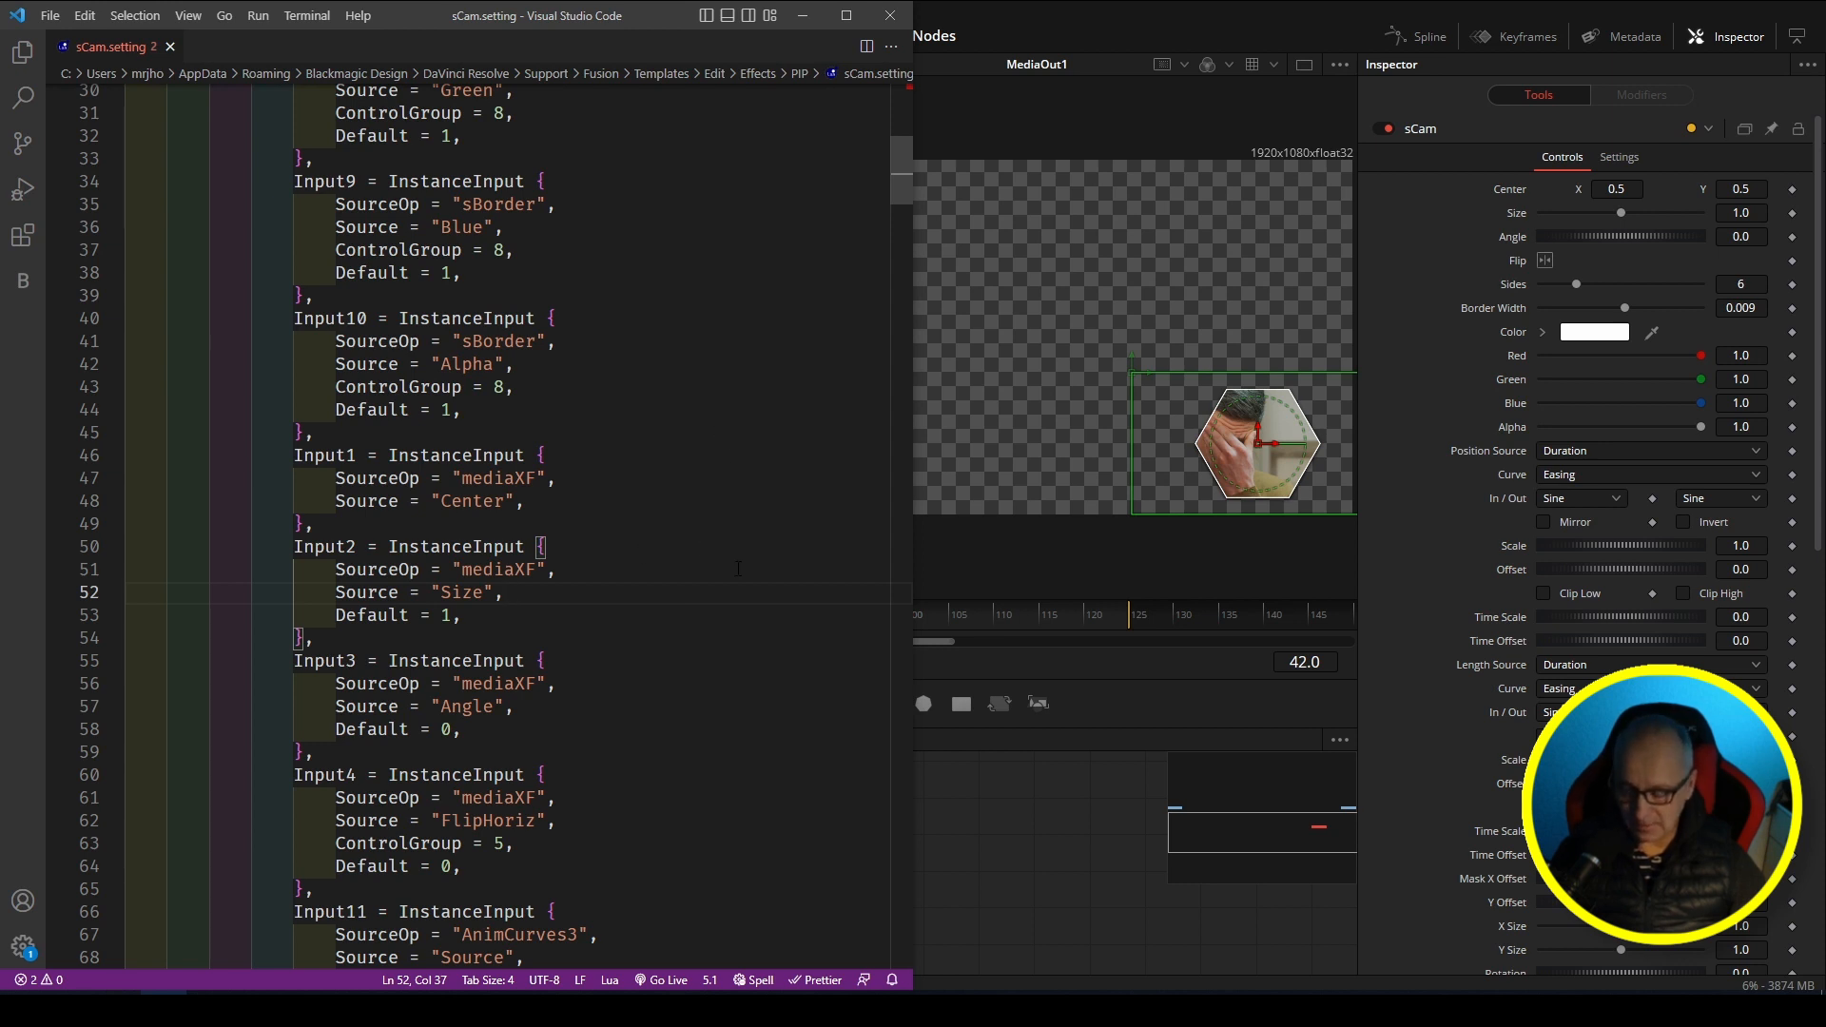
{"action": "key", "text": "Ctrl+A"}
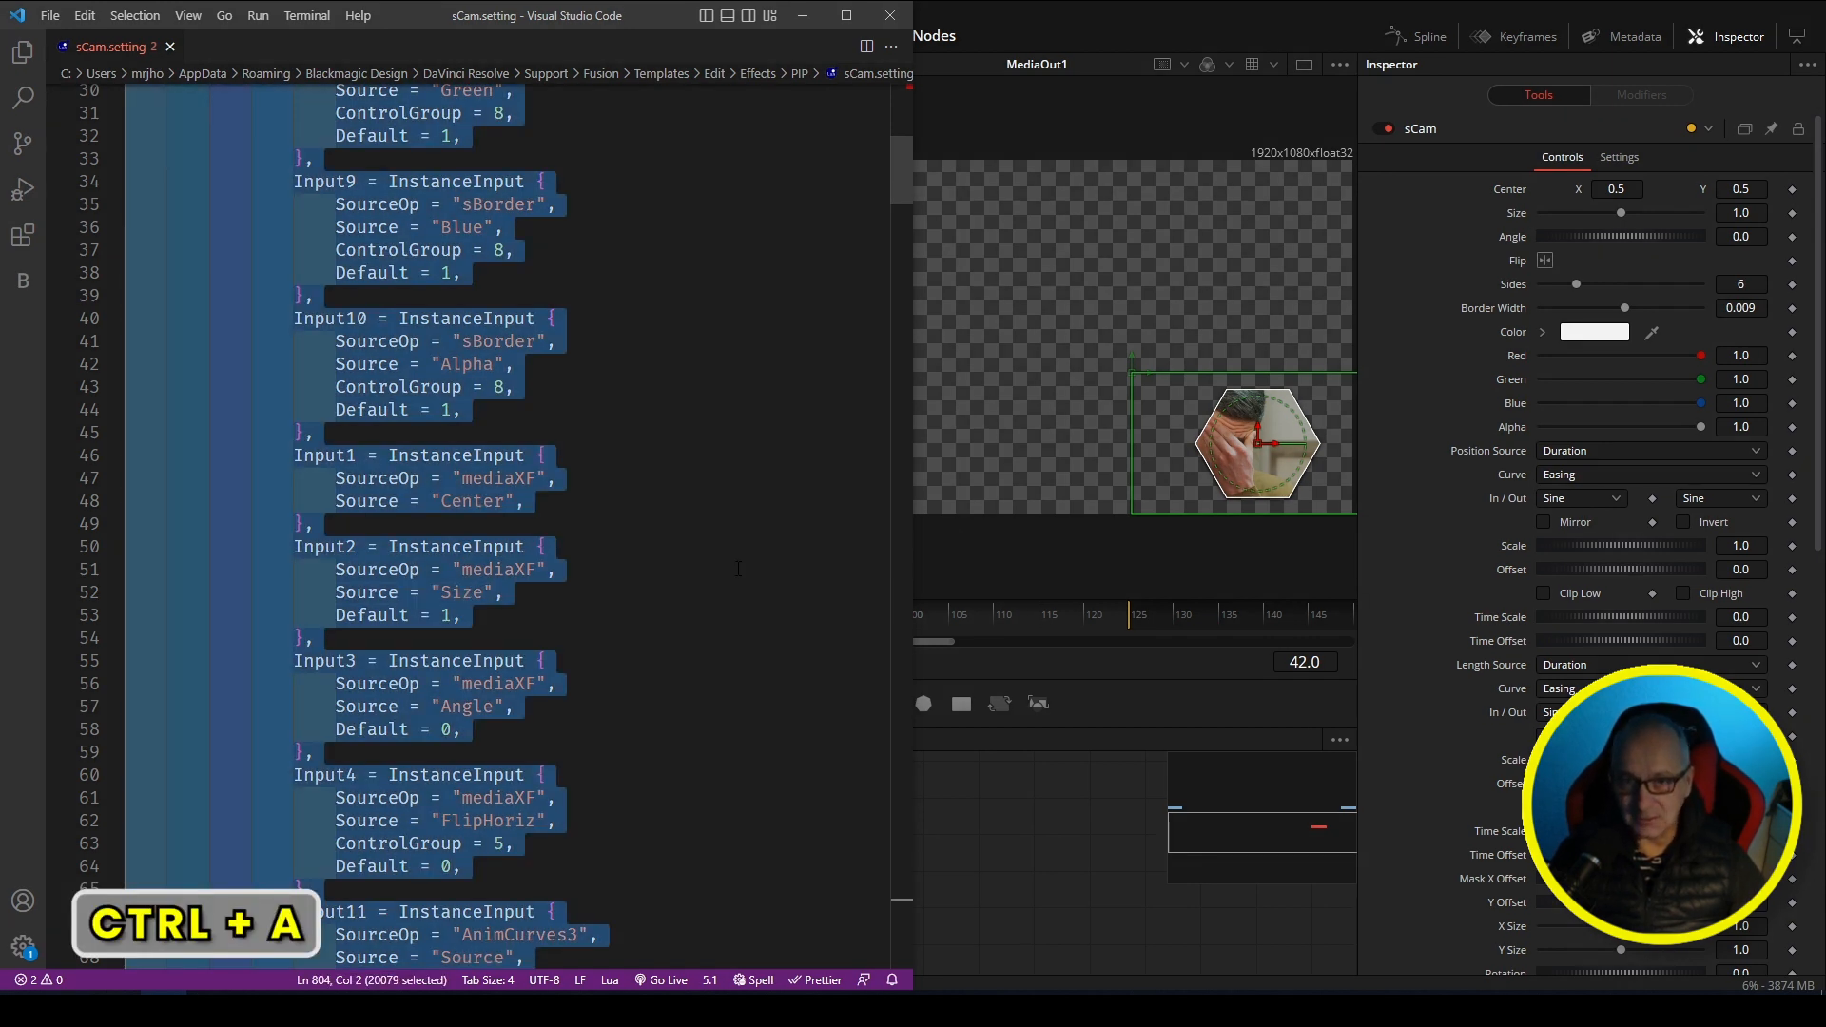
{"action": "key", "text": "ctrl+c"}
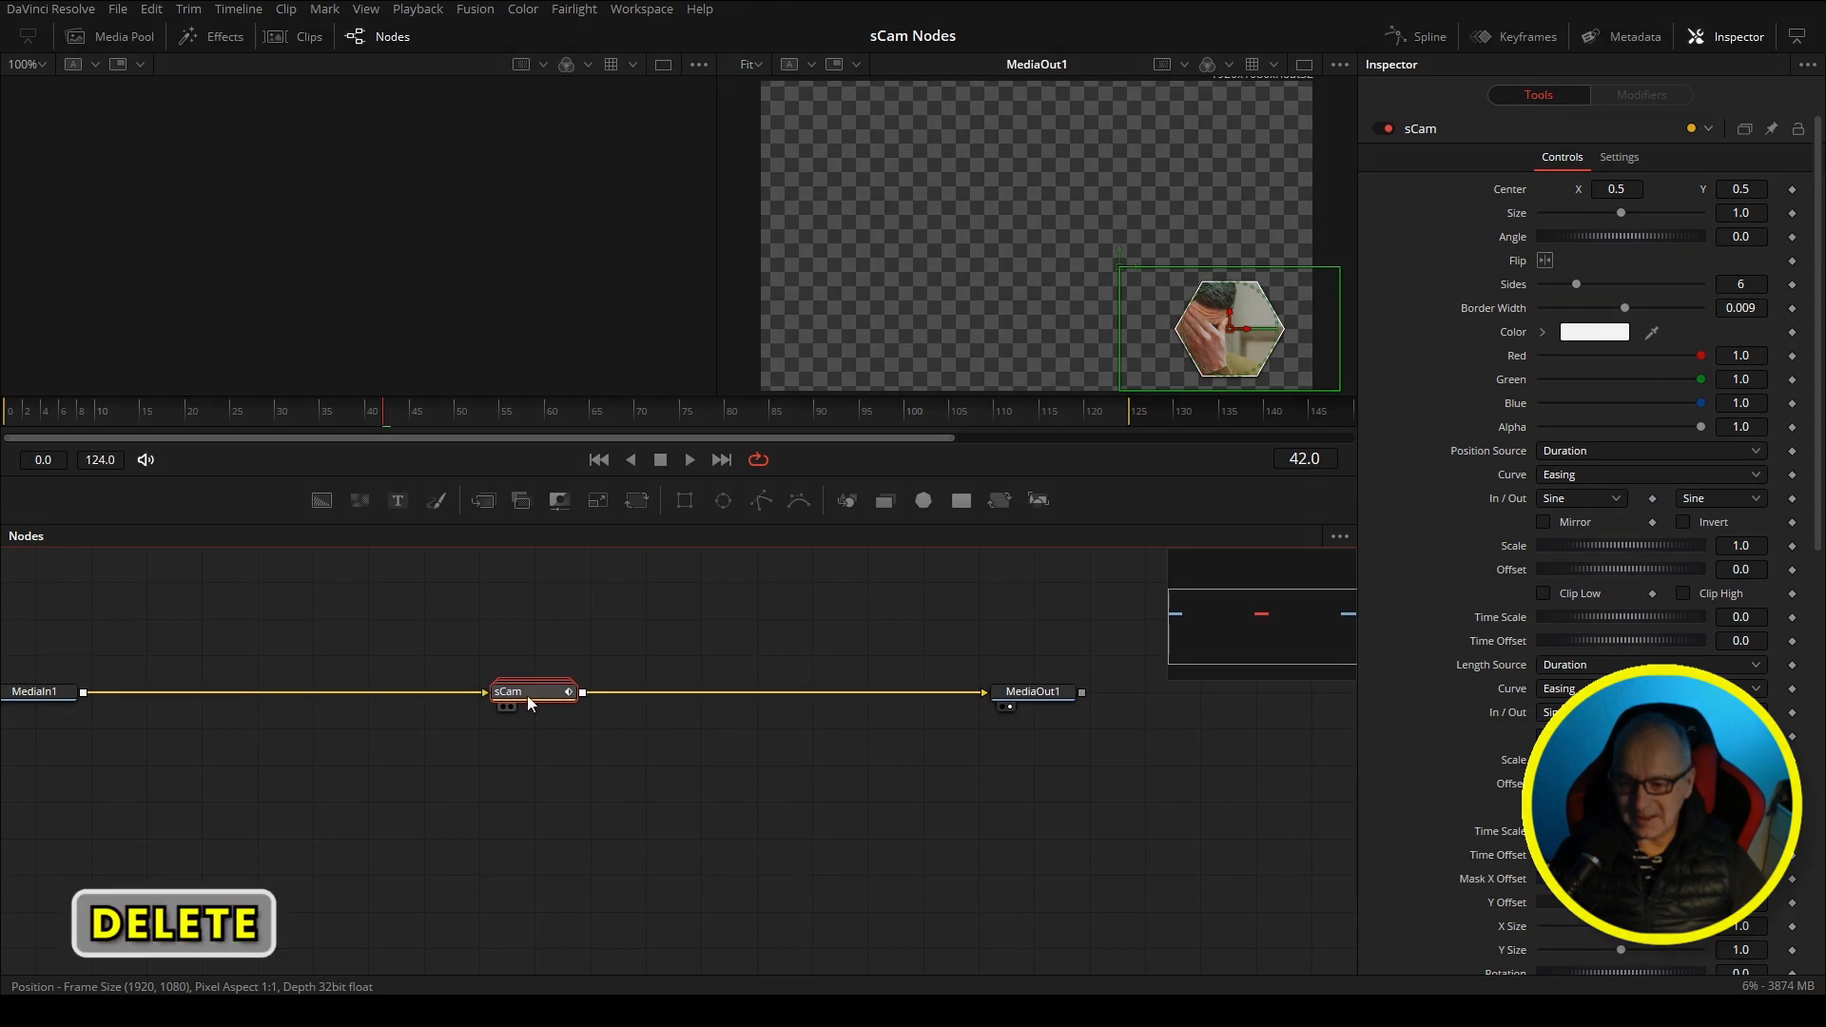
Step: Delete the old sCam node and paste the updated macro between MediaIn1 and MediaOut1
{"action": "key", "text": "Delete"}
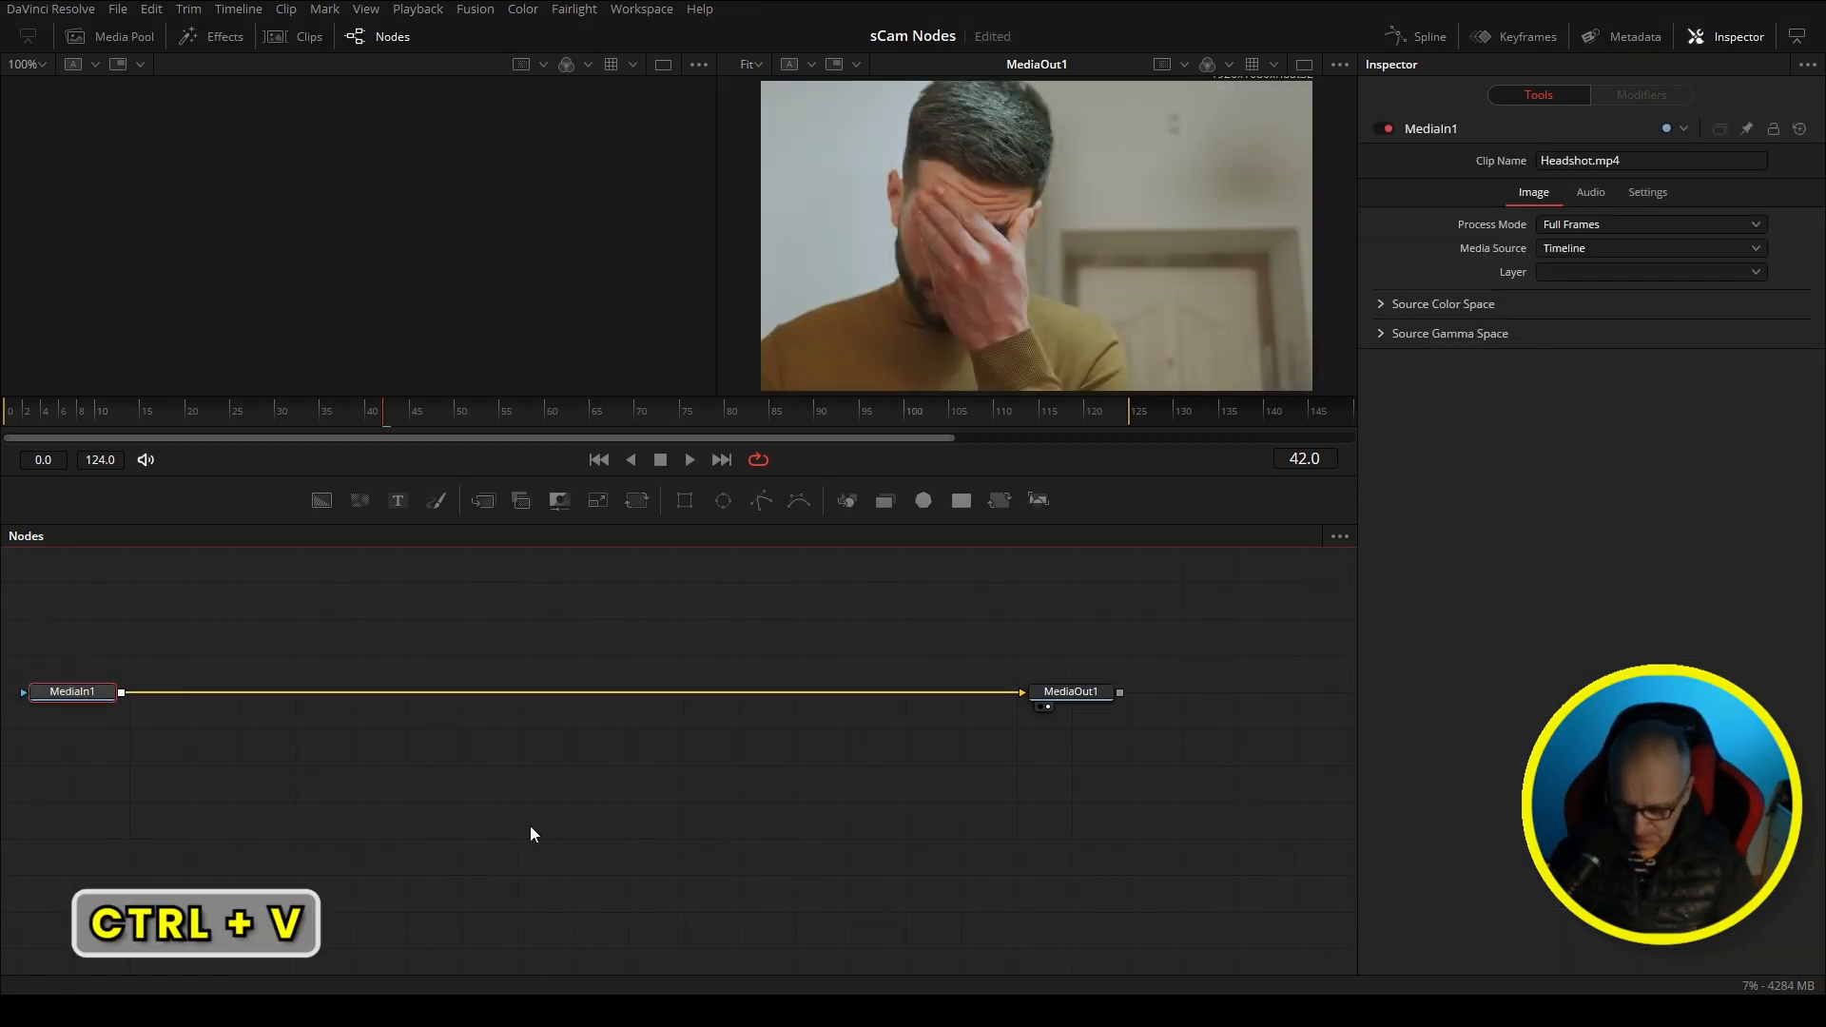
{"action": "key", "text": "ctrl+v"}
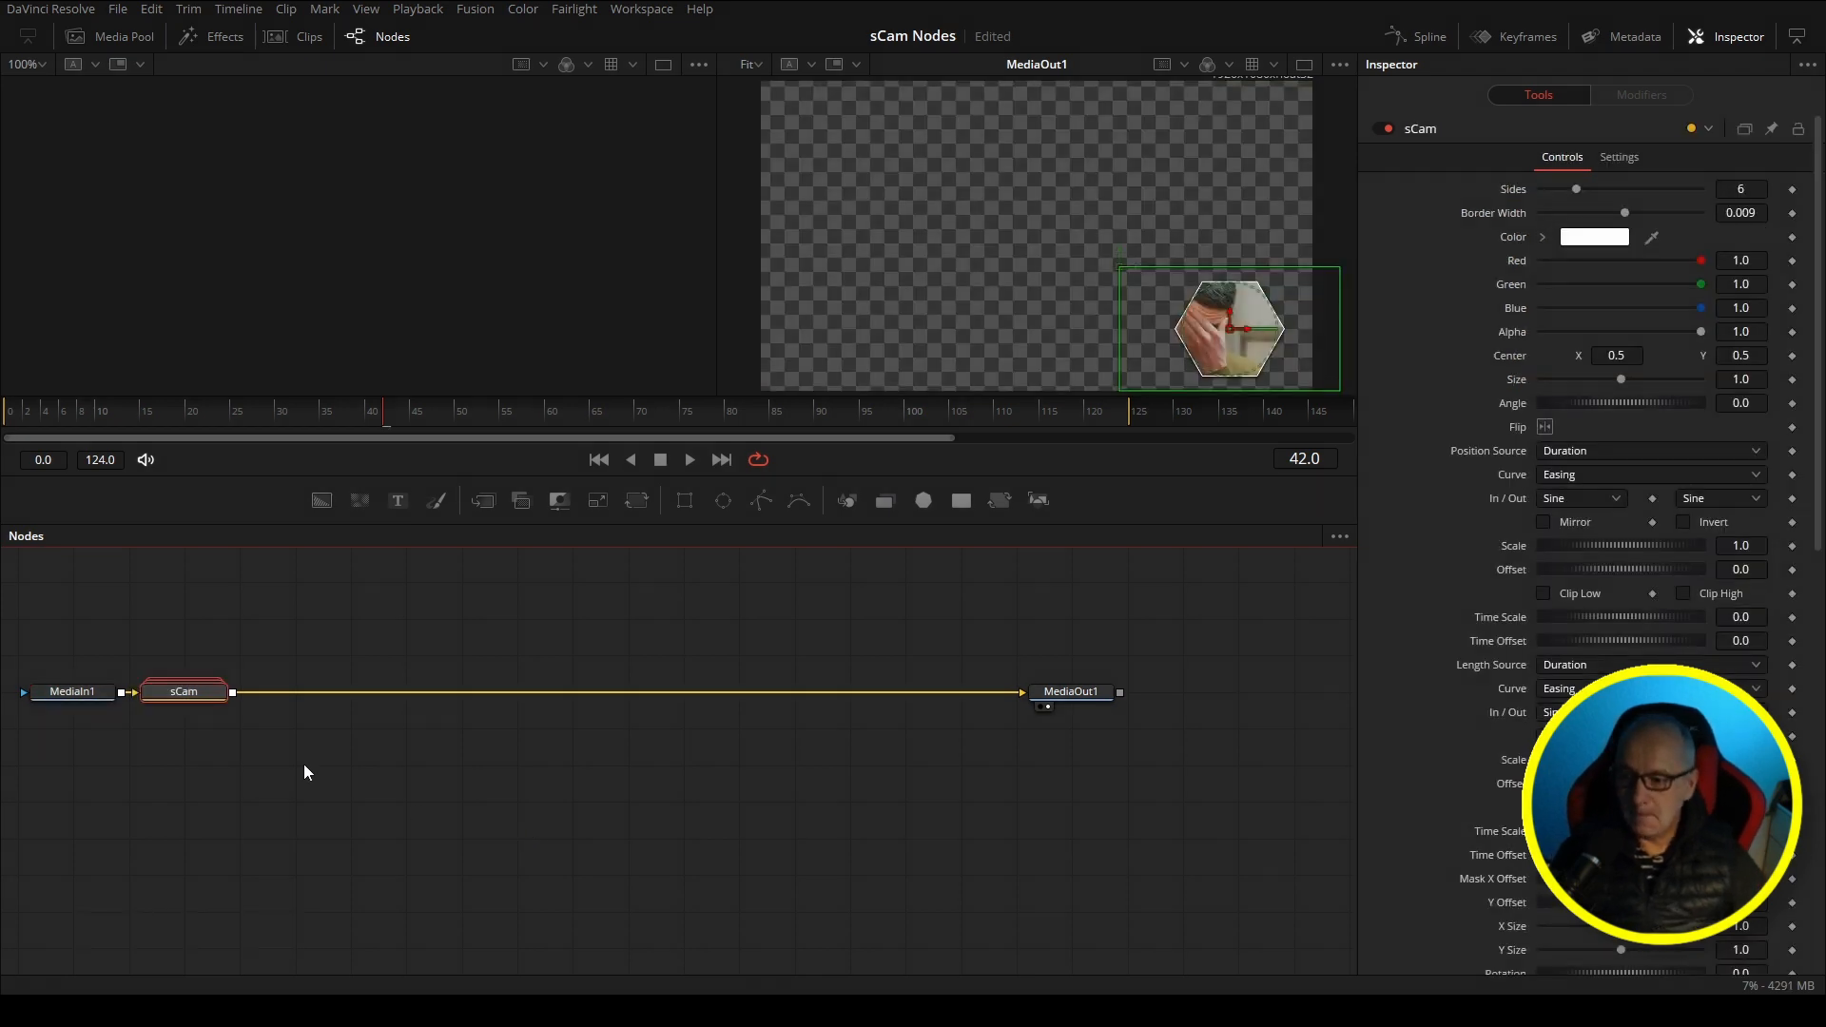
{"action": "left_click_drag", "start_coordinate": [182, 691], "coordinate": [684, 690]}
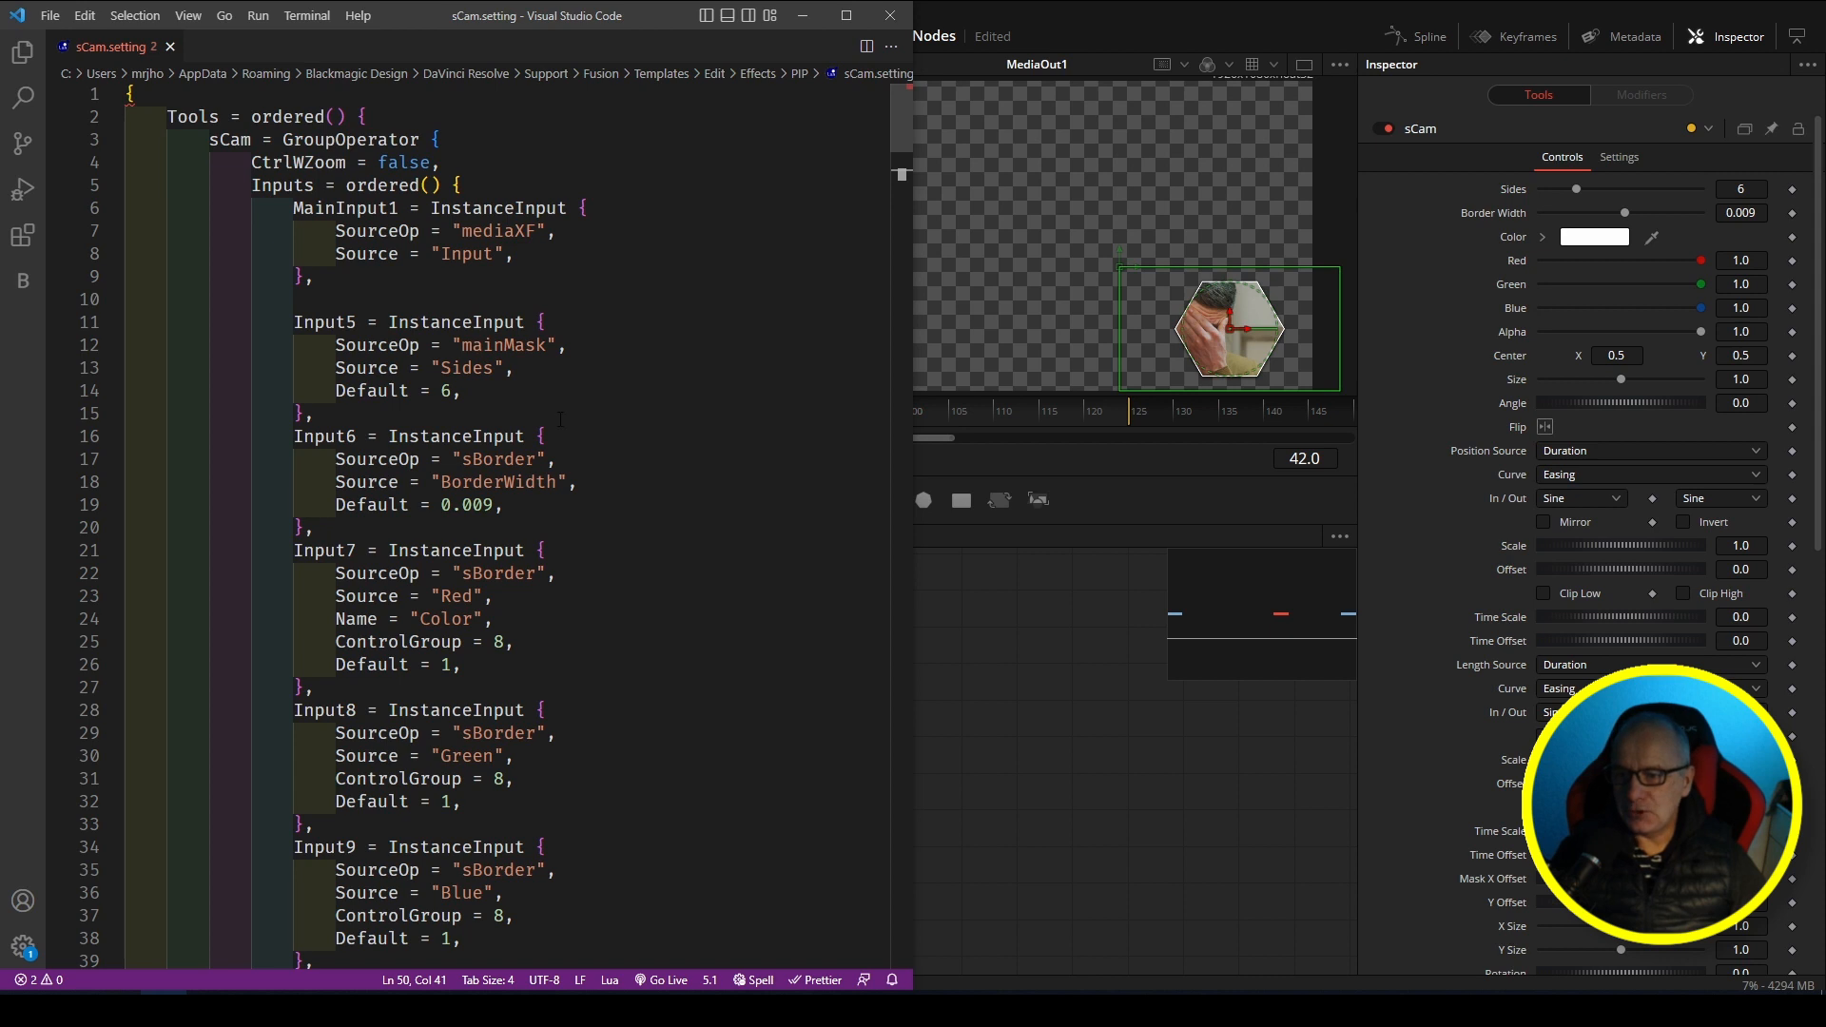
Step: Duplicate the Sides input block and rename the copy ExtraShape
{"action": "left_click_drag", "start_coordinate": [292, 321], "coordinate": [308, 414]}
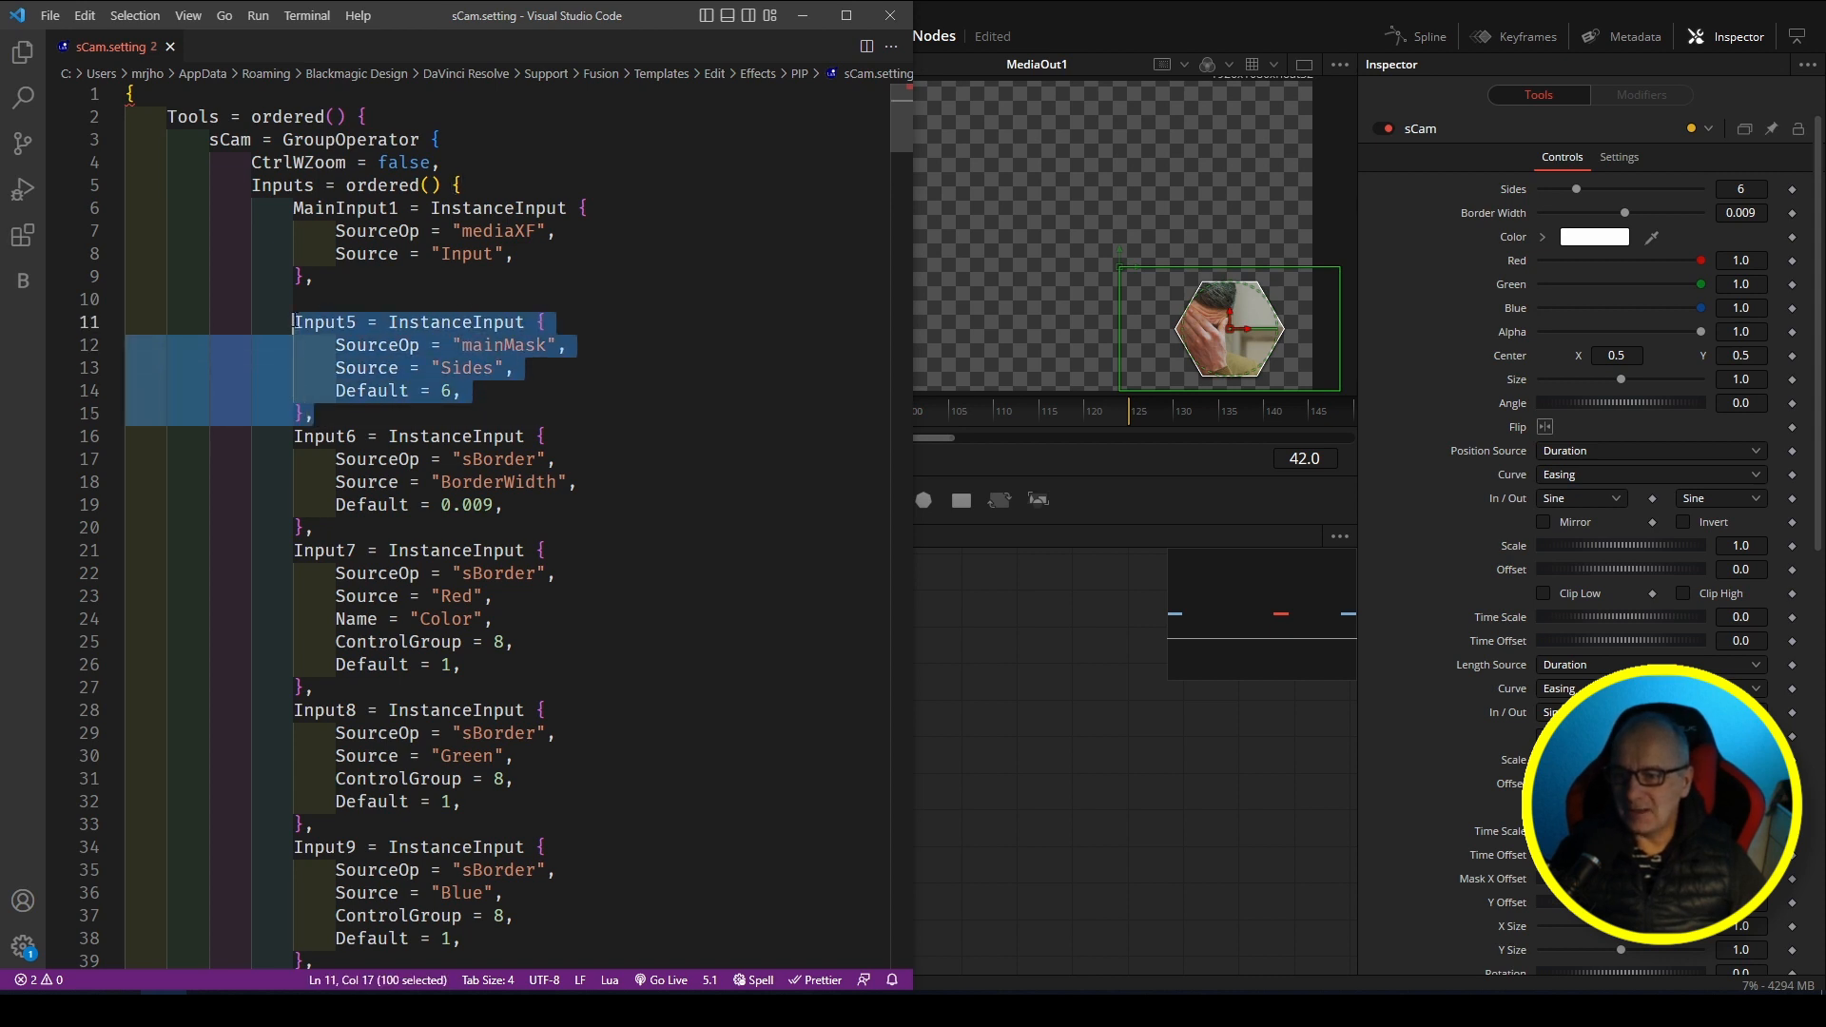
{"action": "key", "text": "Shift+Alt+Up"}
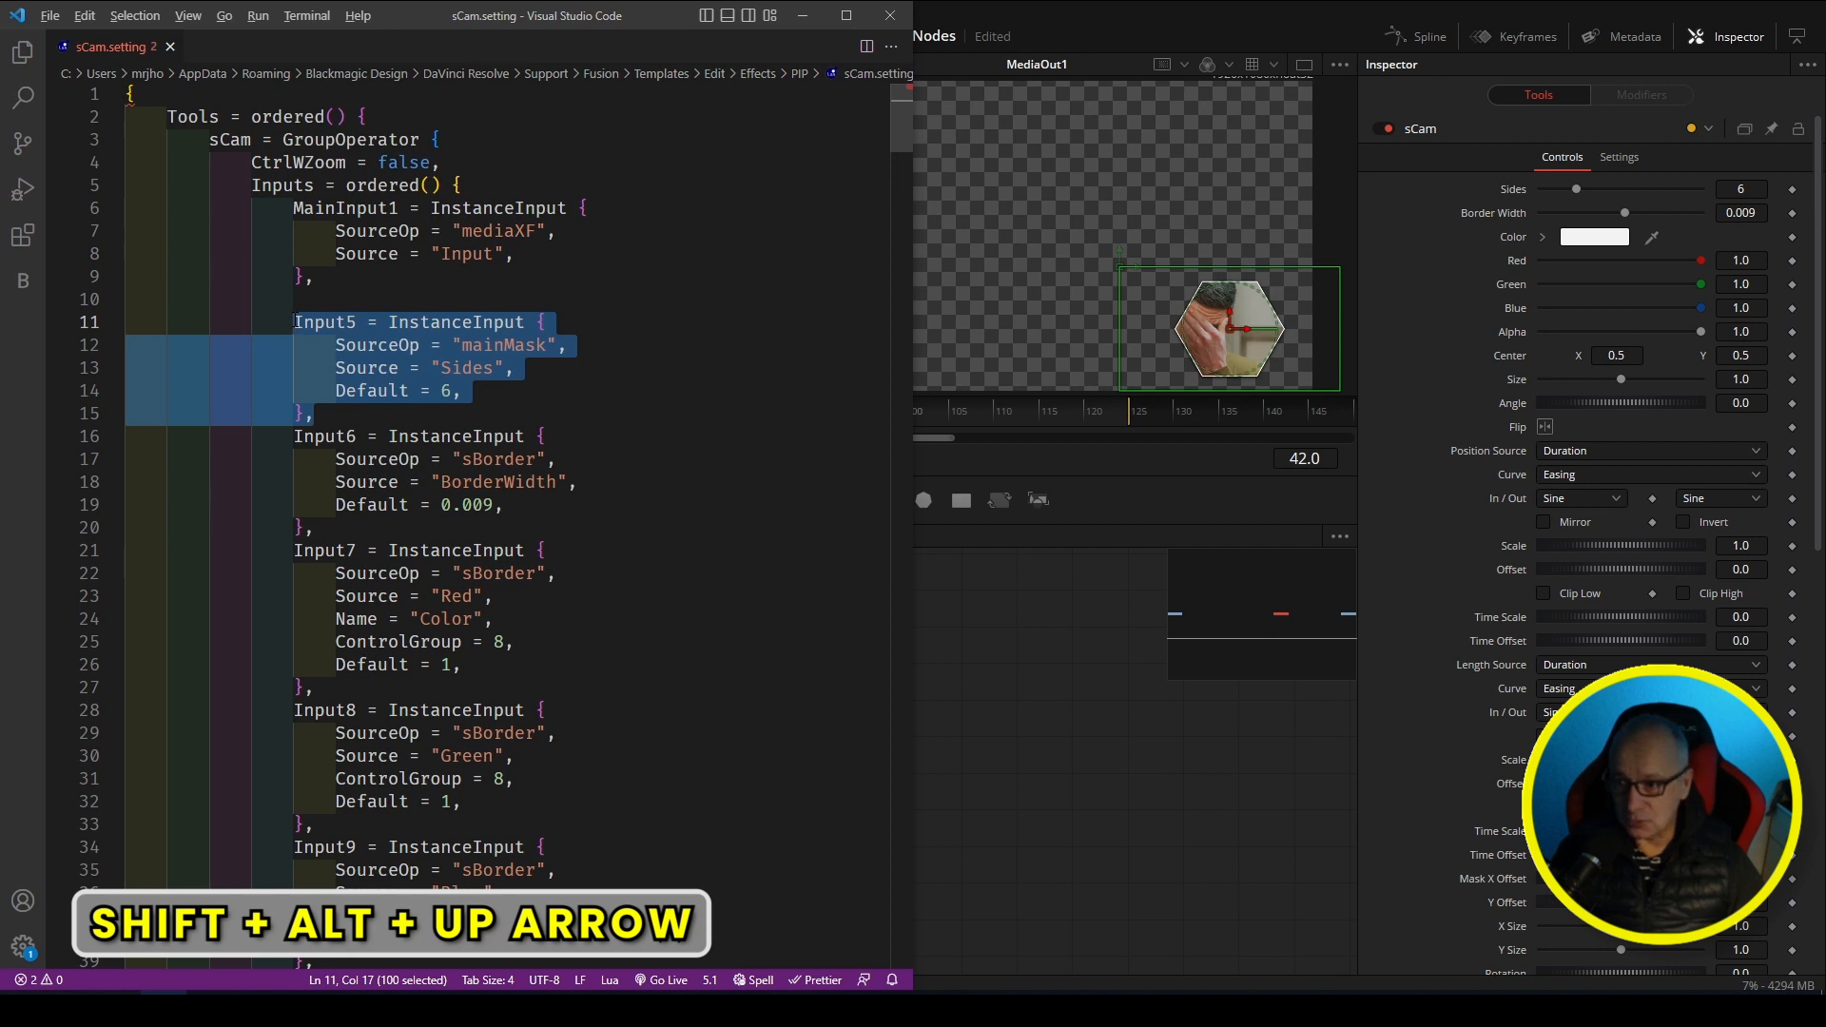
{"action": "key", "text": "shift+alt+up"}
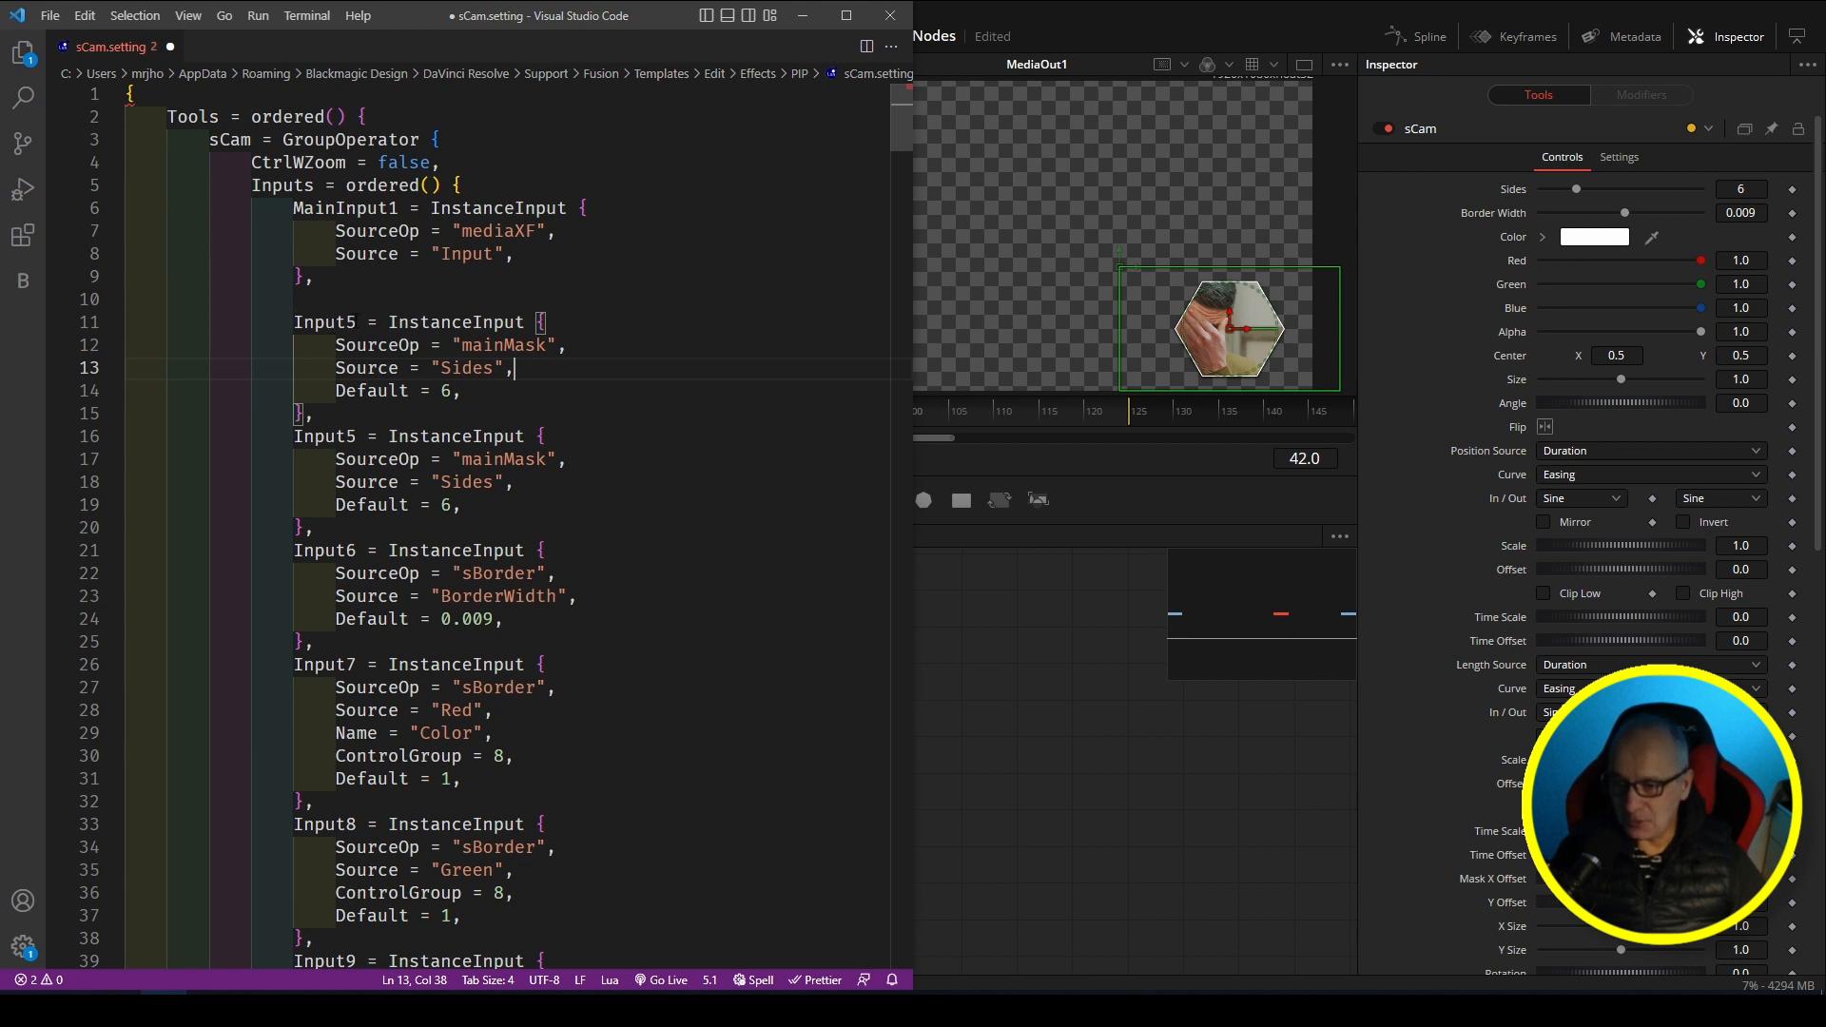
{"action": "double_click", "coordinate": [323, 322]}
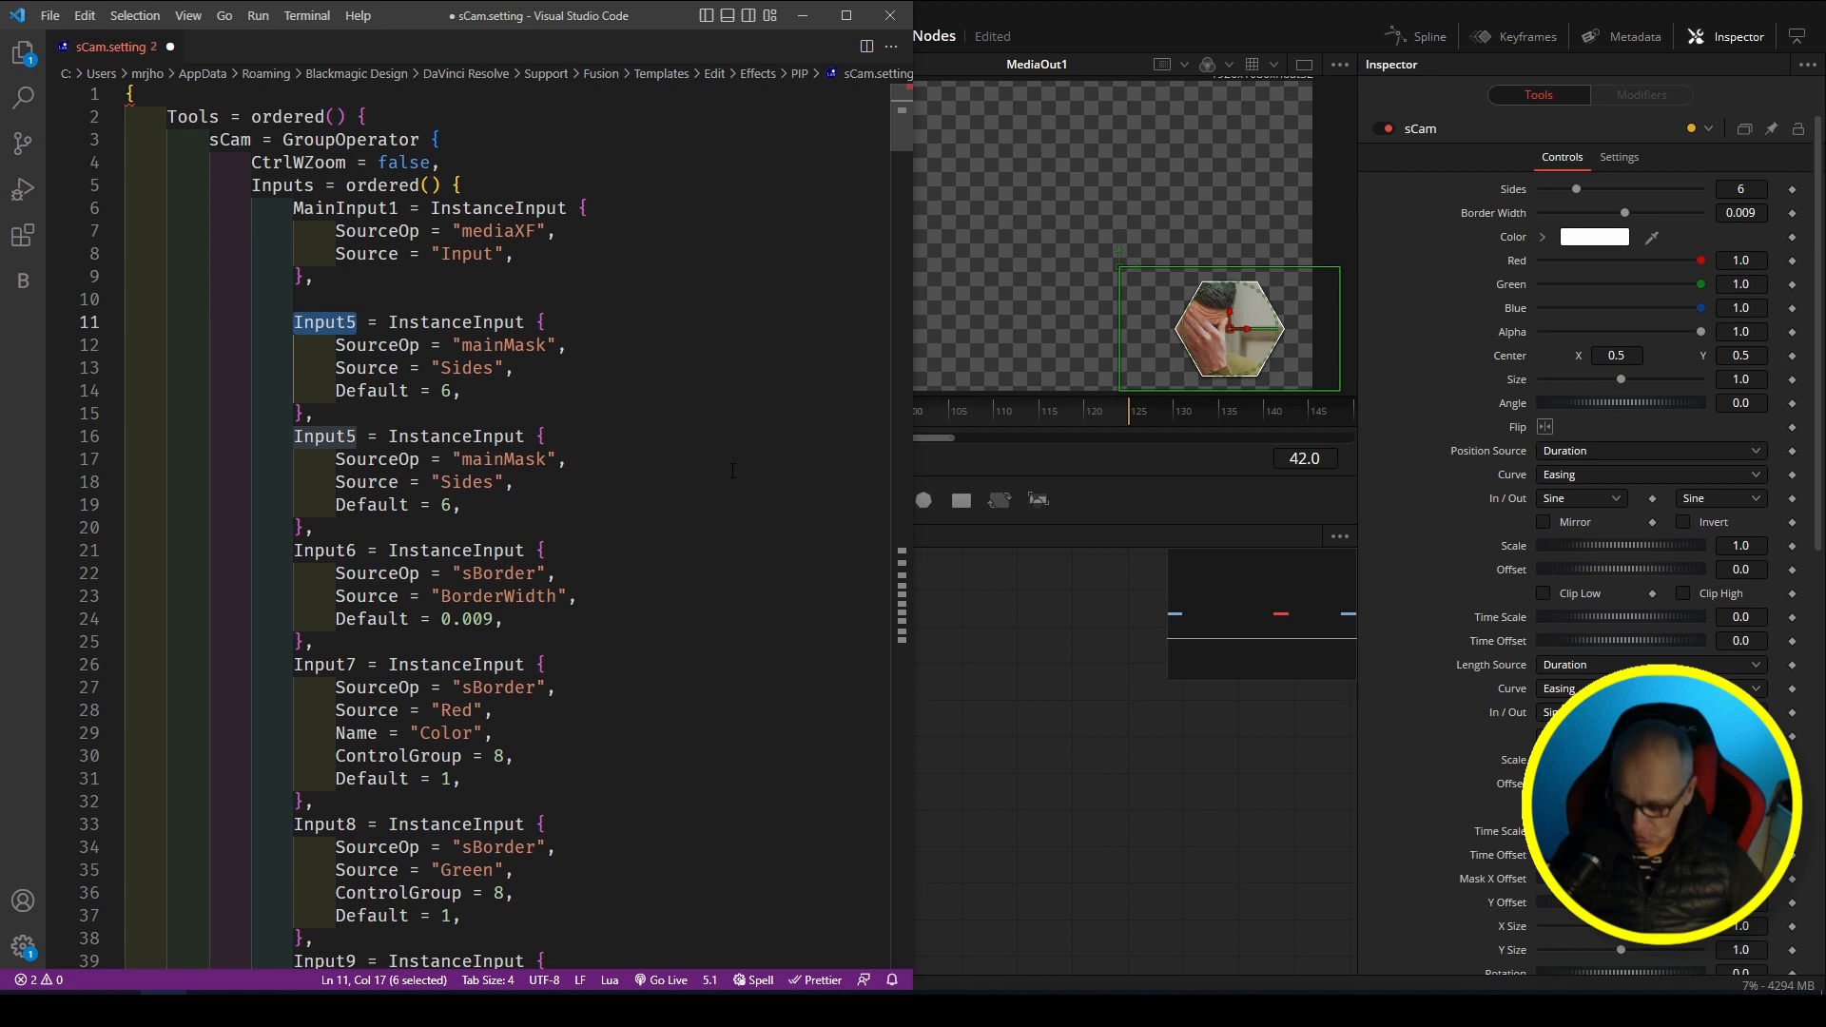
{"action": "type", "text": "Extra"}
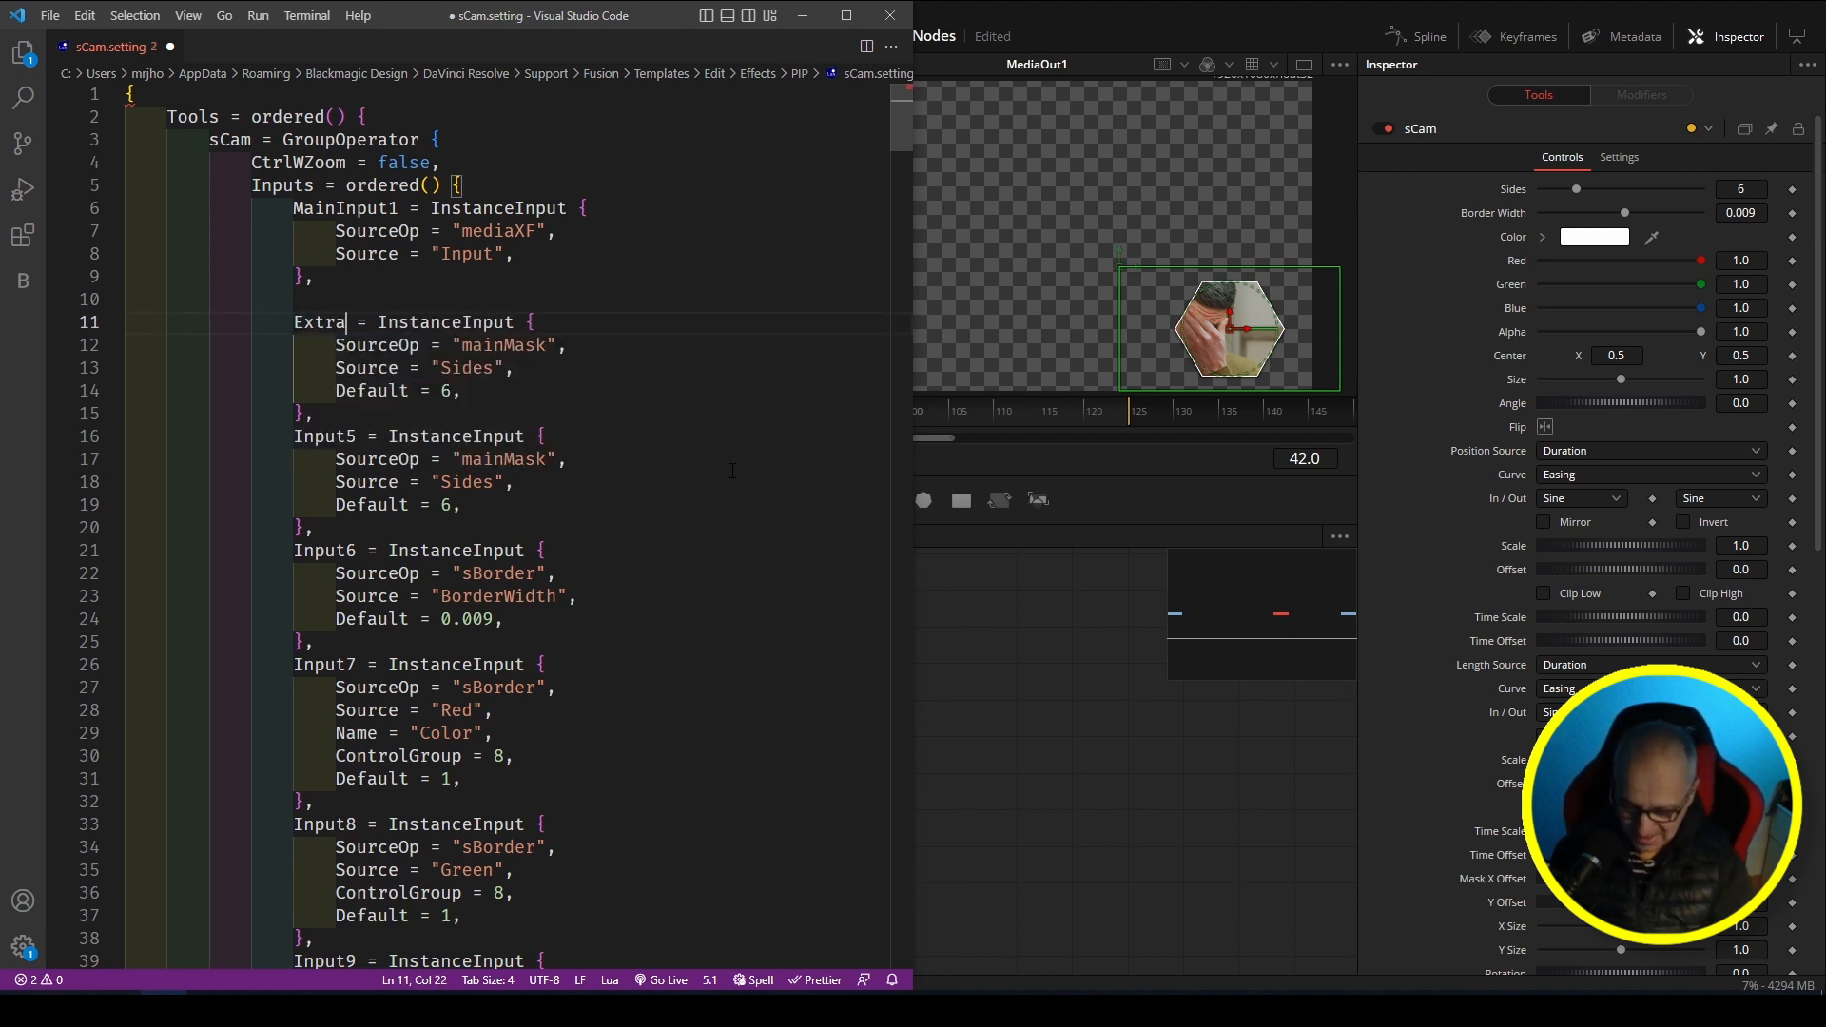
{"action": "type", "text": "Sha"}
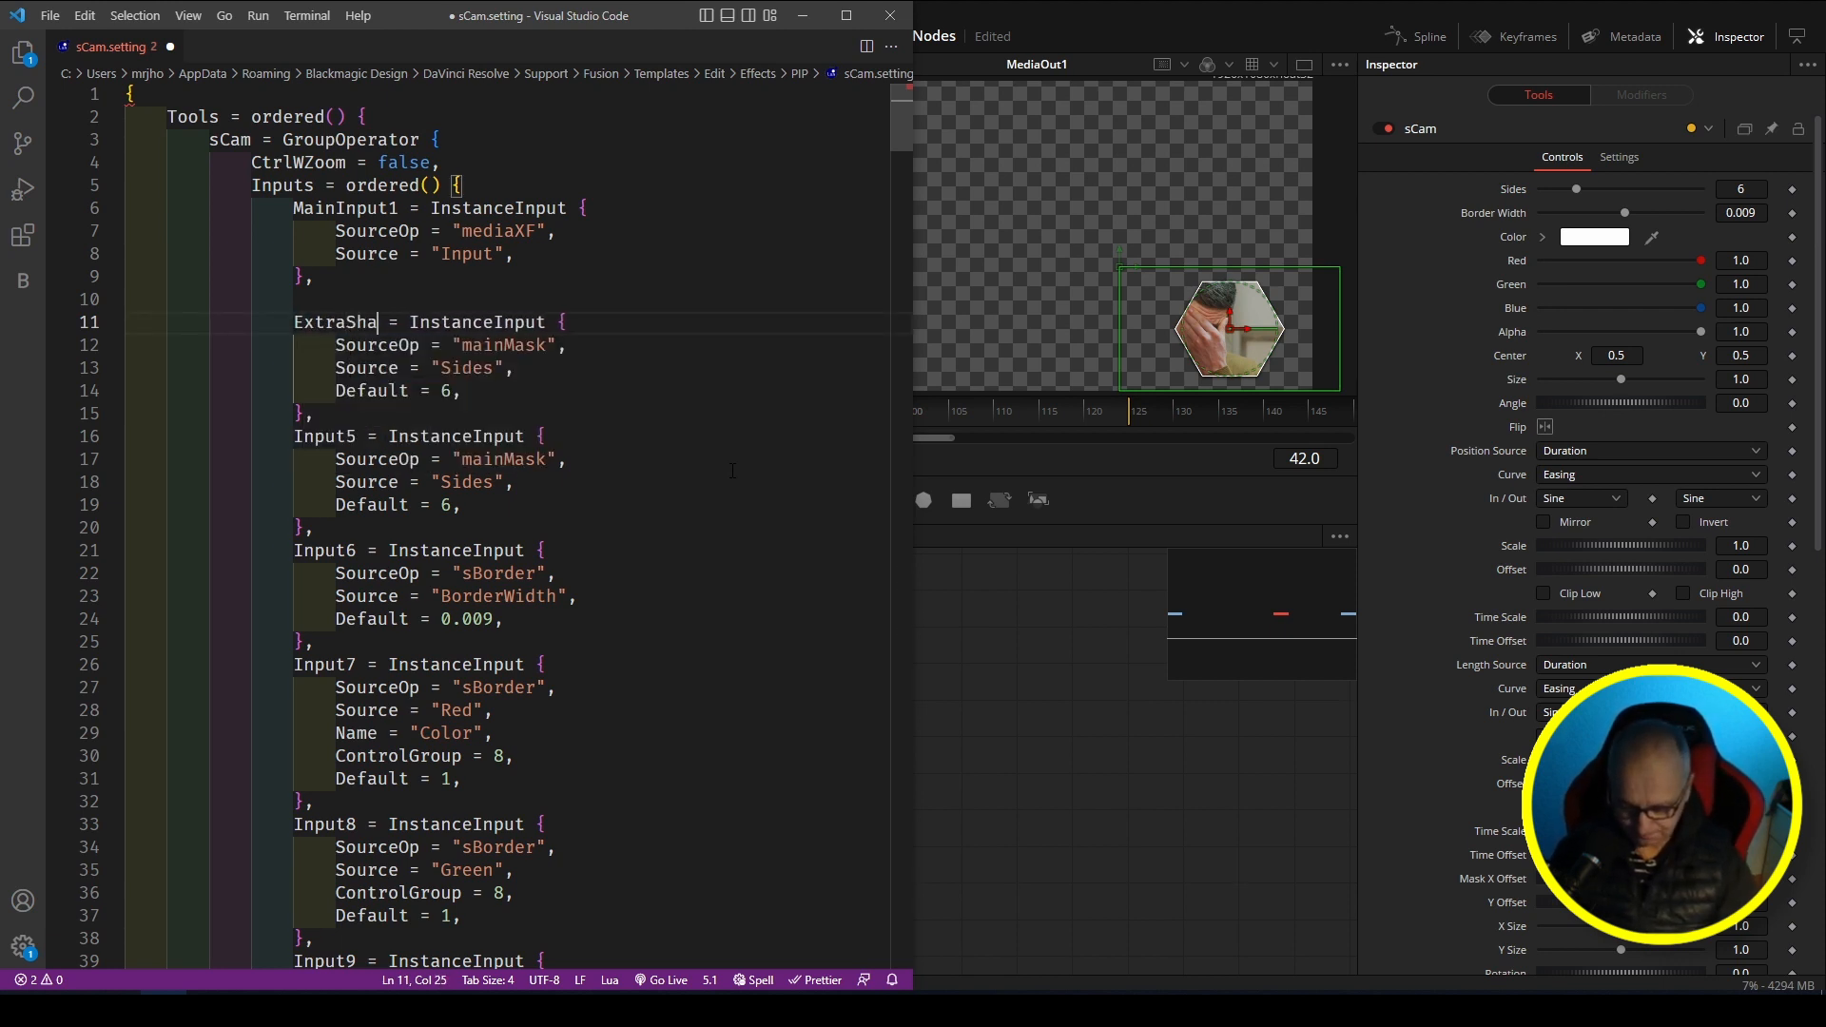
Step: Save sCam.setting, select all the code, and switch to DaVinci Resolve
{"action": "key", "text": "ctrl+s"}
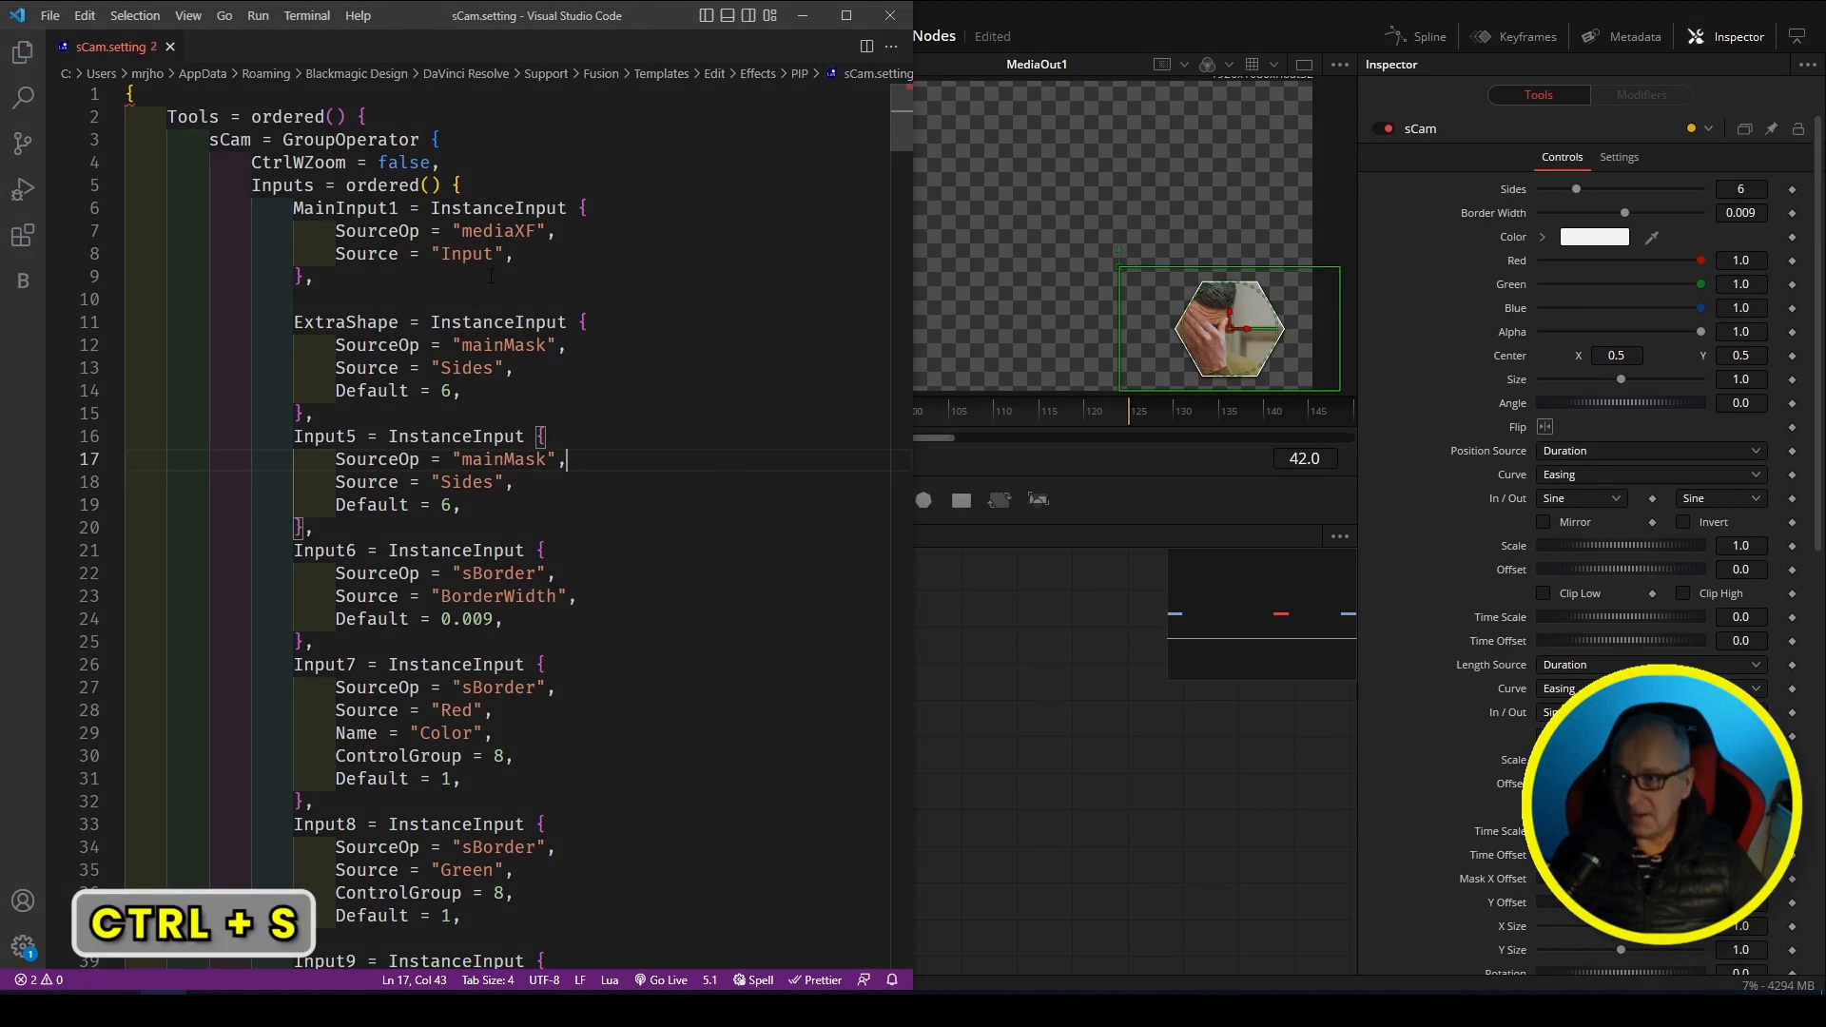
{"action": "key", "text": "Ctrl+A"}
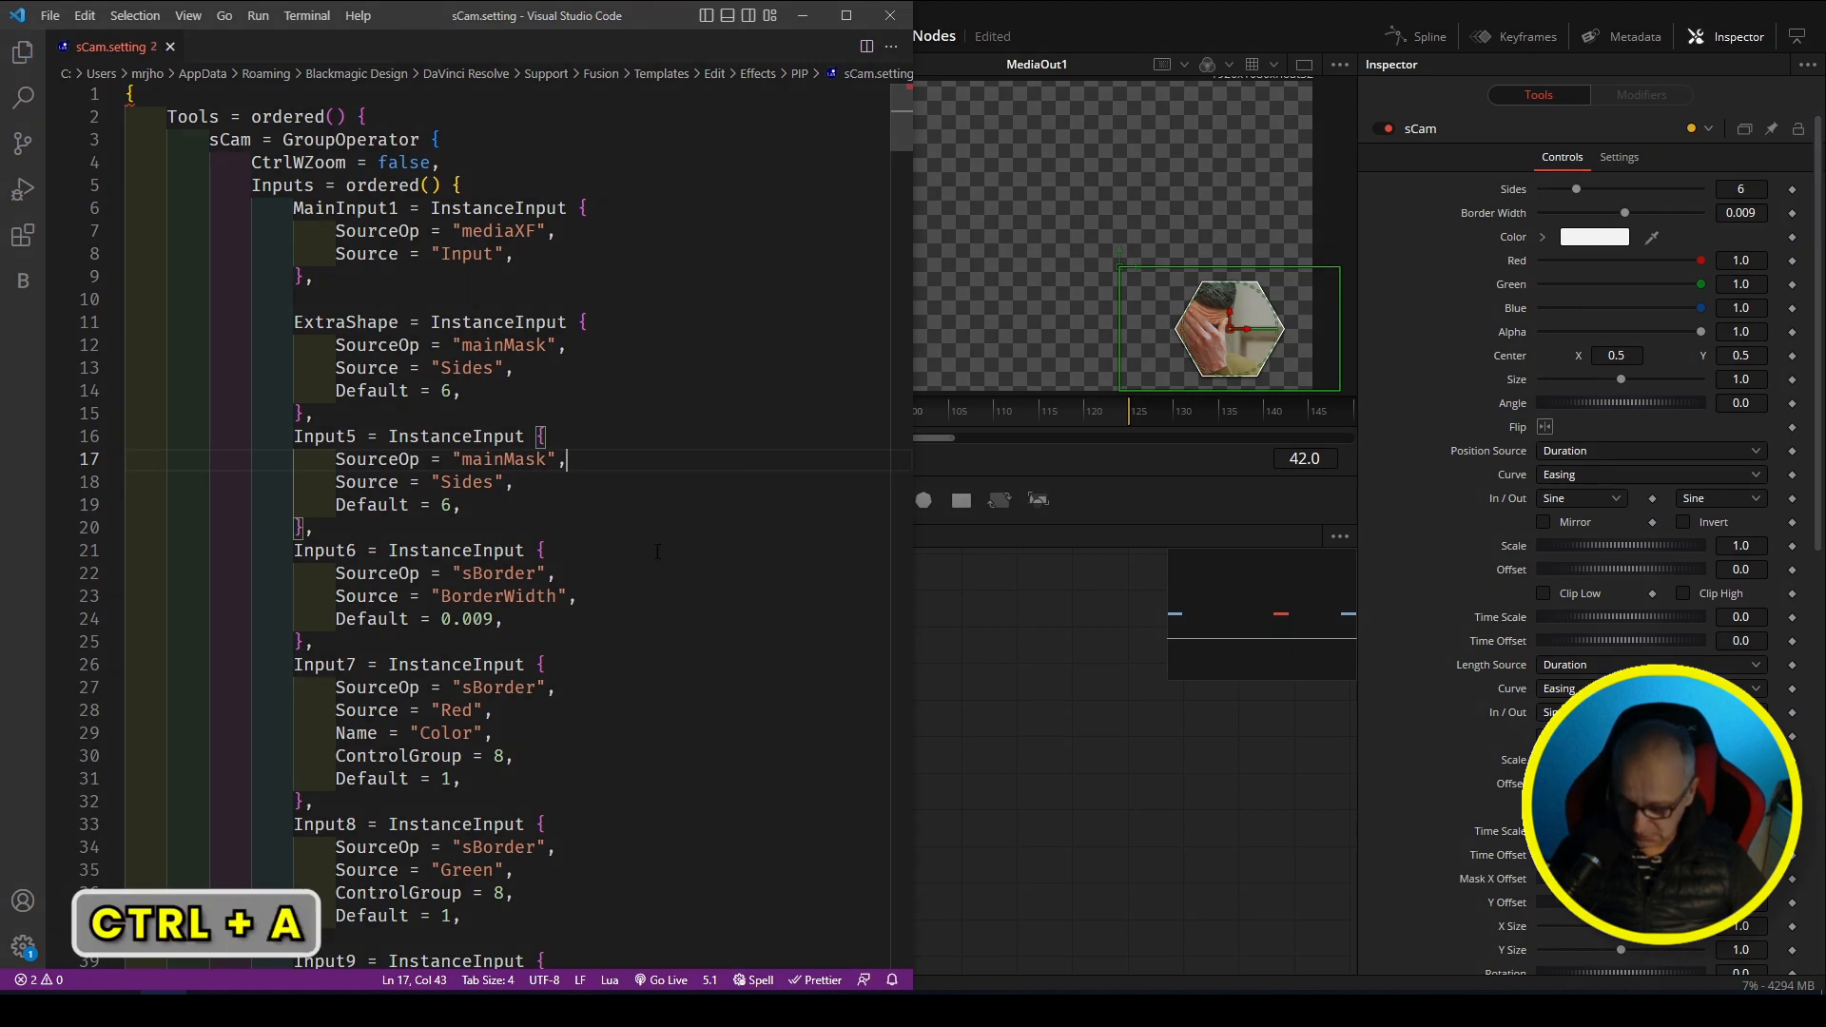
{"action": "key", "text": "alt+tab"}
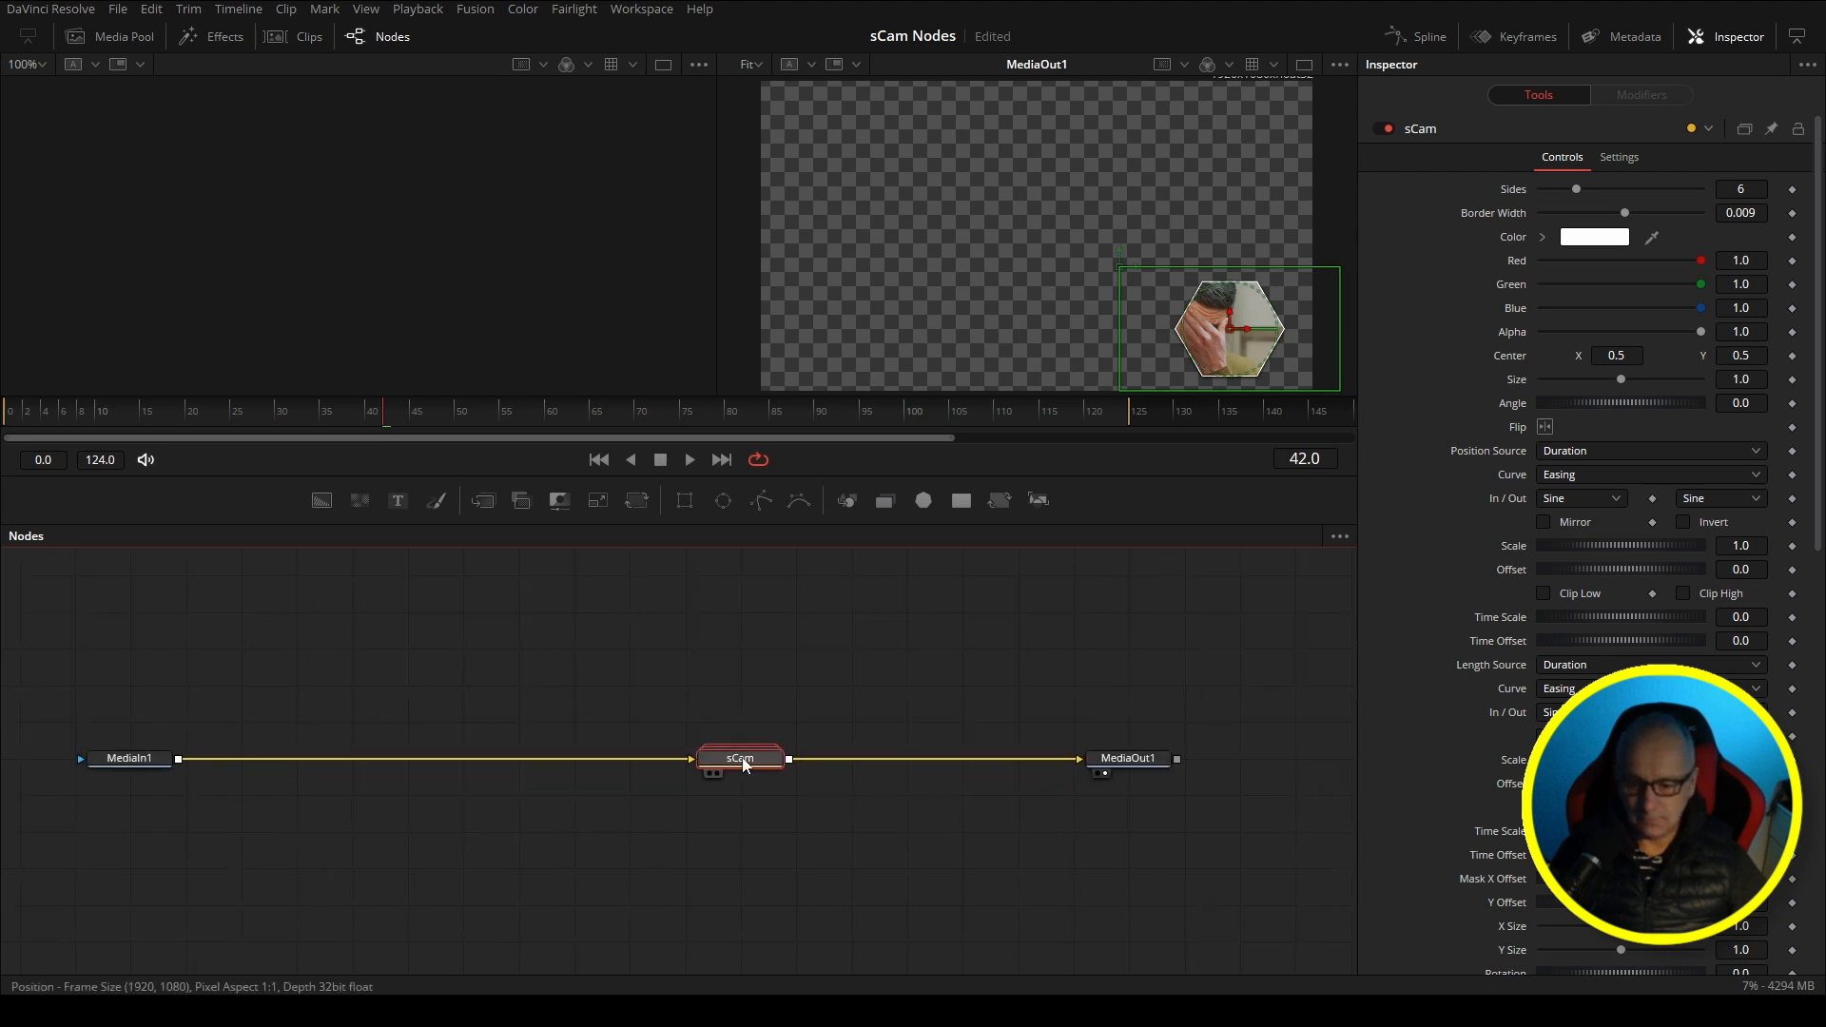
{"action": "key", "text": "Delete"}
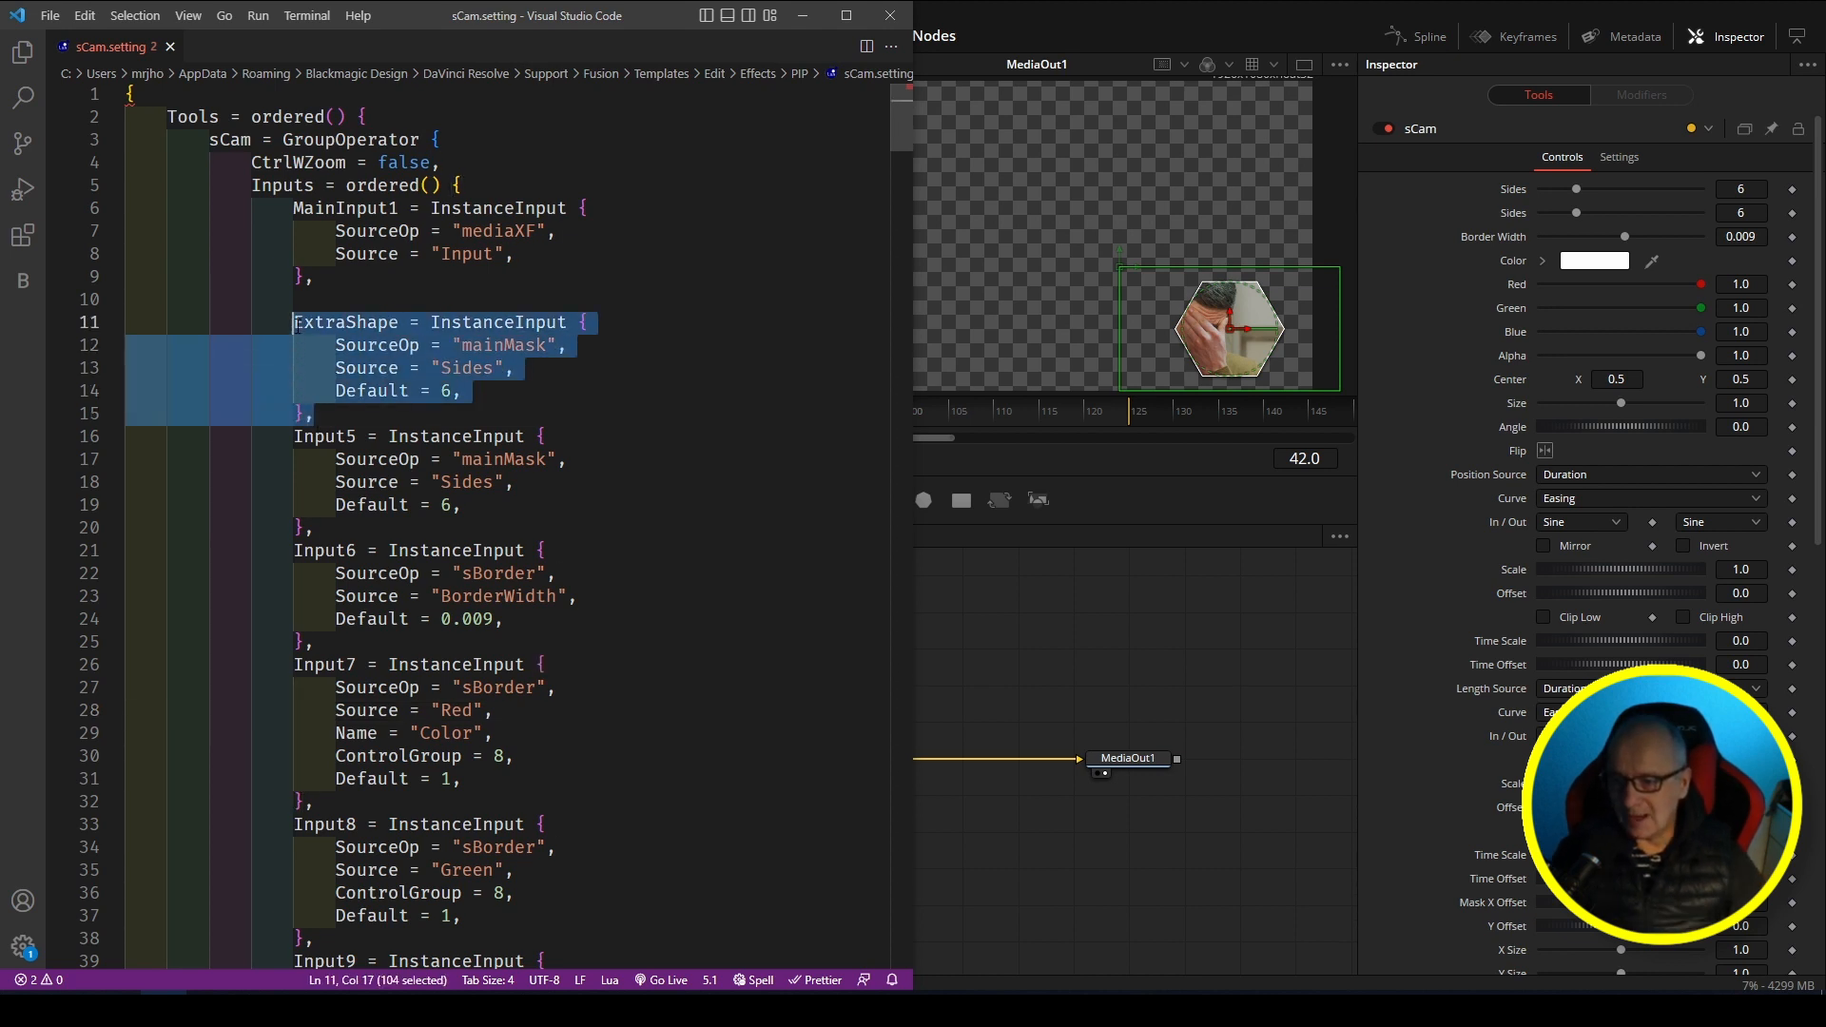
Step: Delete the ExtraShape input block from sCam.setting and select the remaining code
{"action": "key", "text": "Delete"}
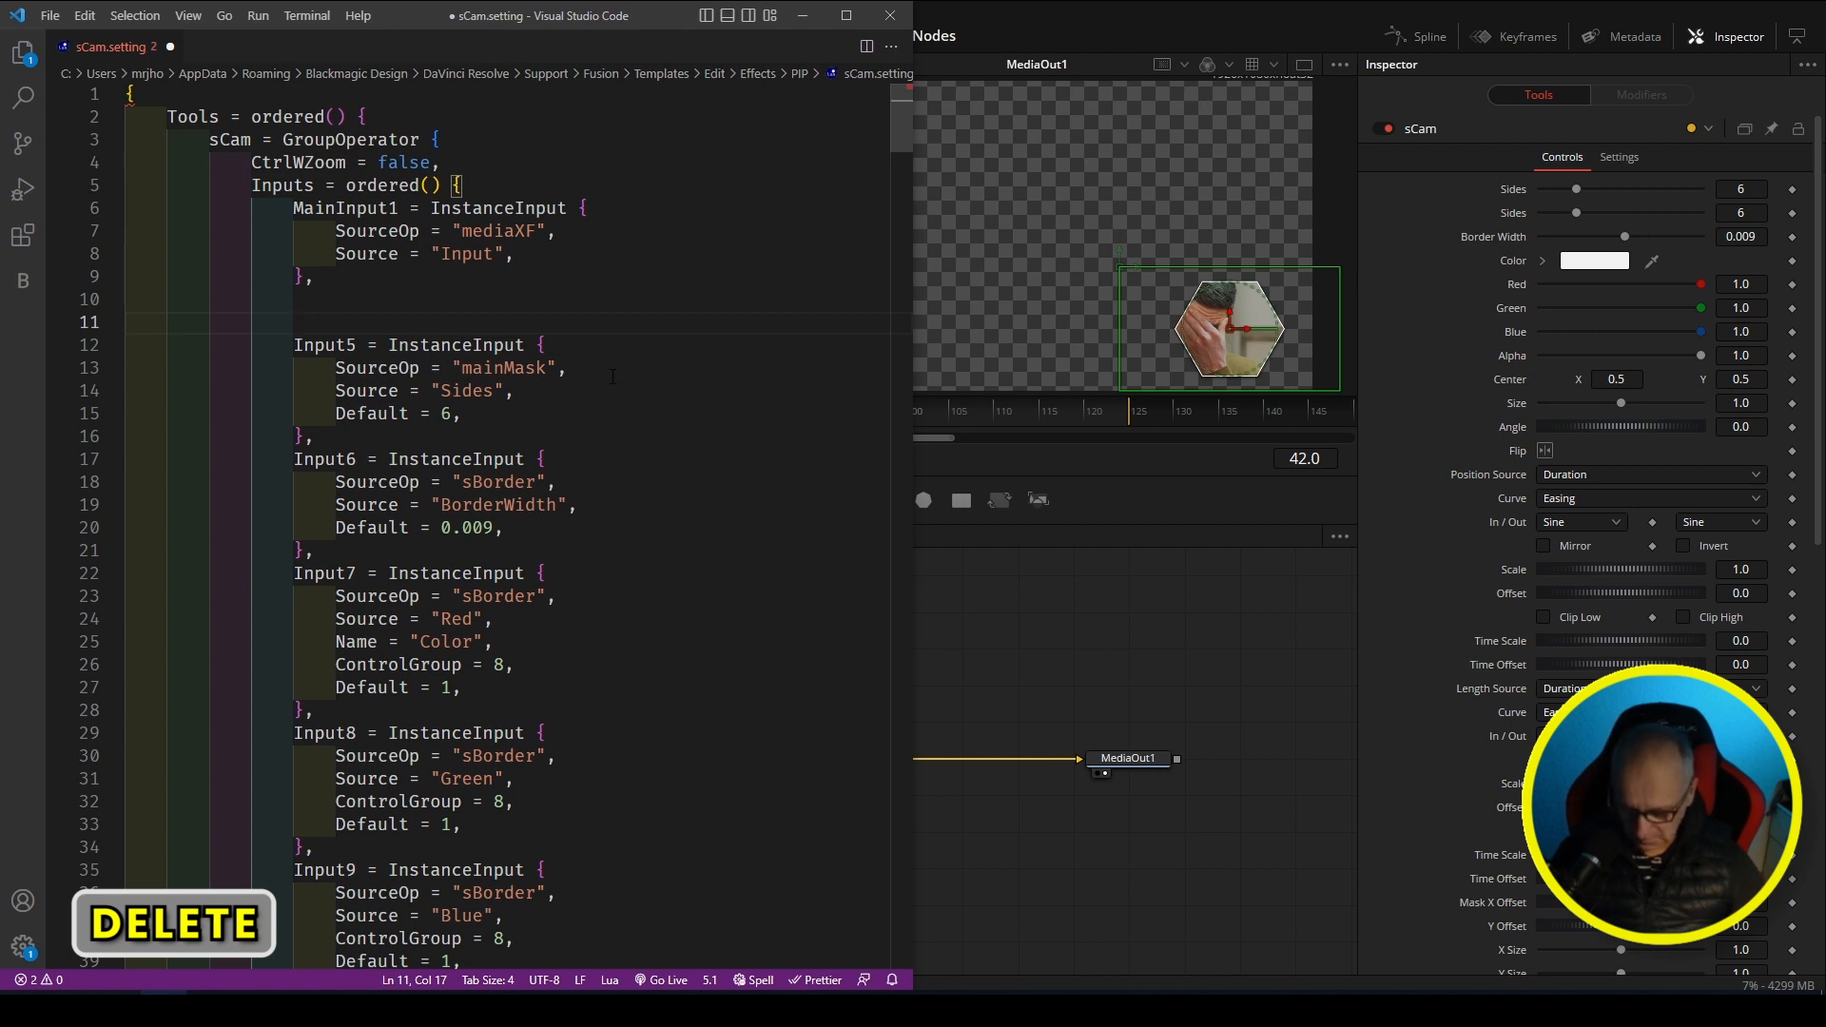
{"action": "key", "text": "ctrl+a"}
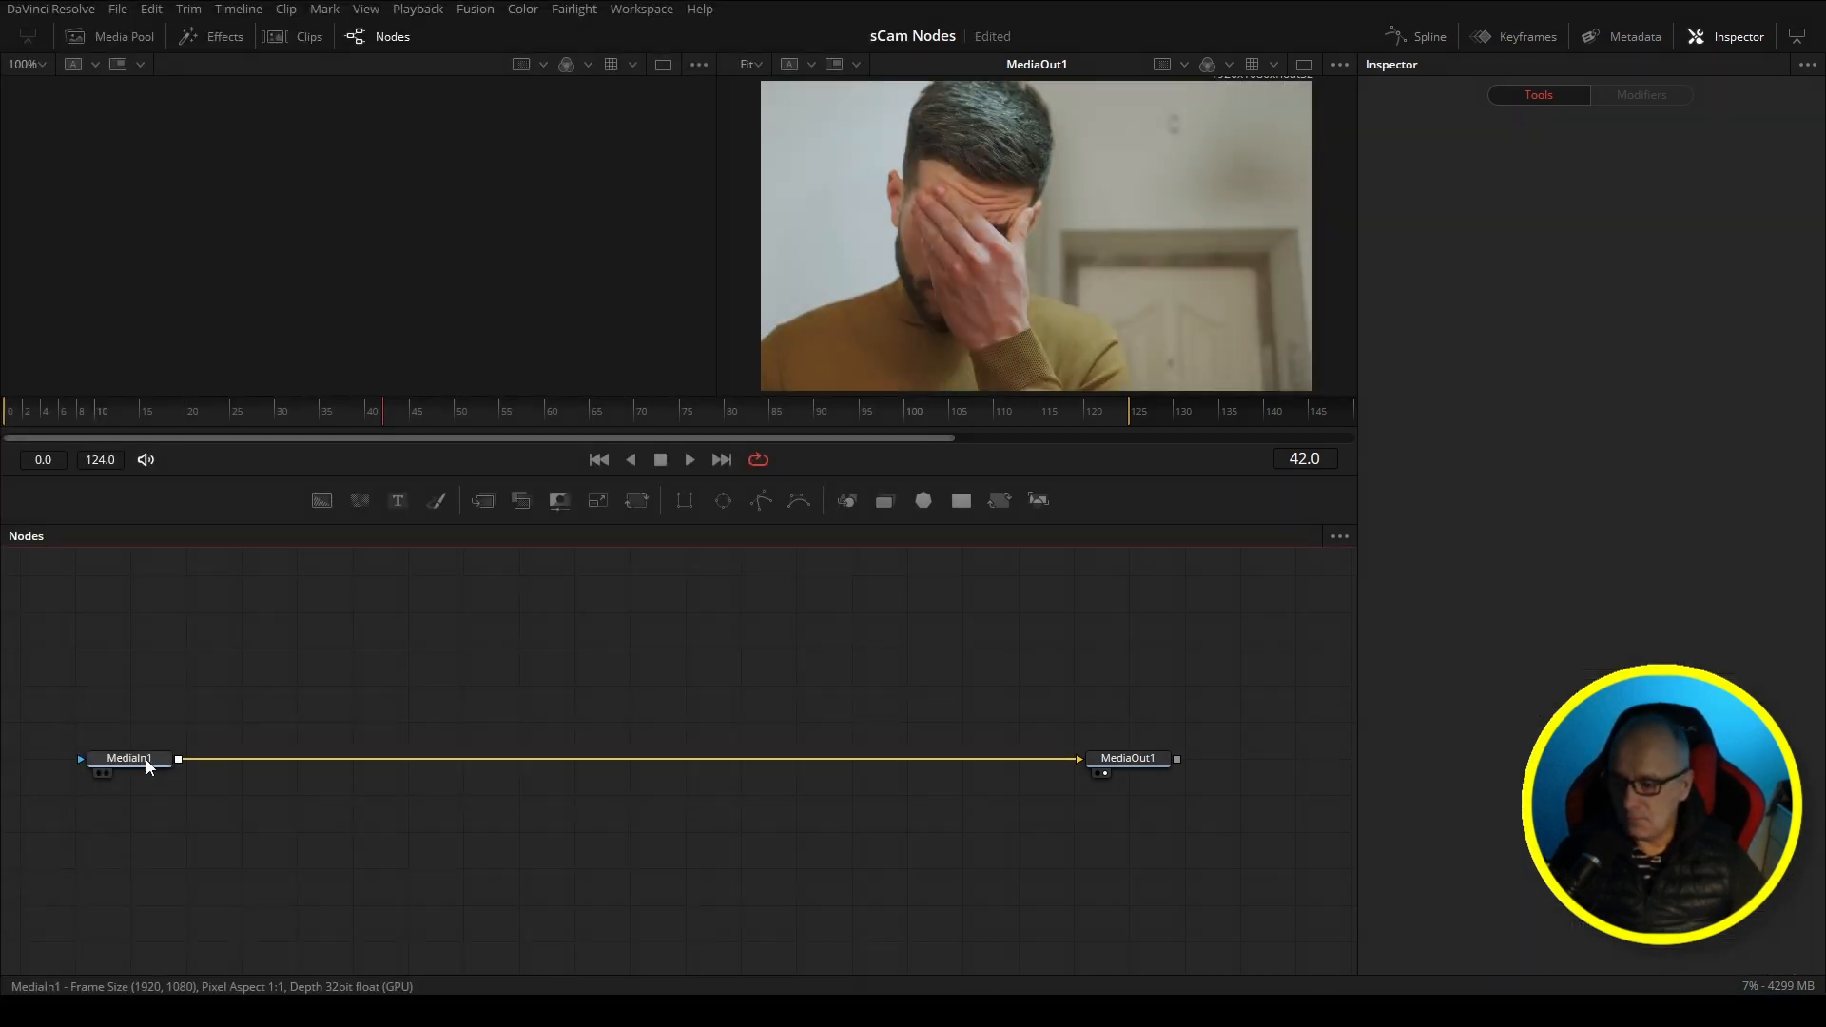
{"action": "left_click", "coordinate": [130, 759]}
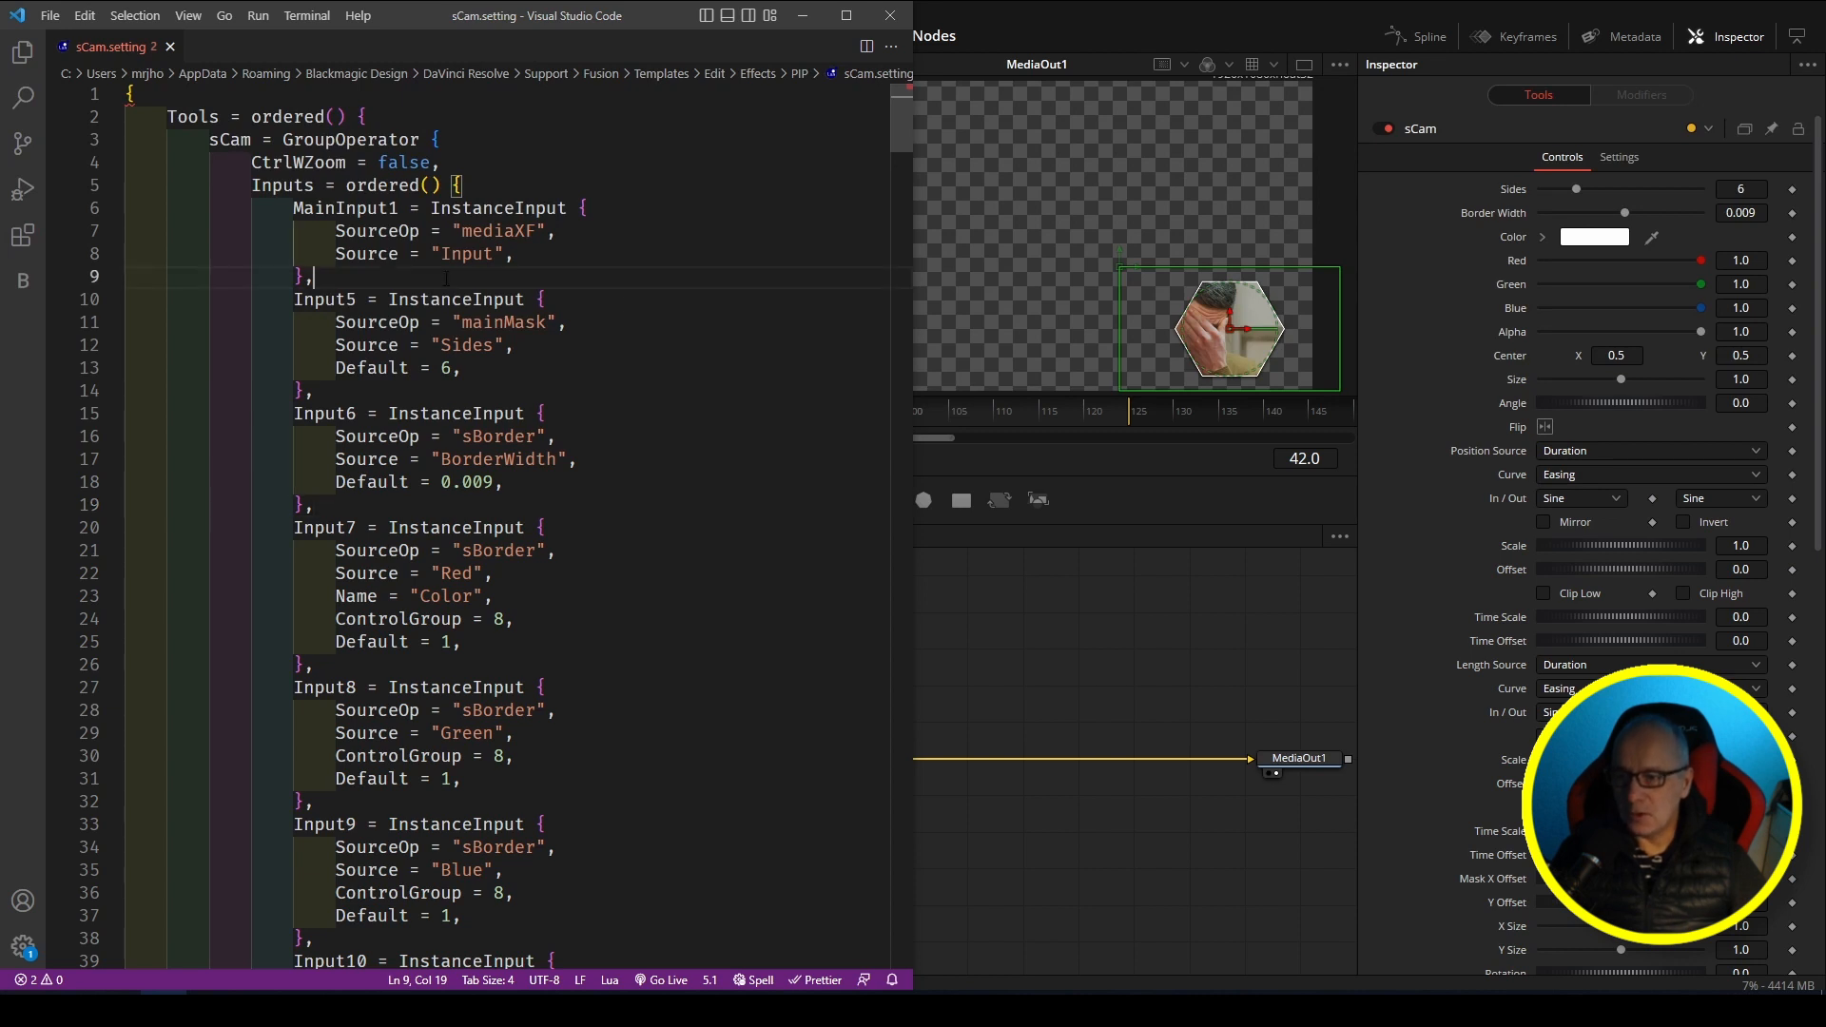
Step: Fold sCam.setting into main sections, expand Outputs, then re-collapse ViewInfo
{"action": "key", "text": "Enter"}
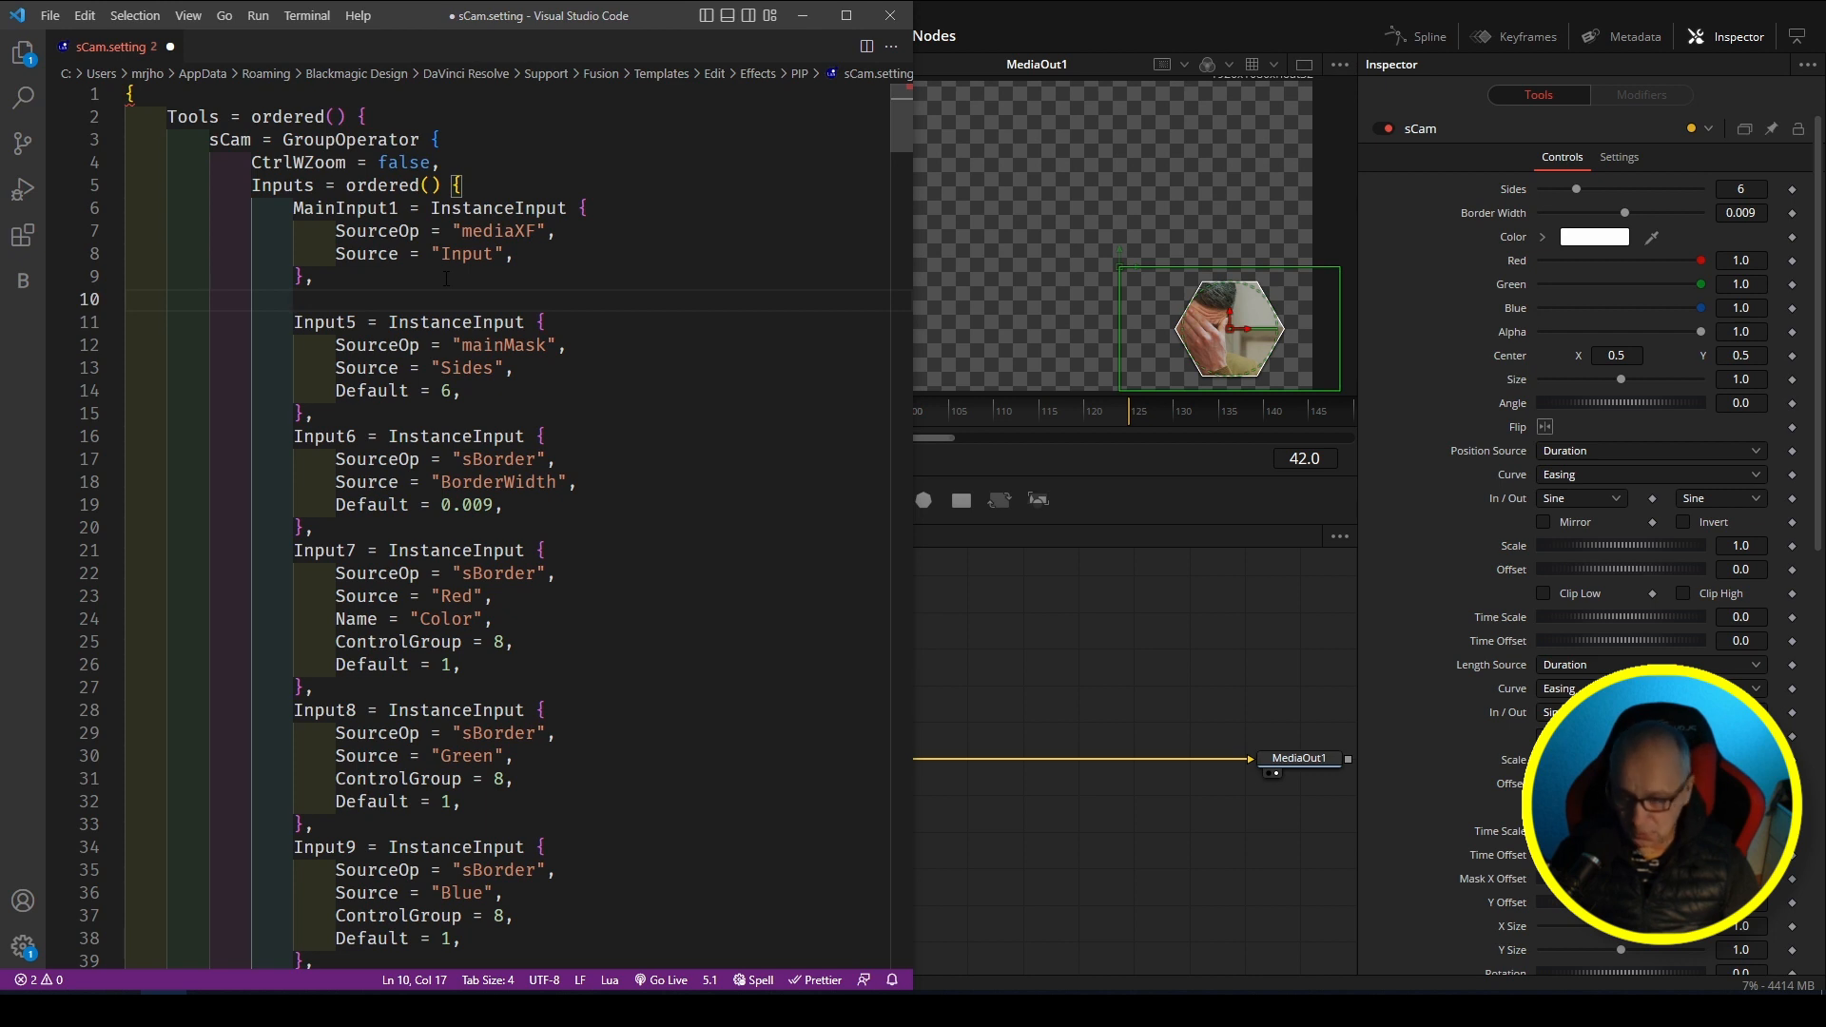
{"action": "key", "text": "ctrl+/"}
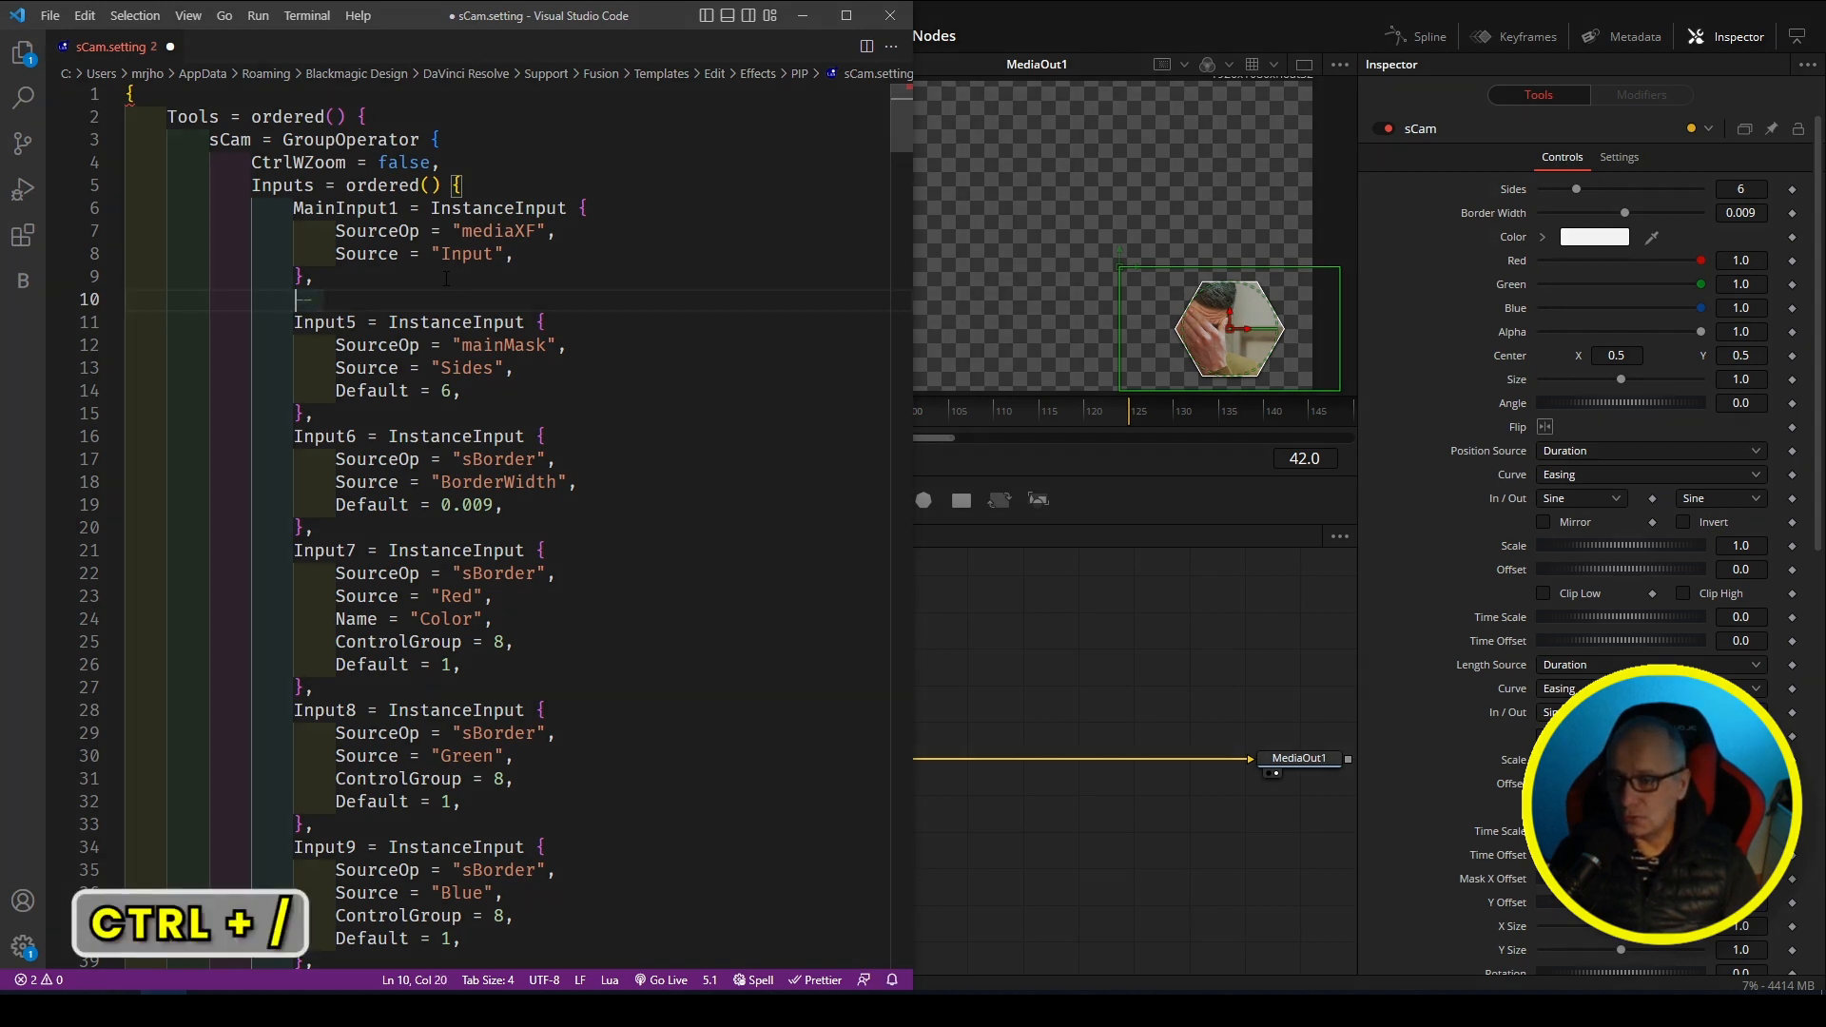
{"action": "key", "text": "ctrl+/"}
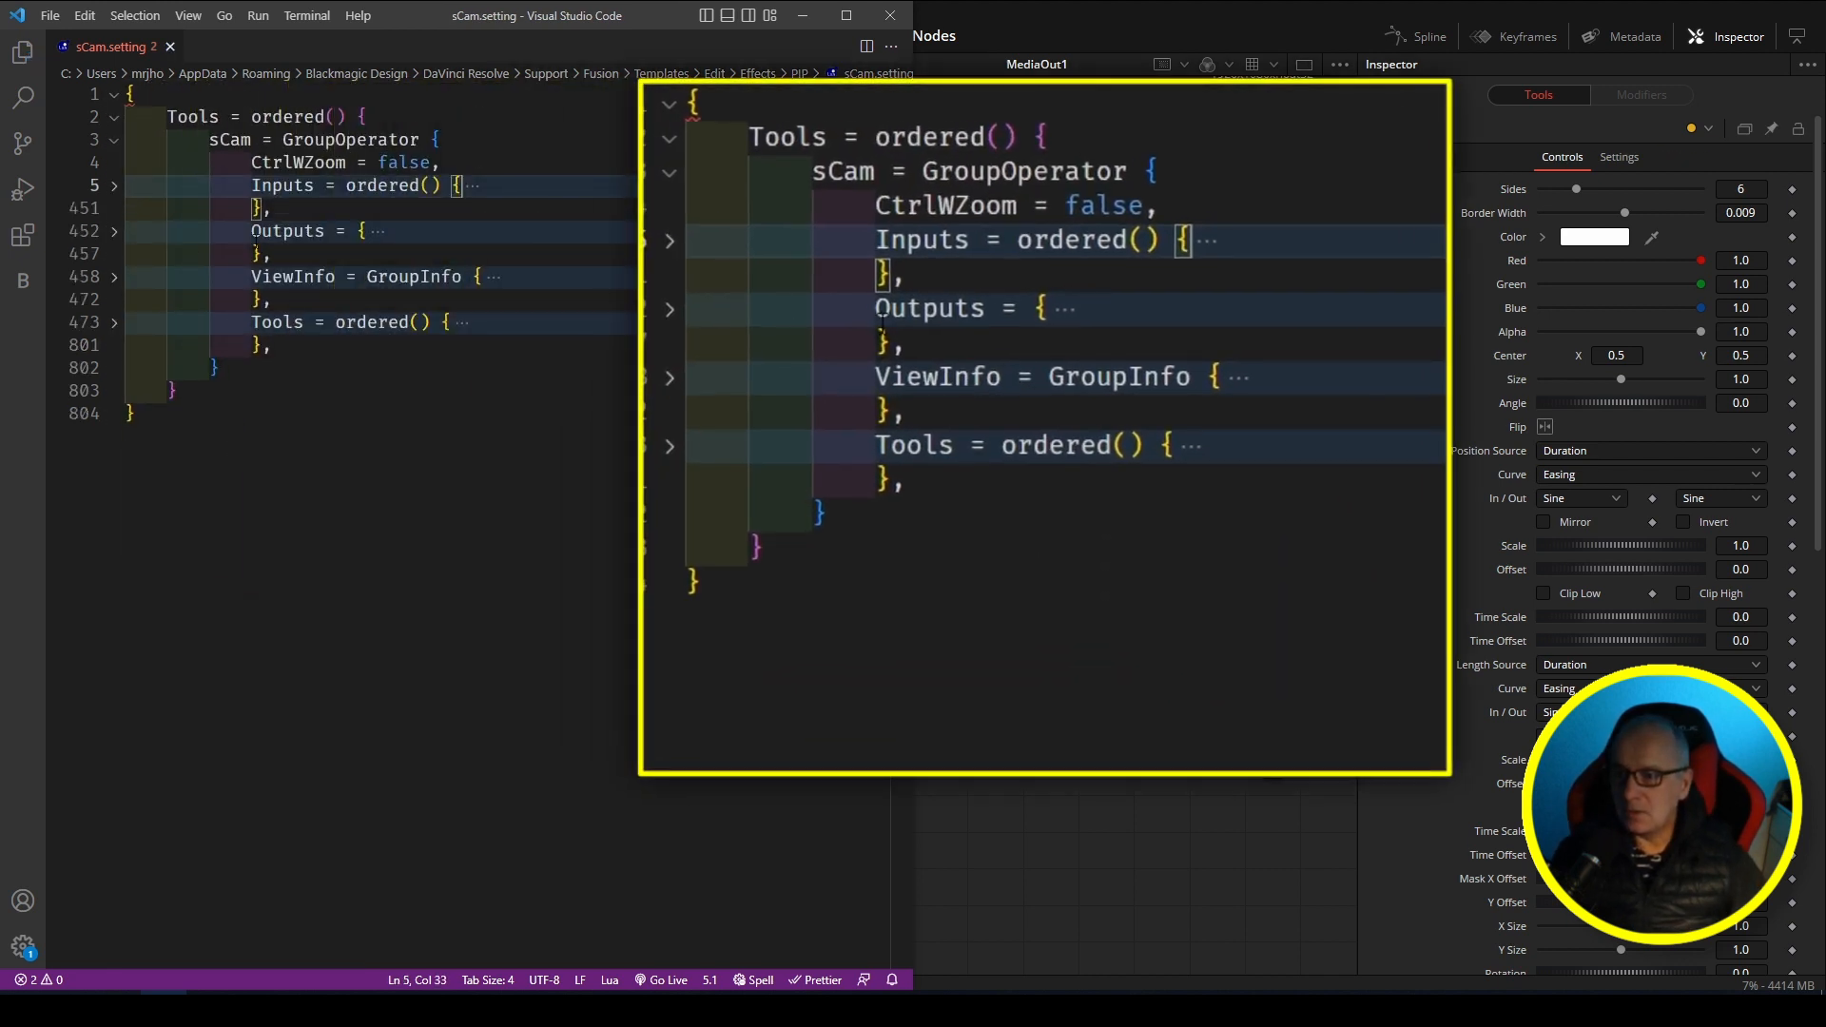
{"action": "left_click", "coordinate": [670, 310]}
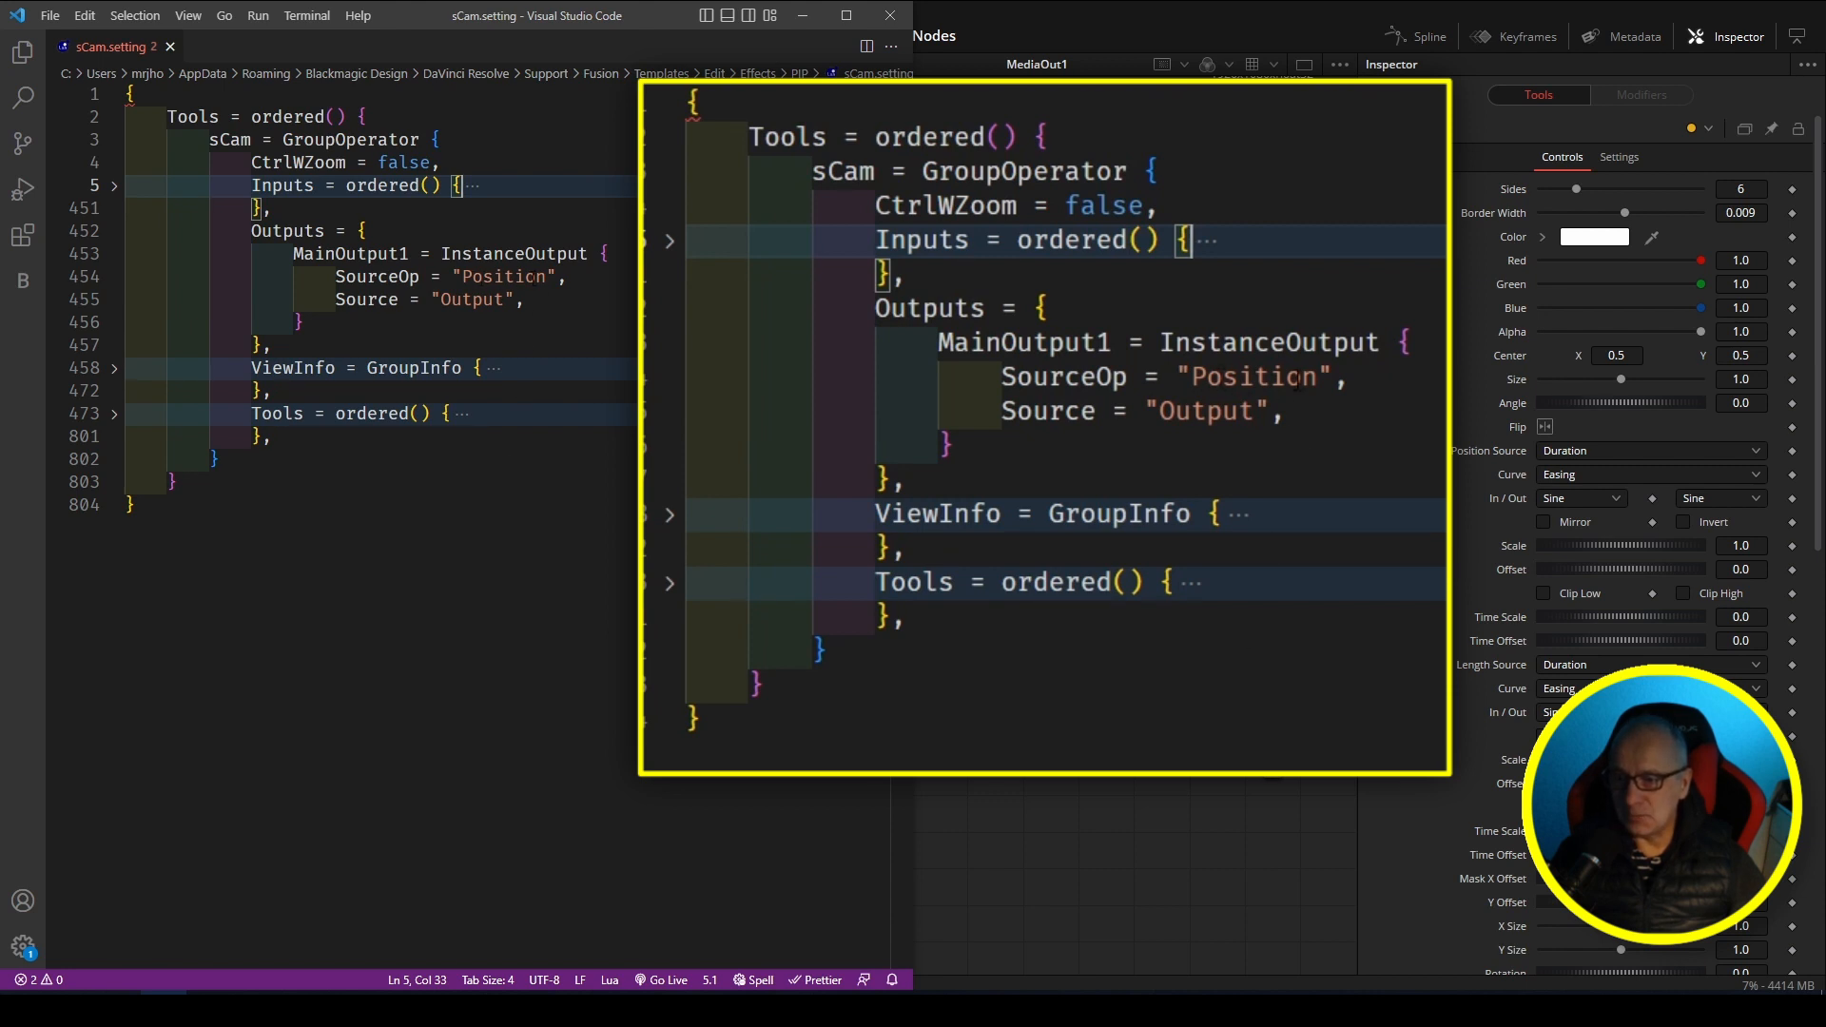
{"action": "mouse_move", "coordinate": [1170, 443]}
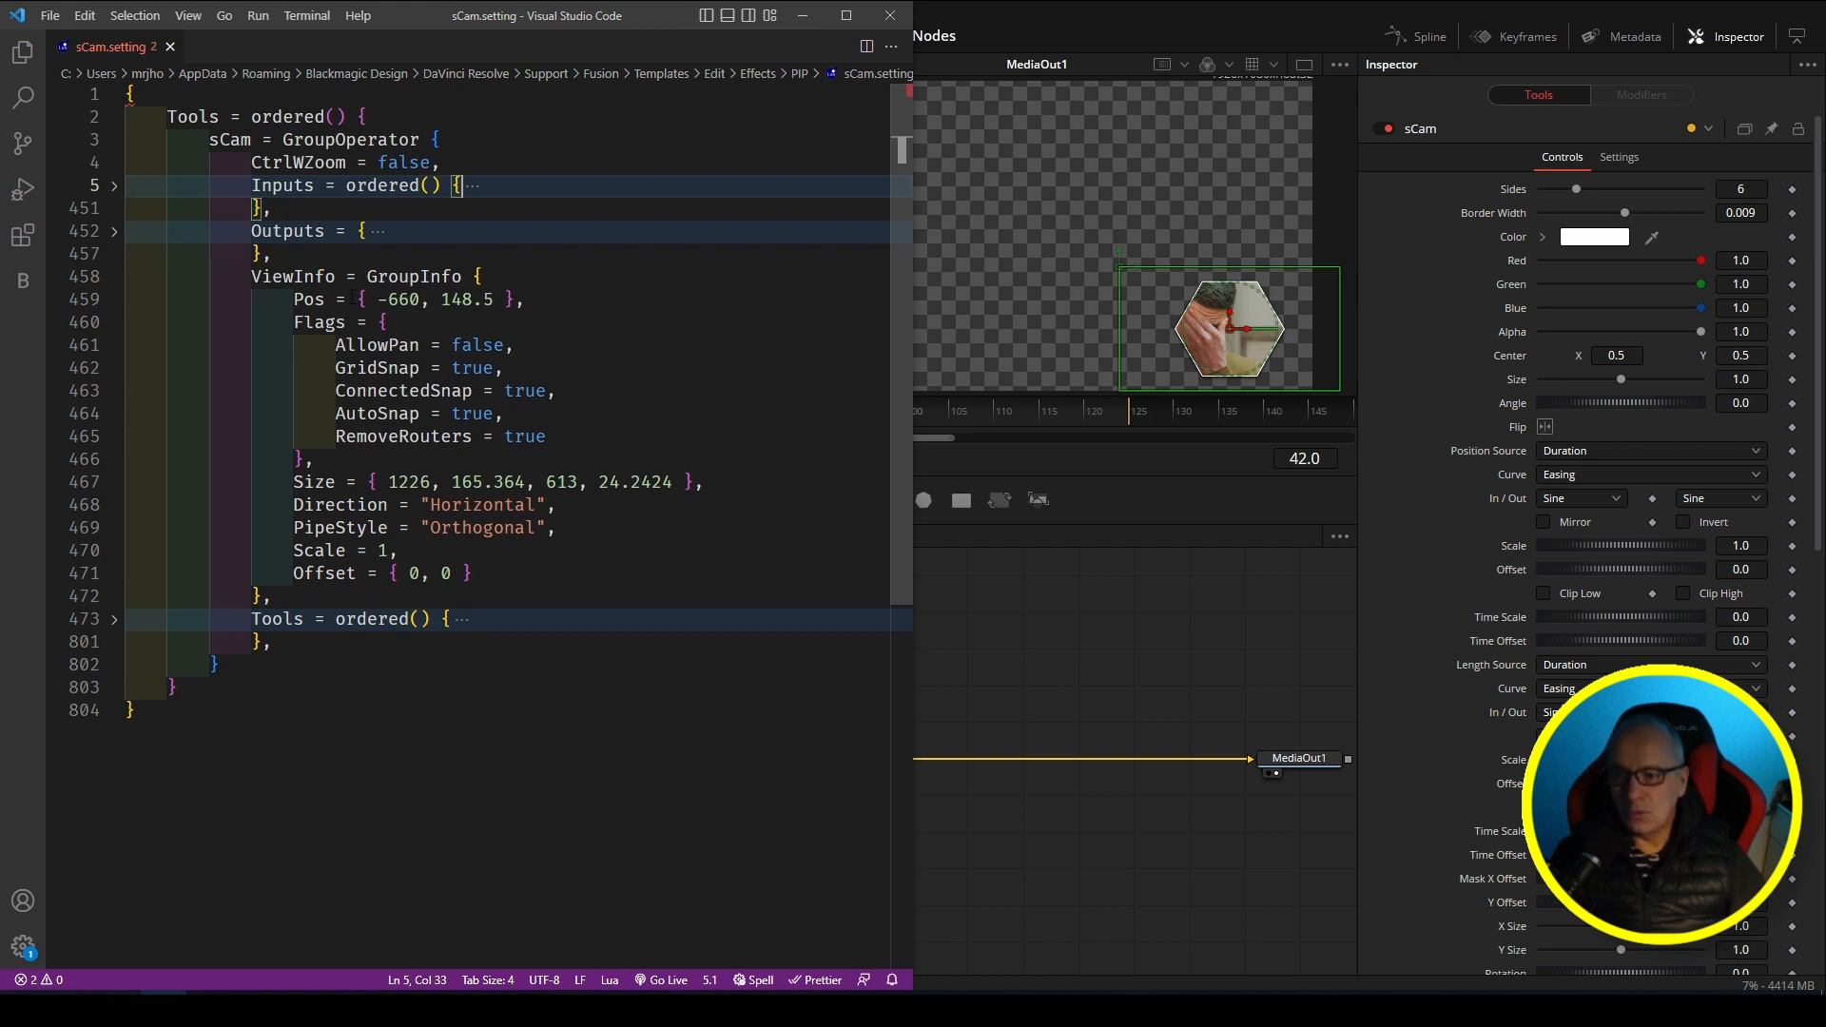
{"action": "mouse_move", "coordinate": [669, 557]}
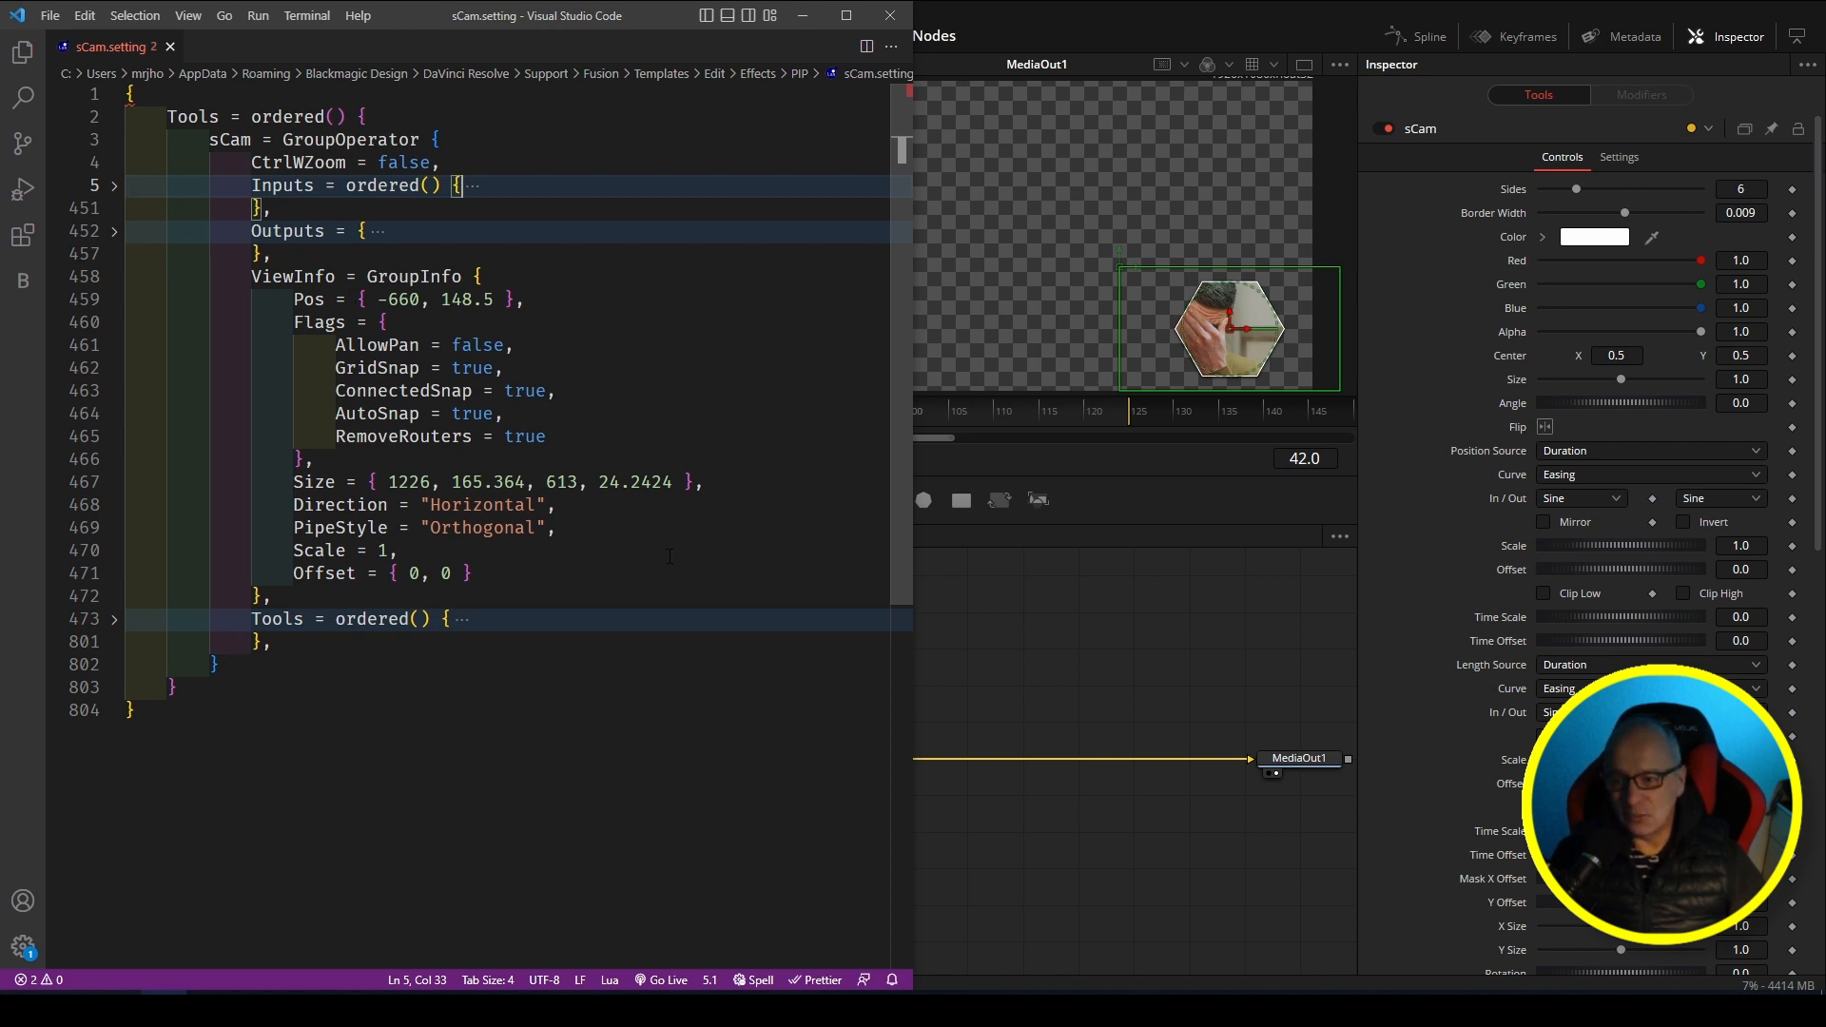
{"action": "left_click", "coordinate": [114, 276]}
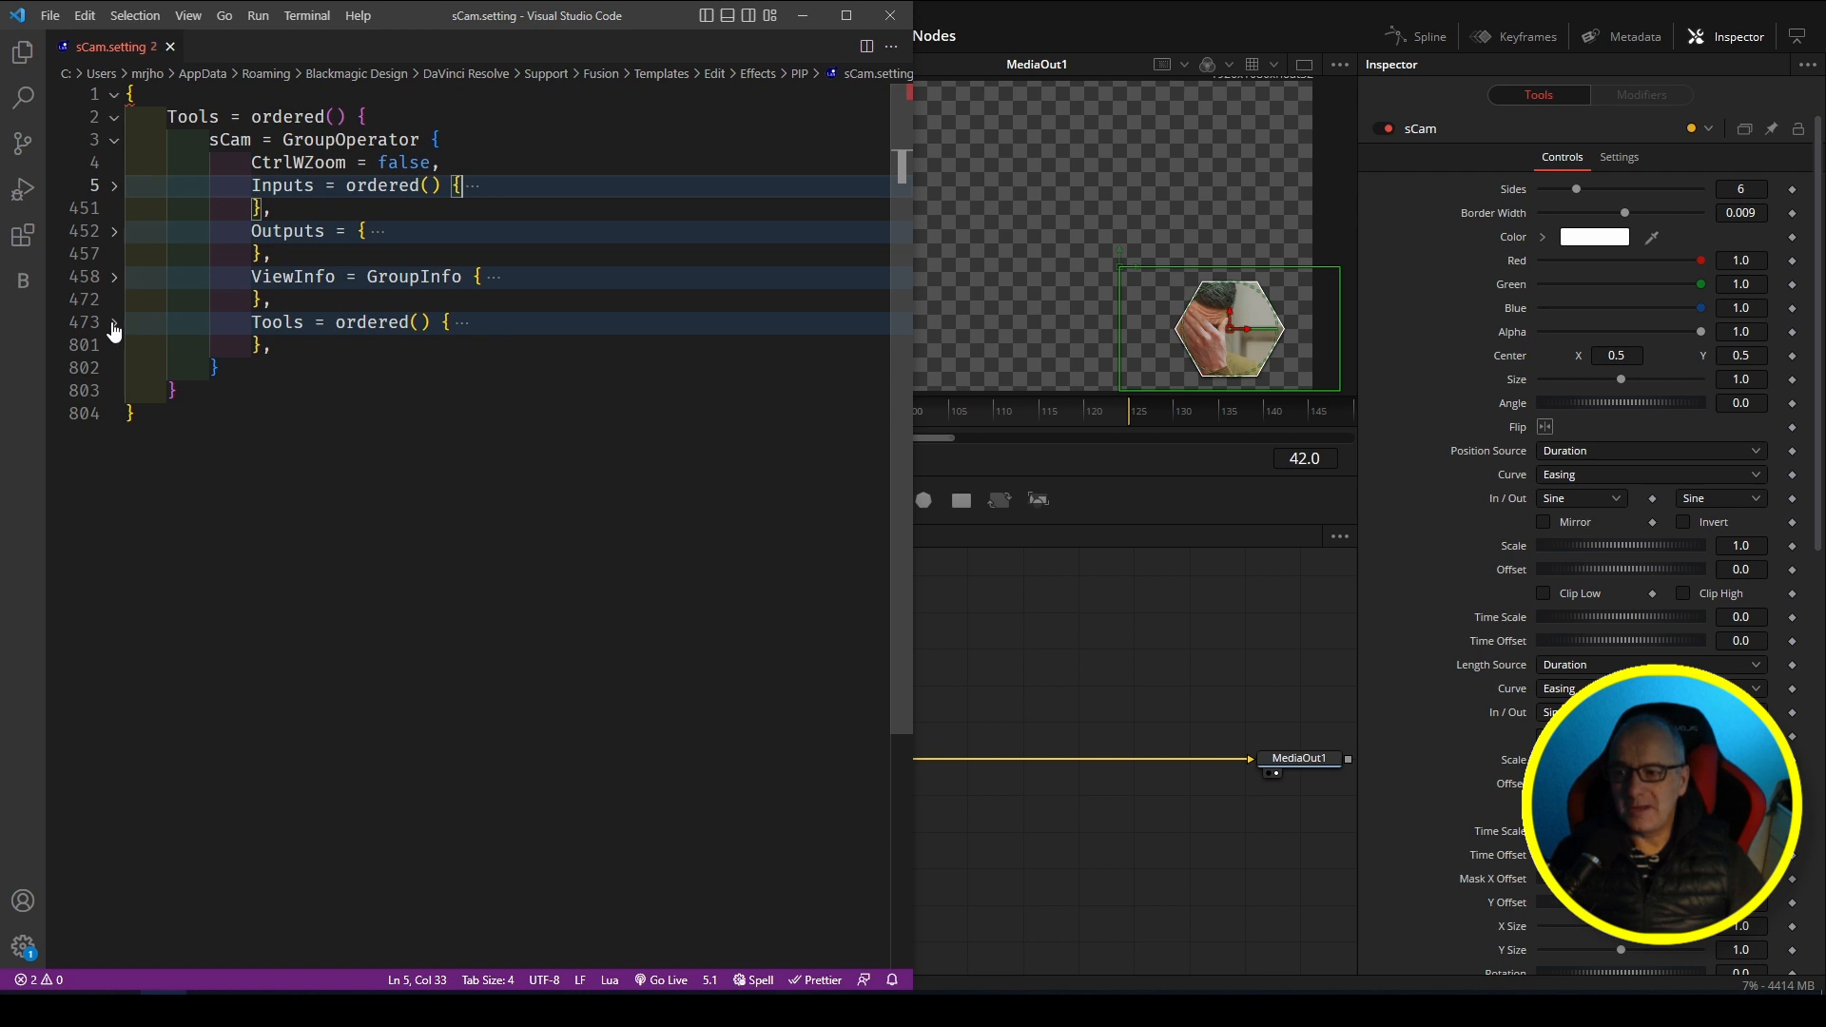
Step: Expand Tools = ordered() in sCam.setting to show mediaXF, mainMask and sBorder definitions
{"action": "left_click", "coordinate": [114, 321]}
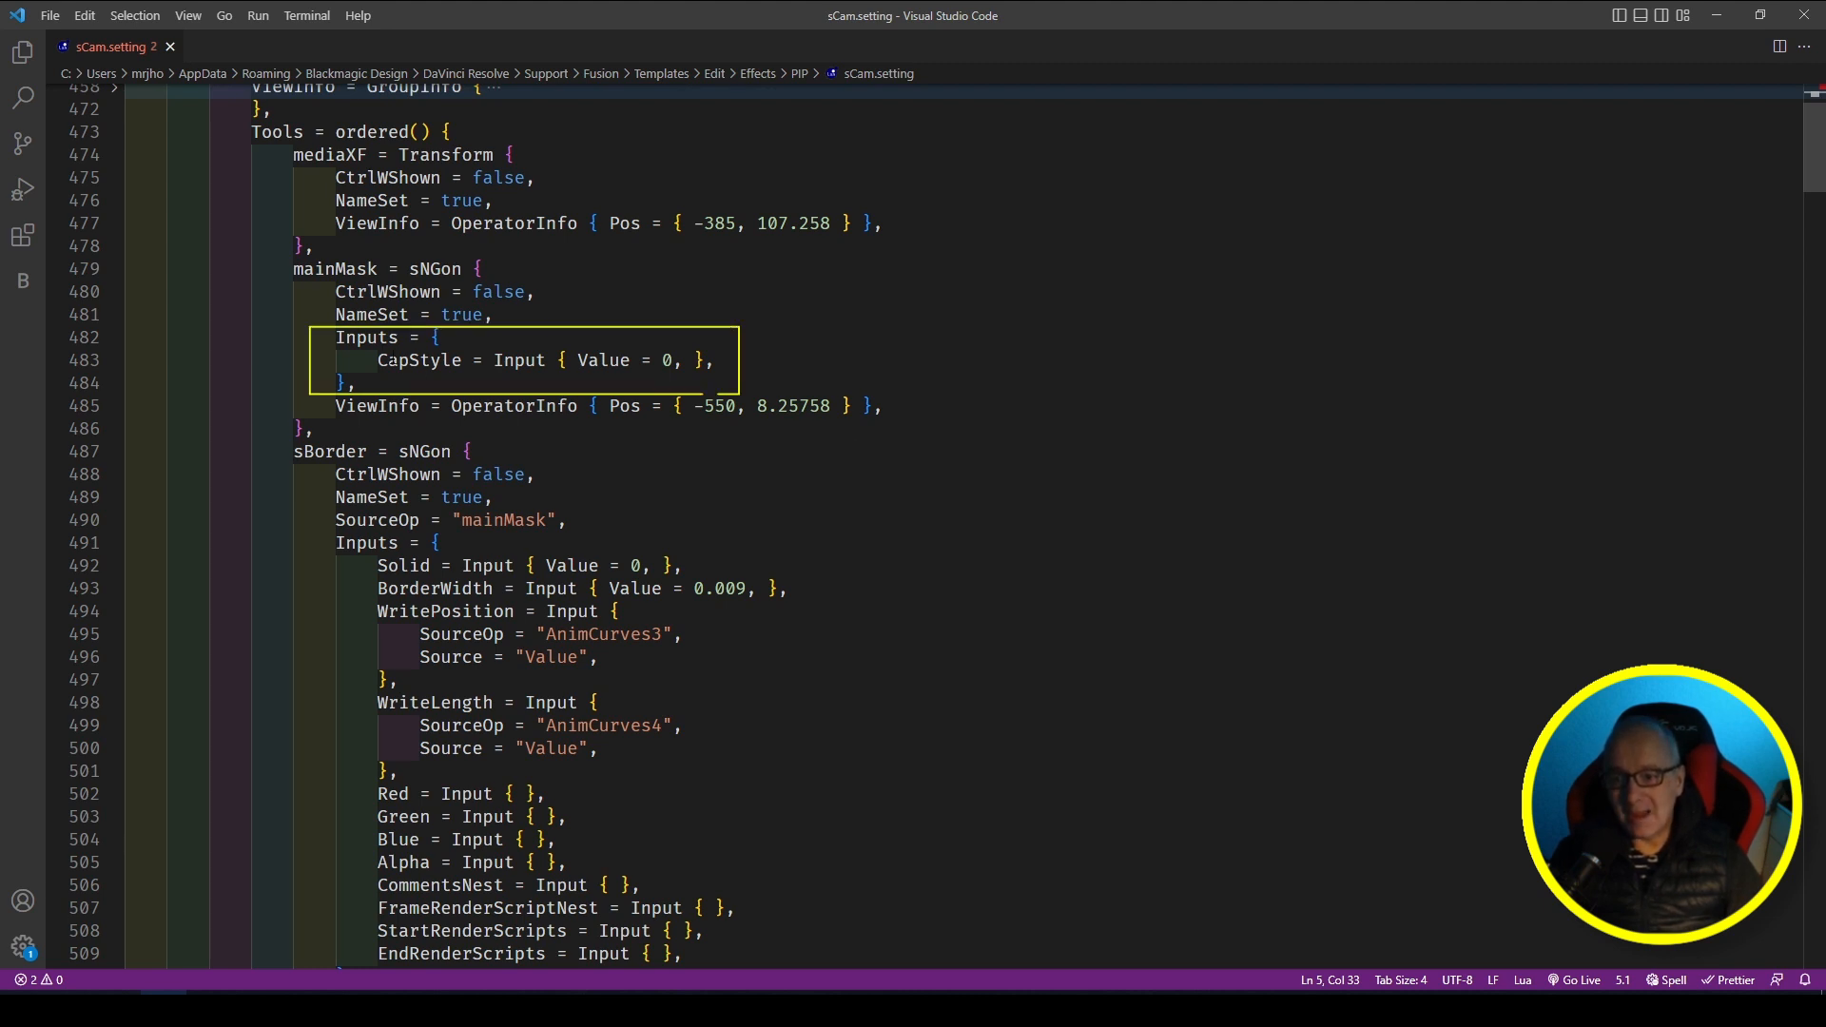
Step: Review the mainMask block and scroll through sBorder's inputs, then return to Resolve's node view
{"action": "double_click", "coordinate": [418, 360]}
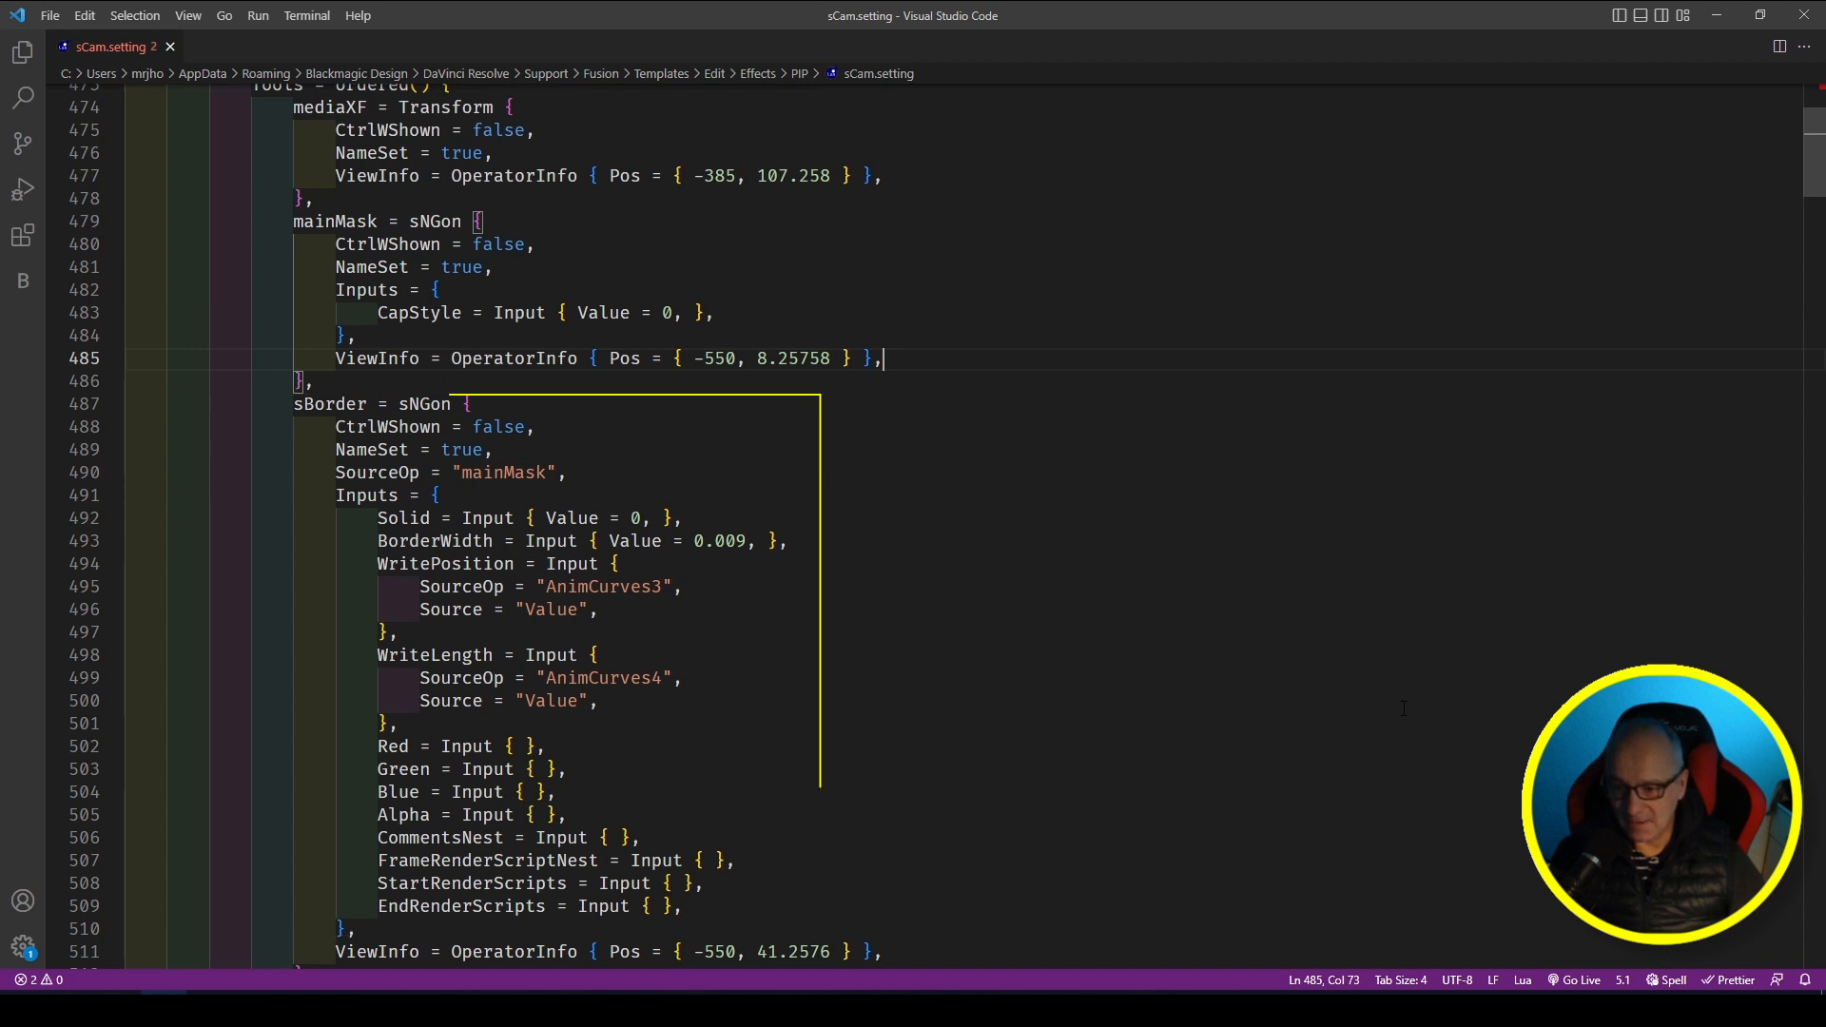
{"action": "scroll", "scroll_direction": "down", "scroll_amount": 3}
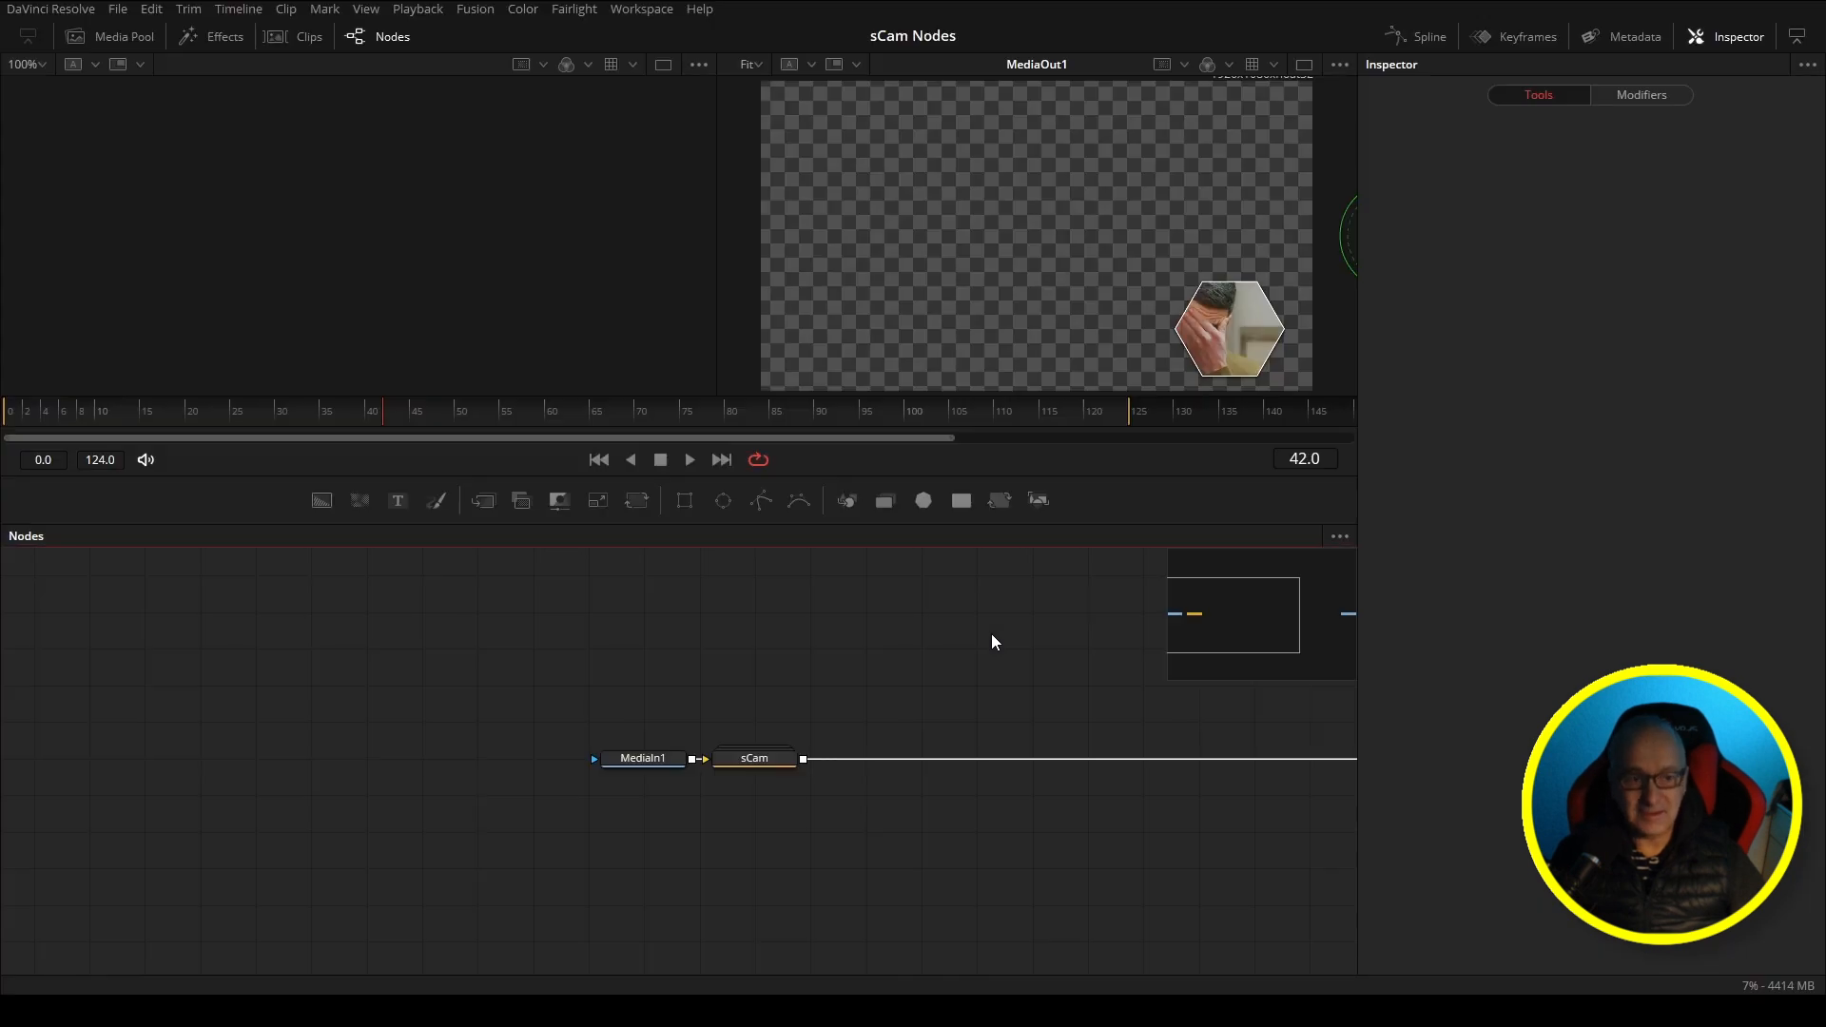
Step: Scroll sCam.setting through AnimCurves3, AnimCurves4, maskXF and sh1 Shadow to the M1 Merge node
{"action": "left_click", "coordinate": [754, 758]}
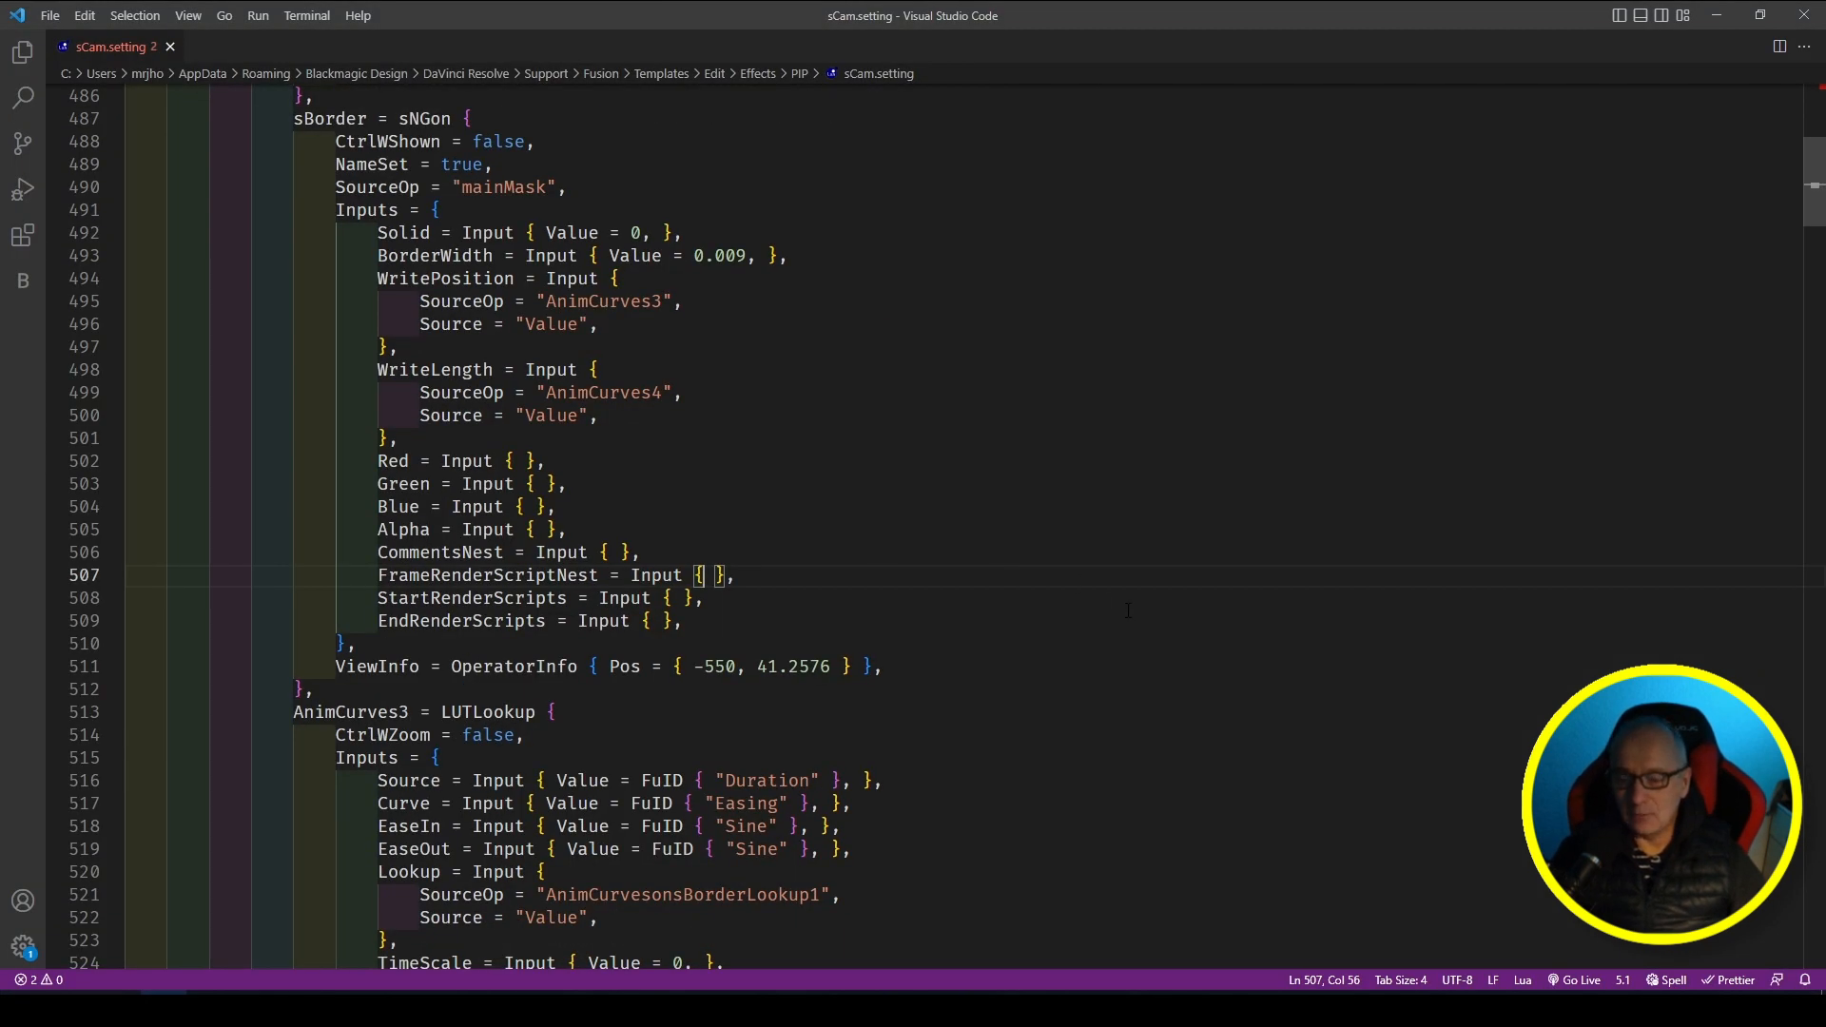
{"action": "scroll", "scroll_direction": "down", "scroll_amount": 3}
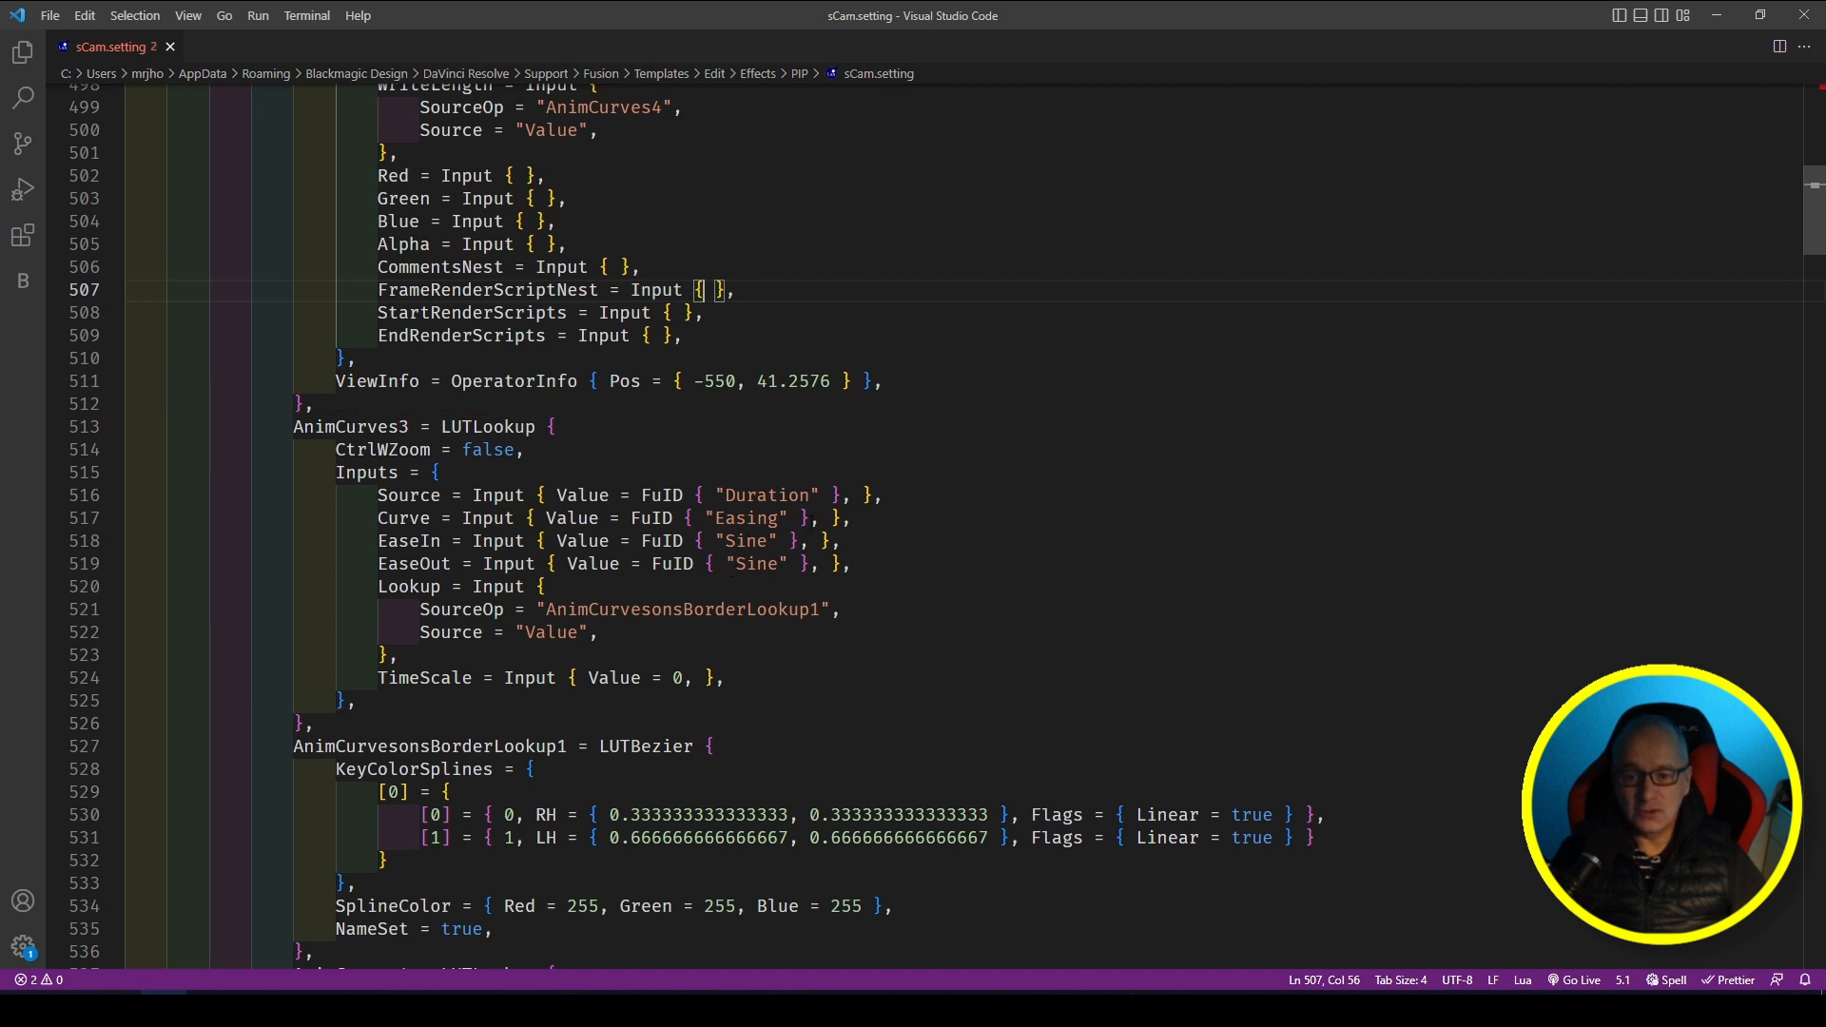
{"action": "scroll", "scroll_direction": "down", "scroll_amount": 3}
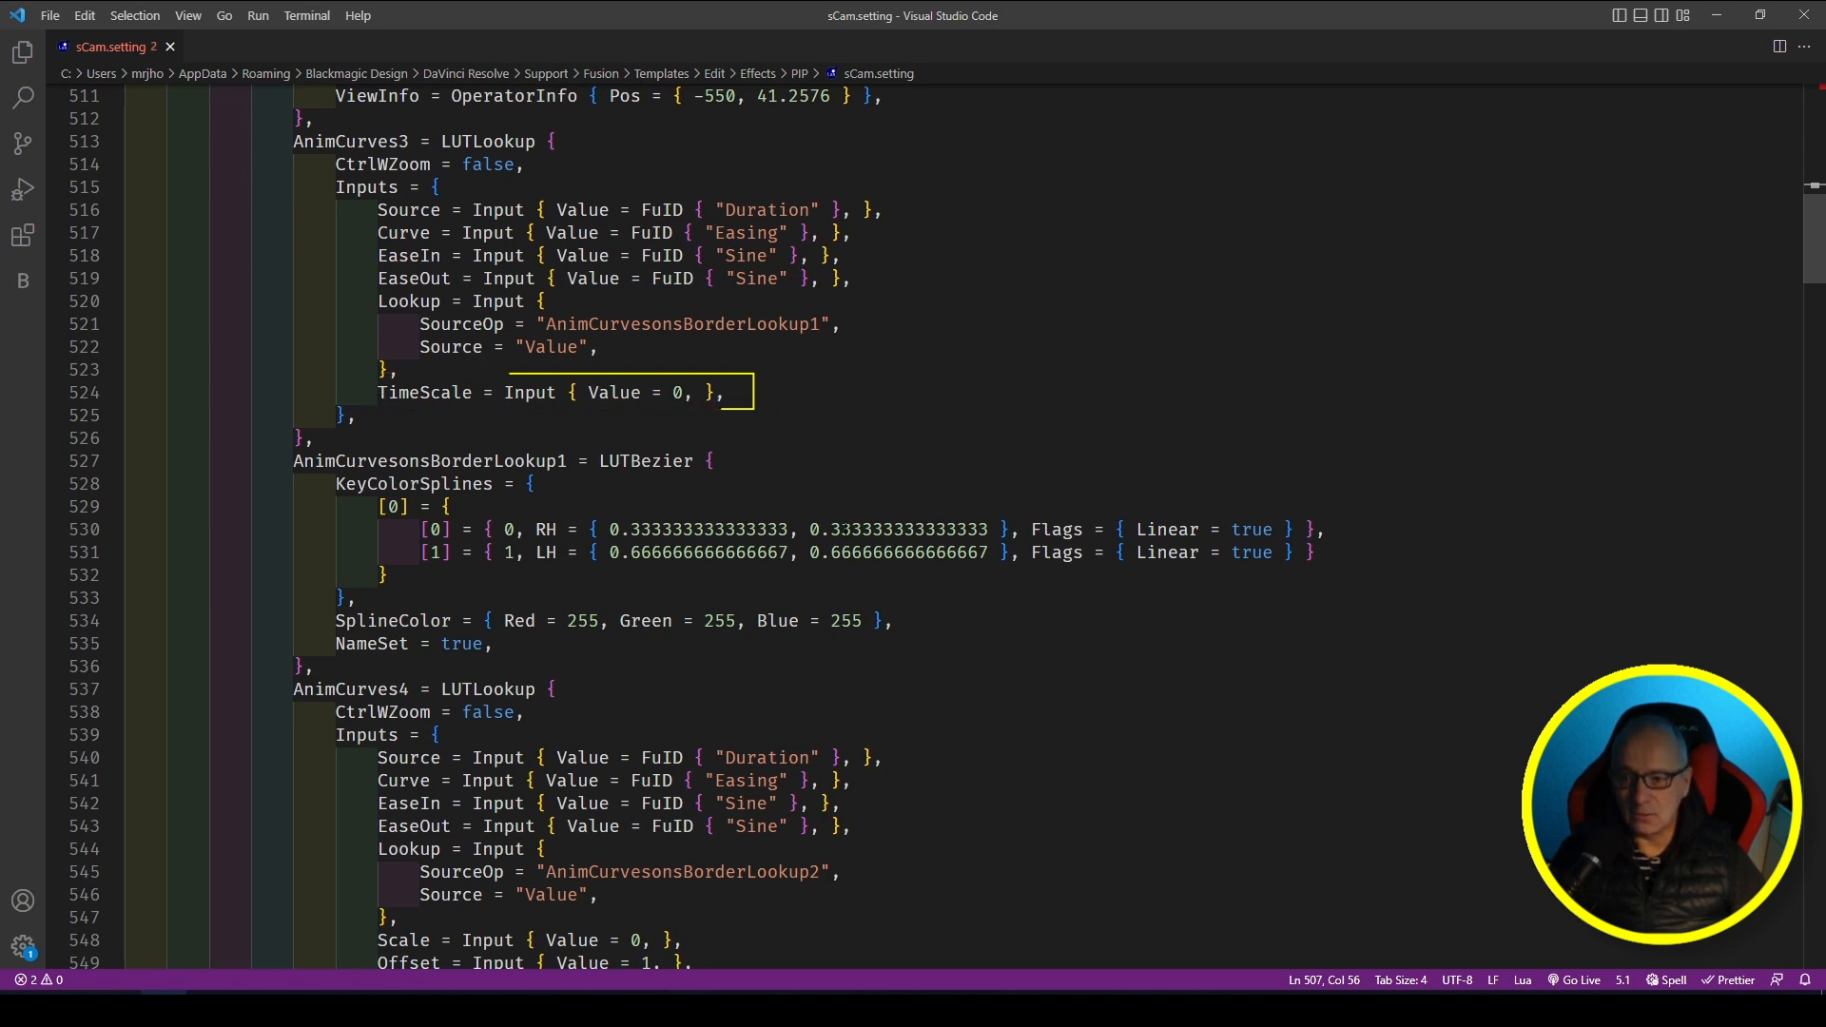
{"action": "scroll", "scroll_direction": "down", "scroll_amount": 3}
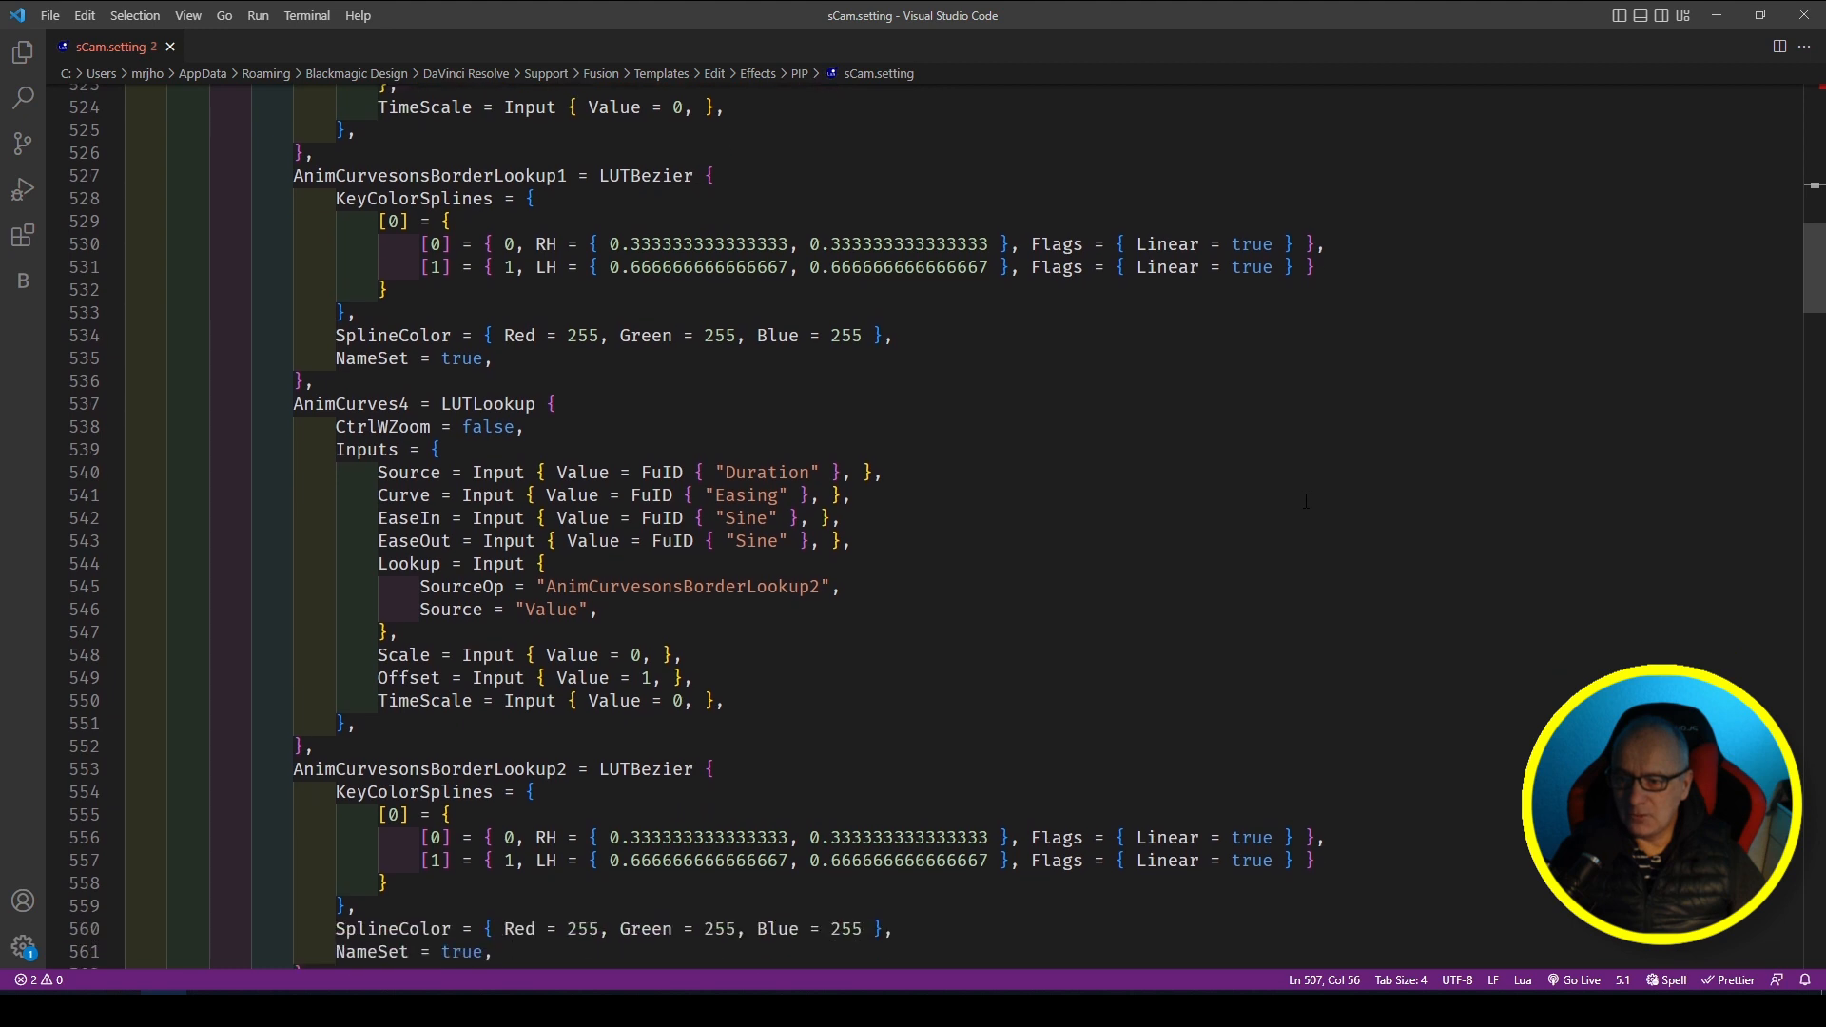
{"action": "scroll", "scroll_direction": "down", "scroll_amount": 3}
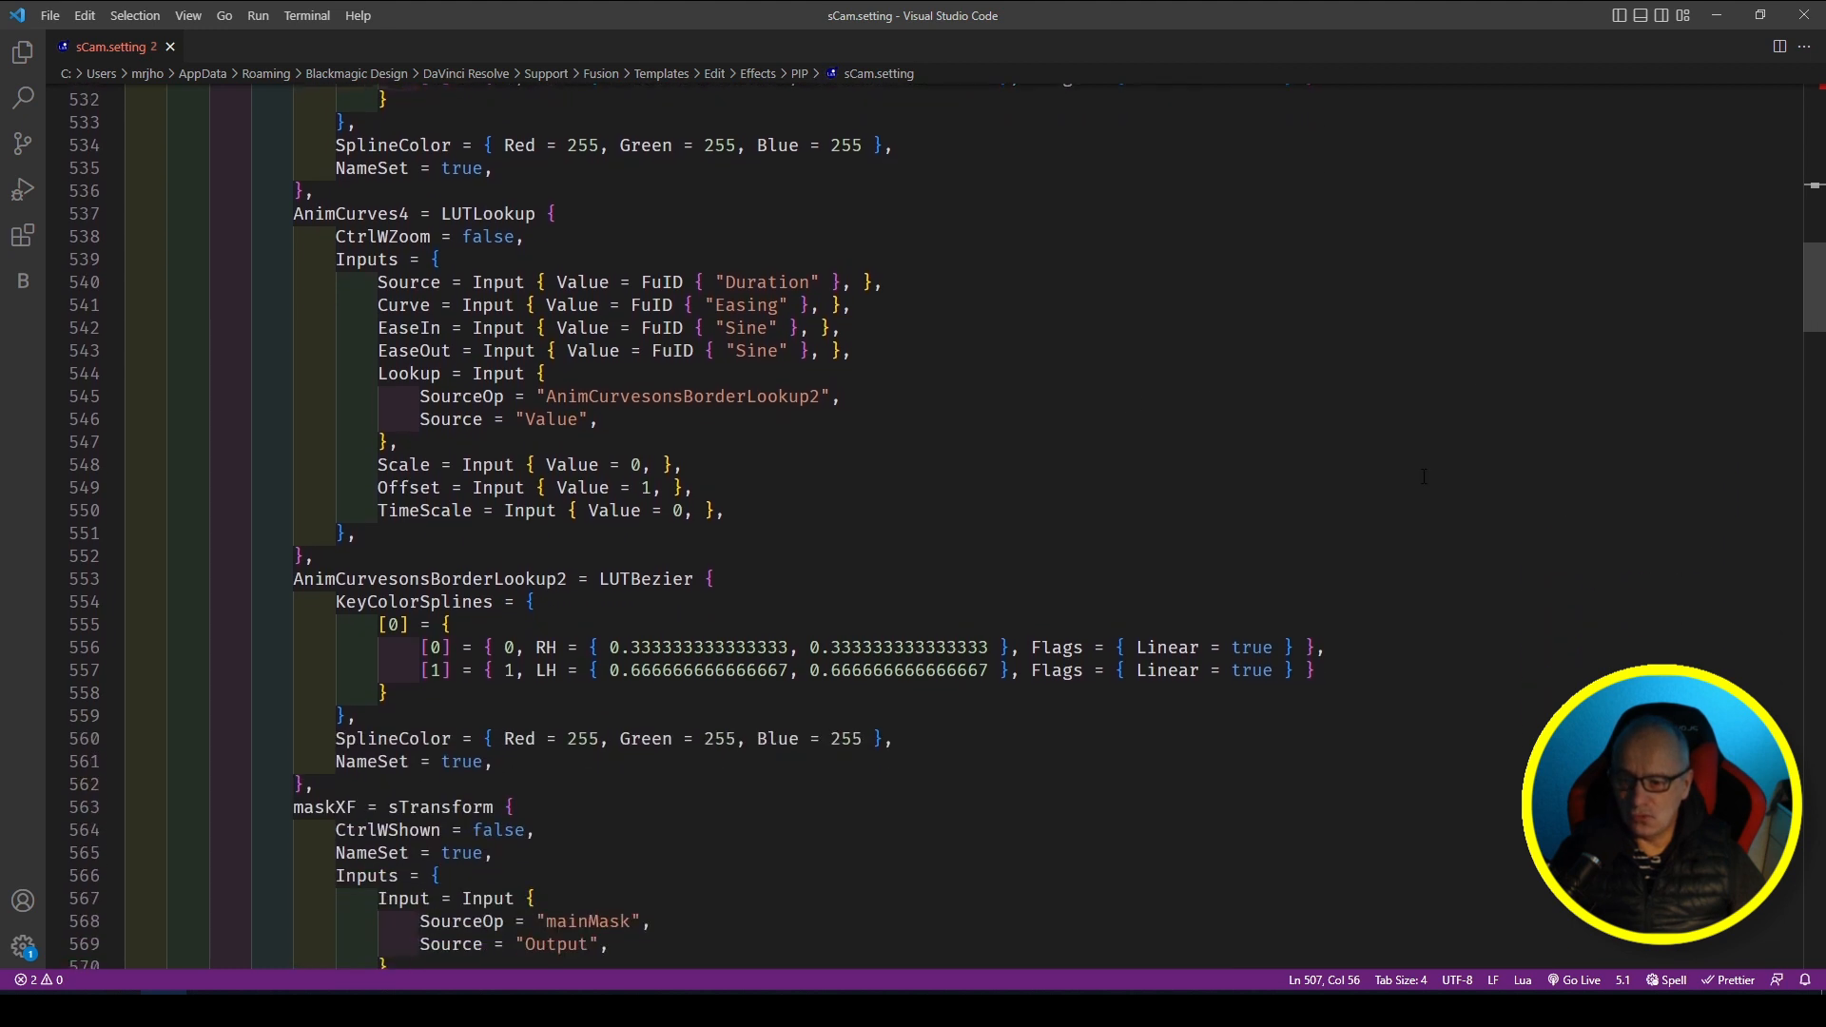
{"action": "scroll", "scroll_direction": "down", "scroll_amount": 3}
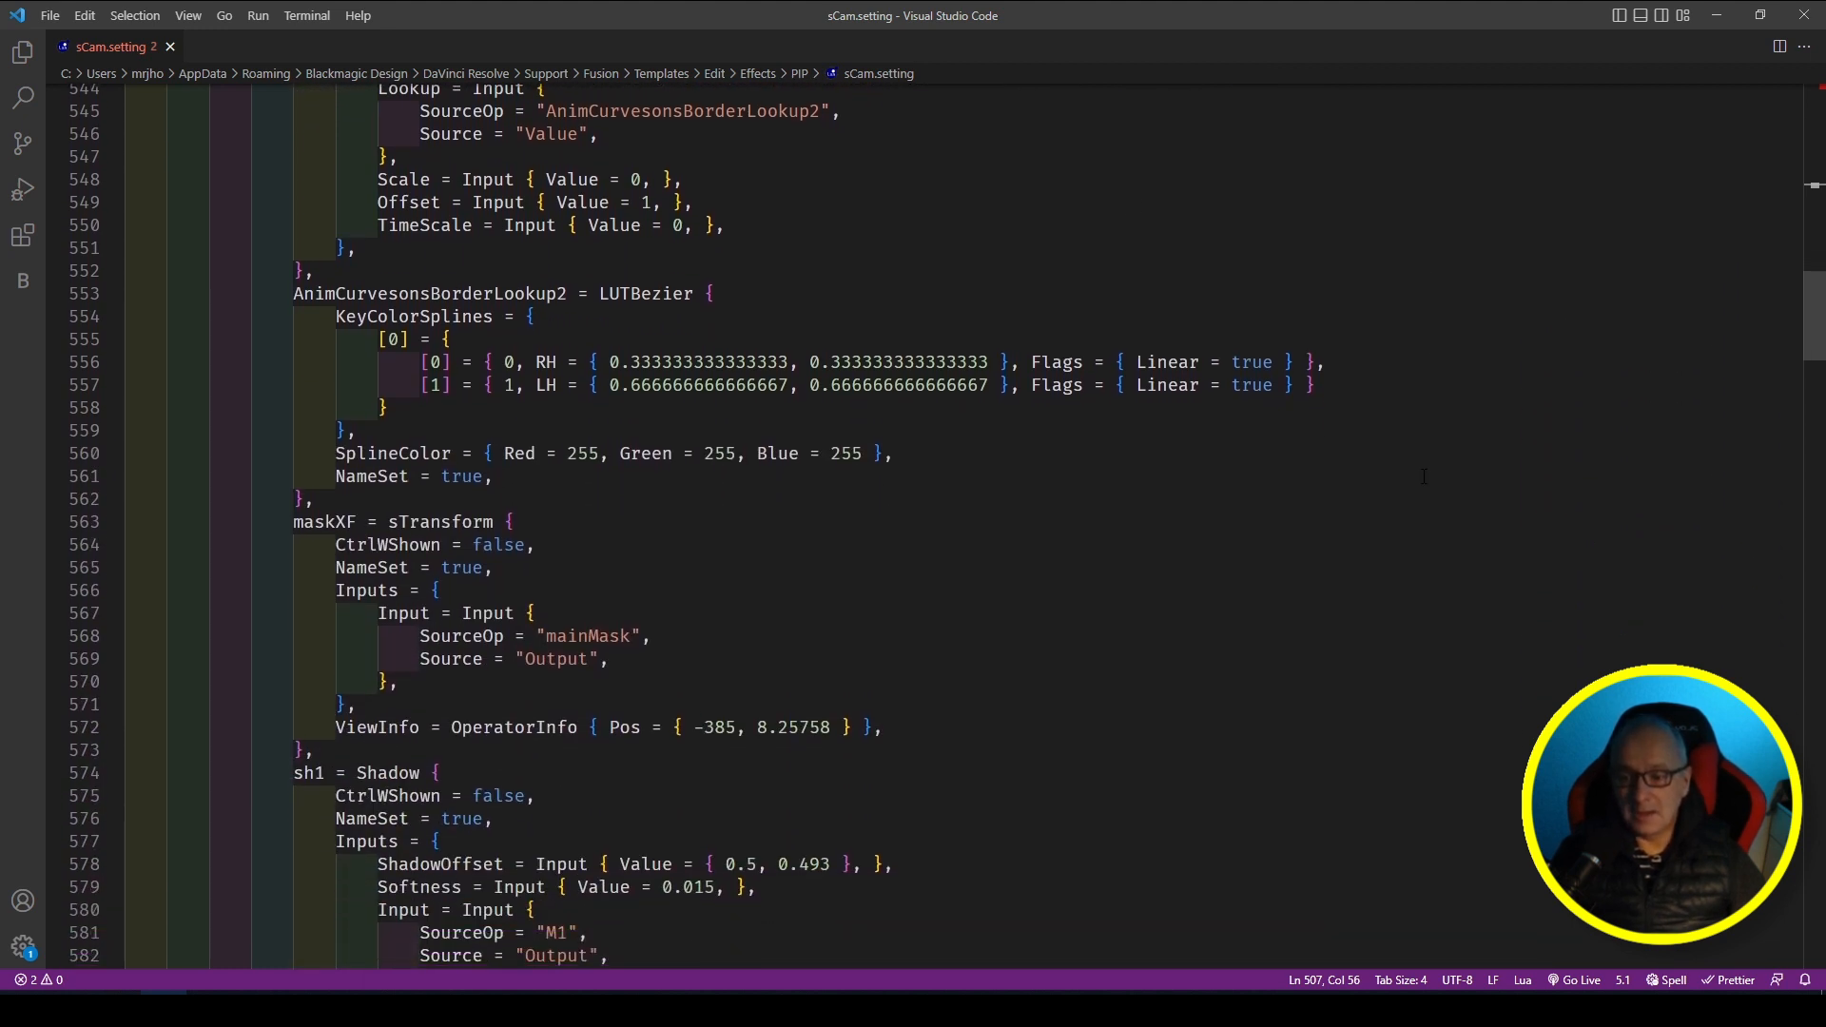
{"action": "scroll", "scroll_direction": "down", "scroll_amount": 3}
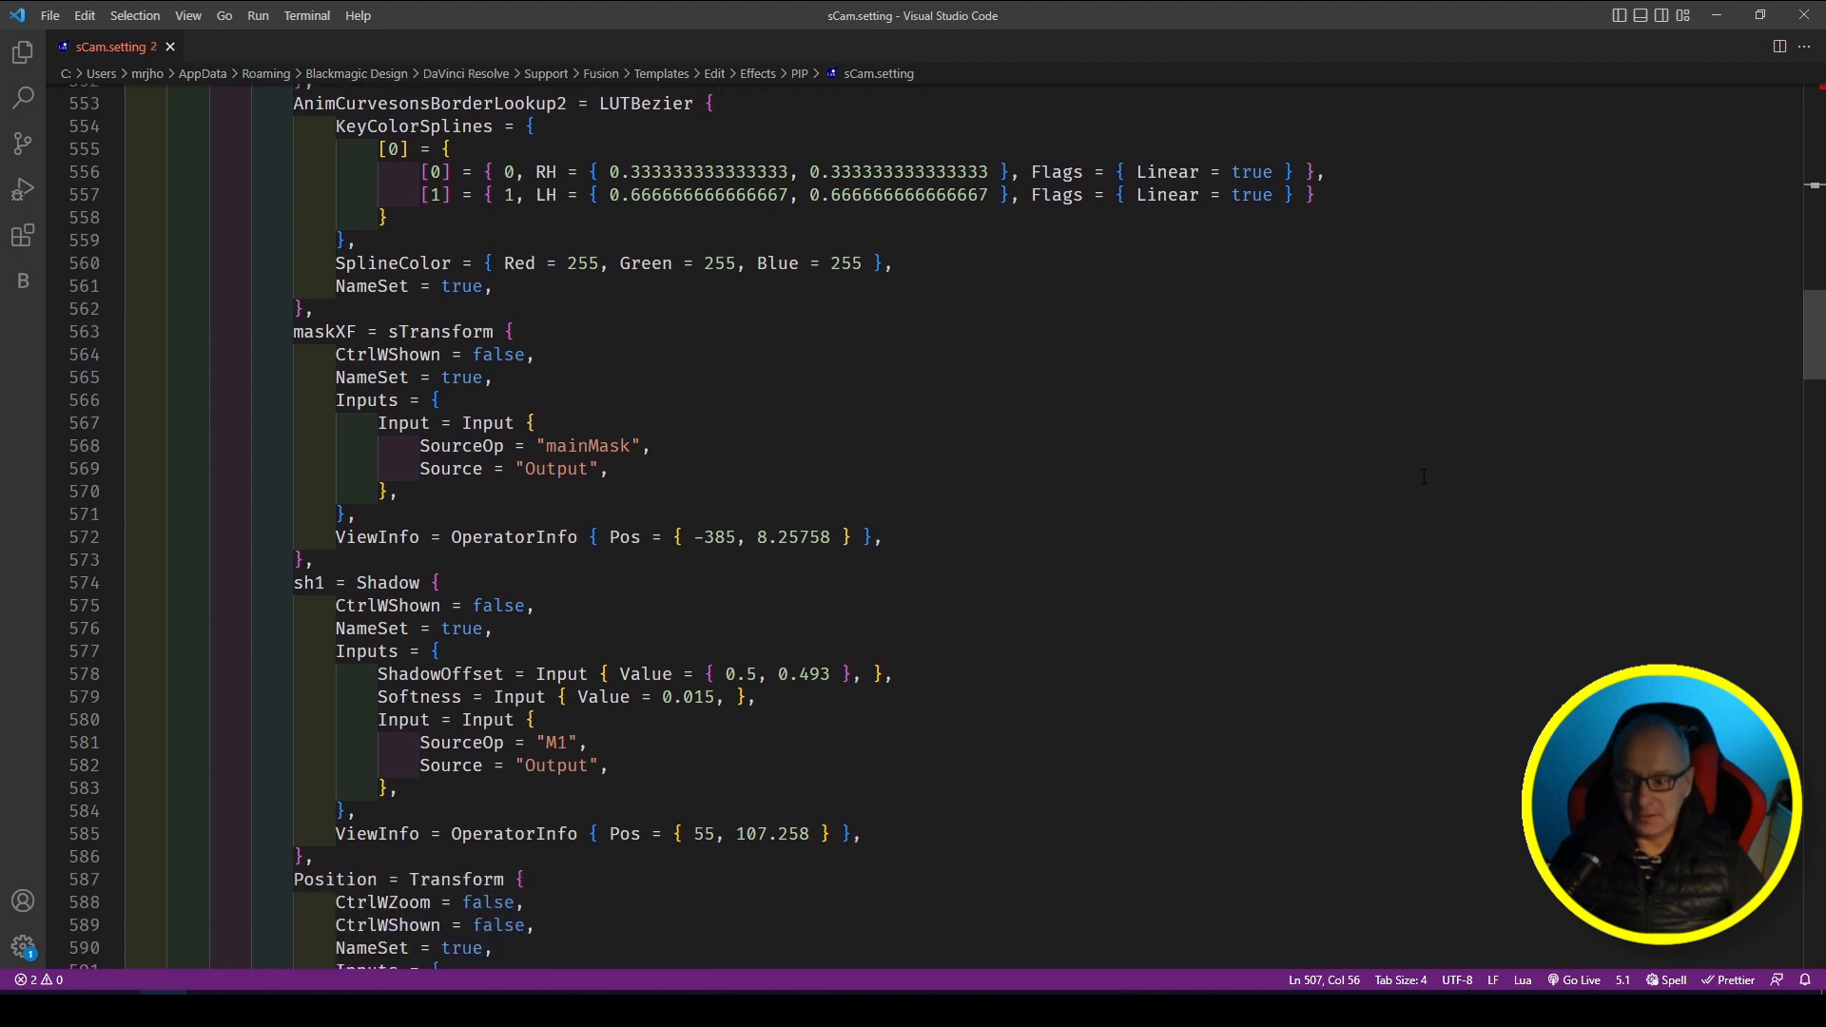
{"action": "scroll", "scroll_direction": "down", "scroll_amount": 3}
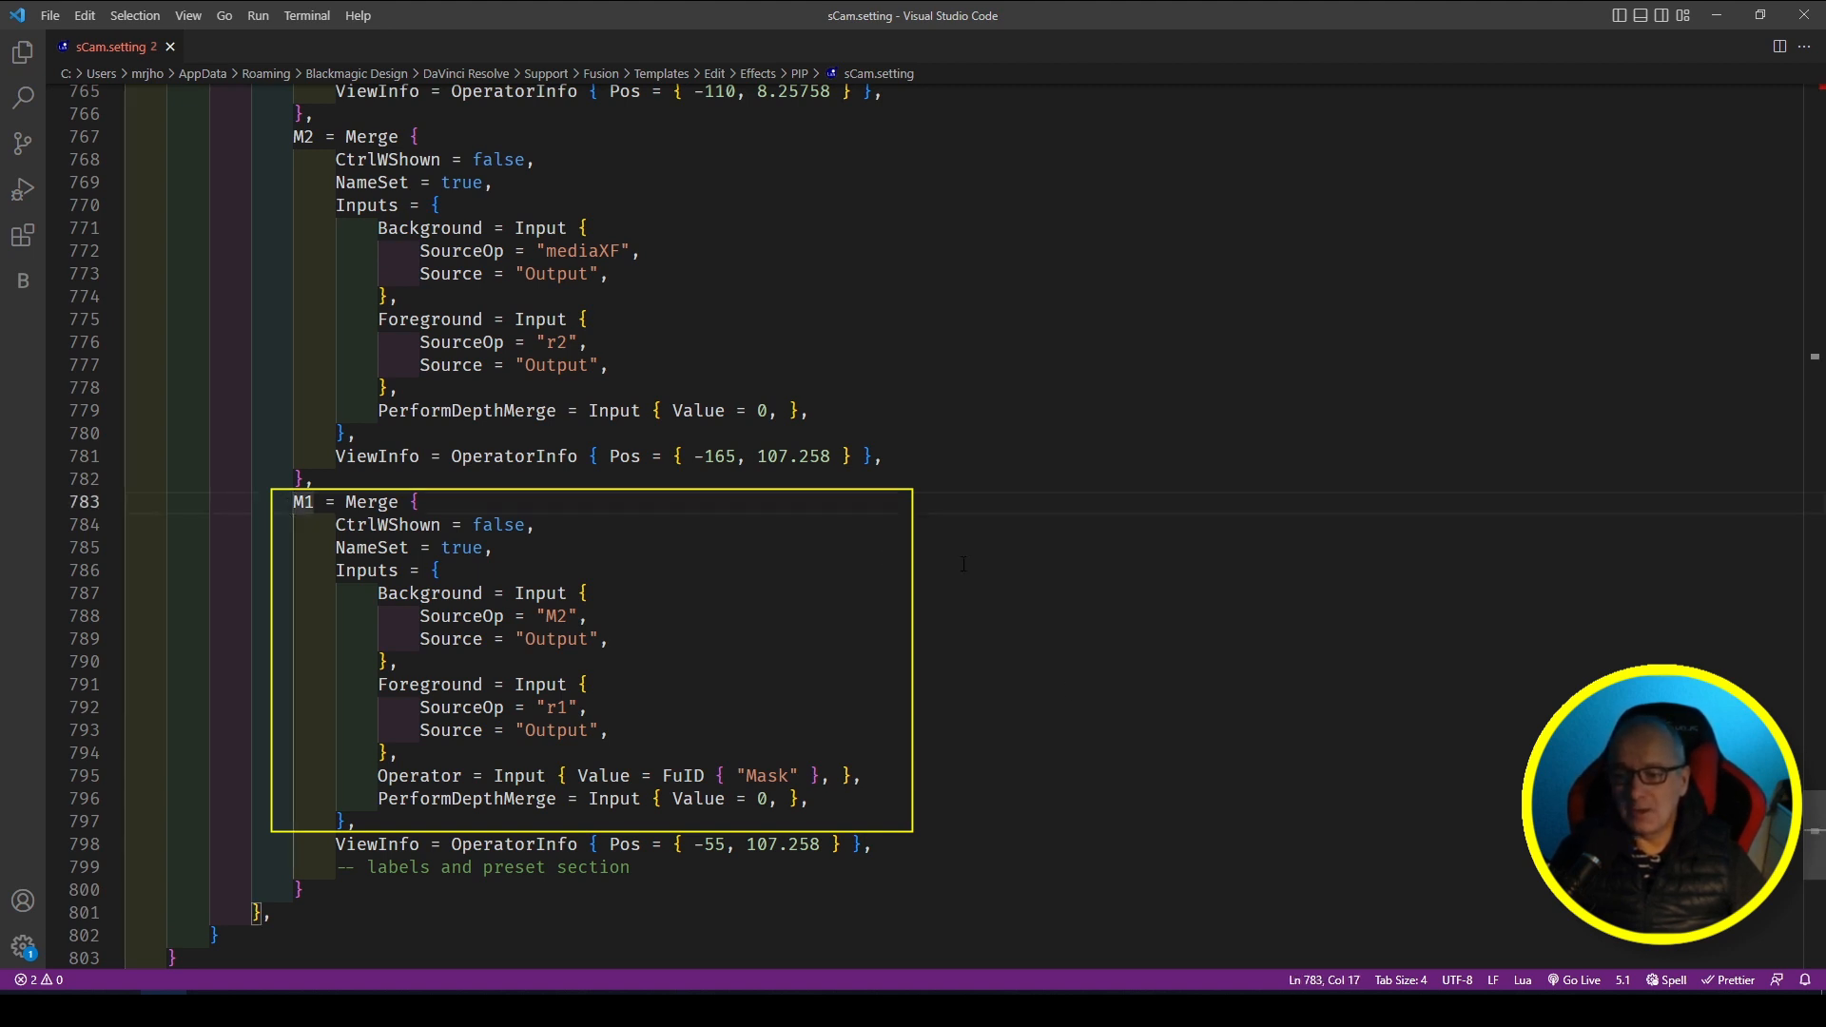
{"action": "mouse_move", "coordinate": [879, 686]}
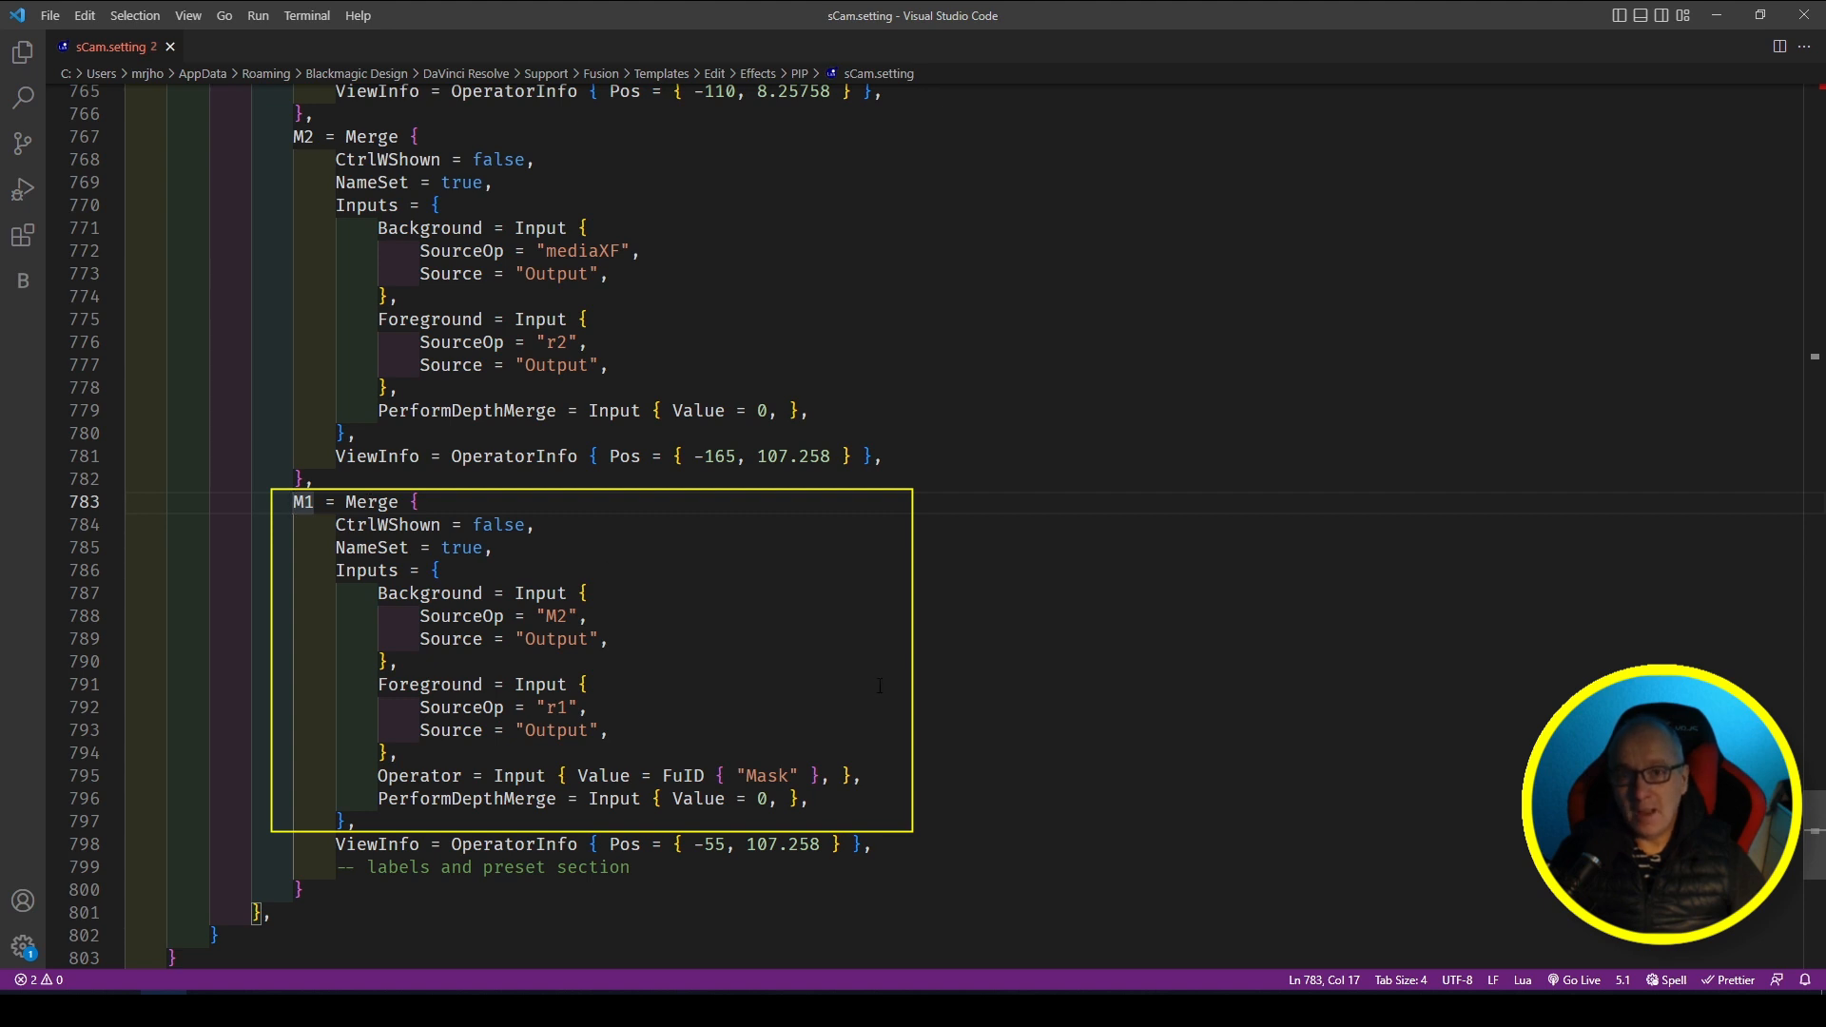